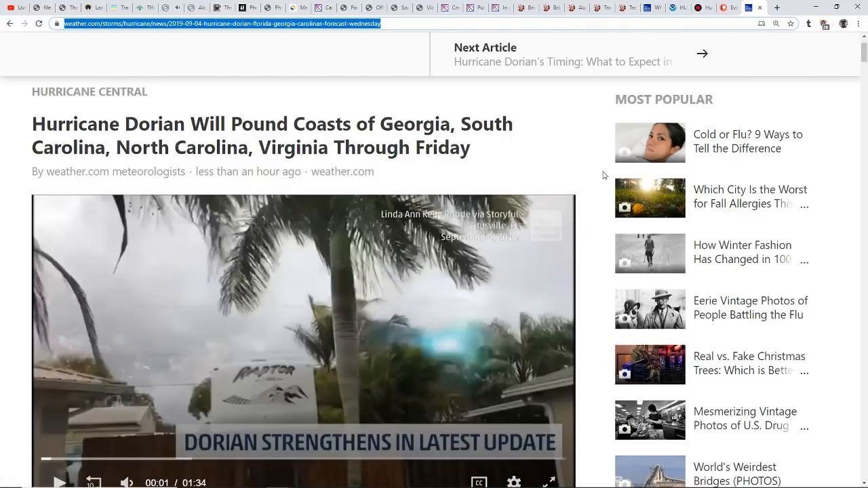
mouse_move(373, 204)
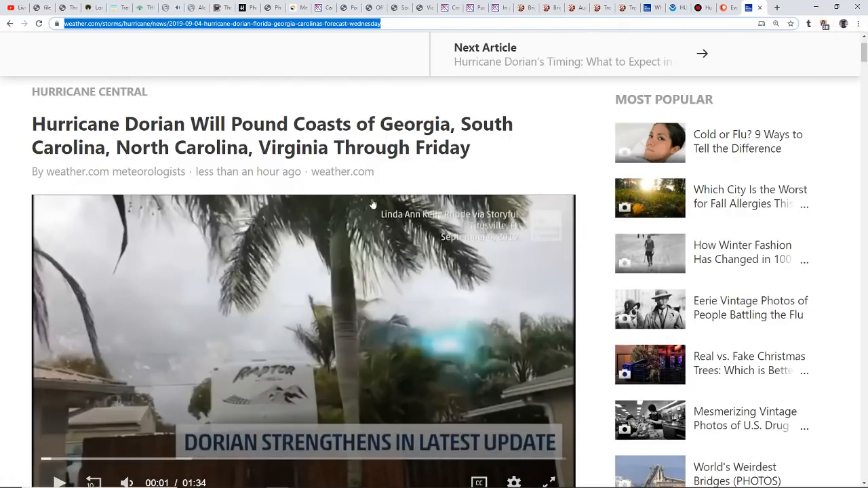
mouse_move(523, 155)
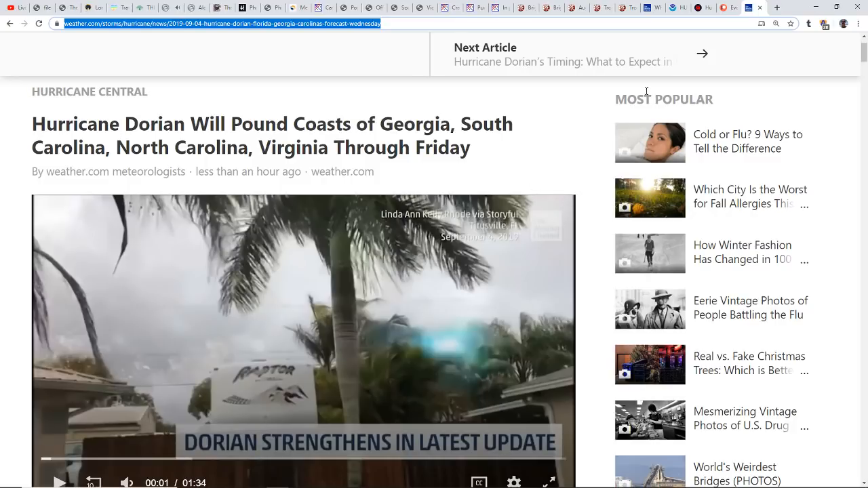
mouse_move(700, 14)
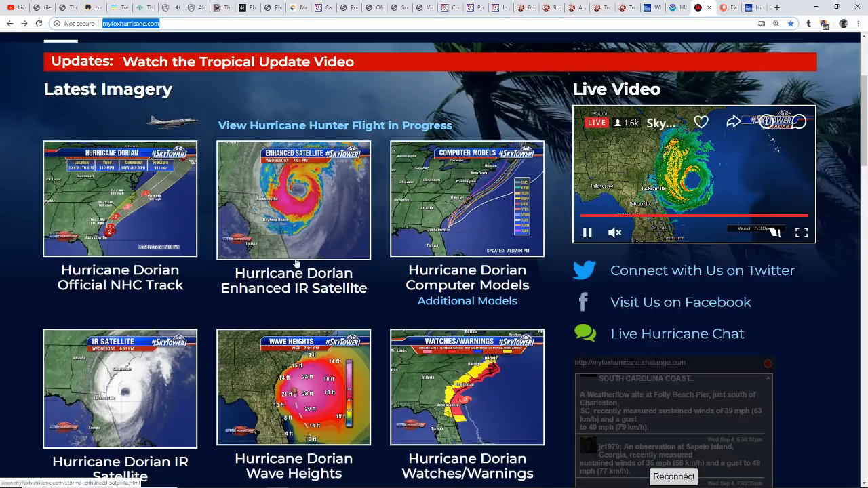
click(120, 388)
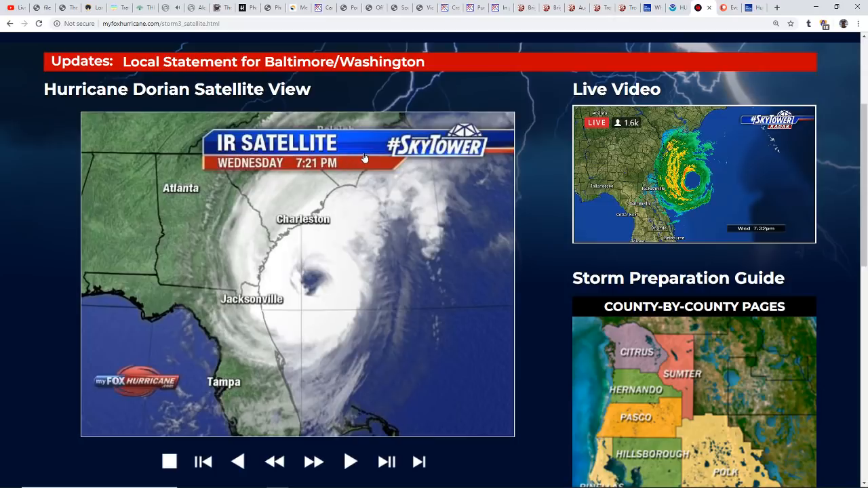
mouse_move(86, 48)
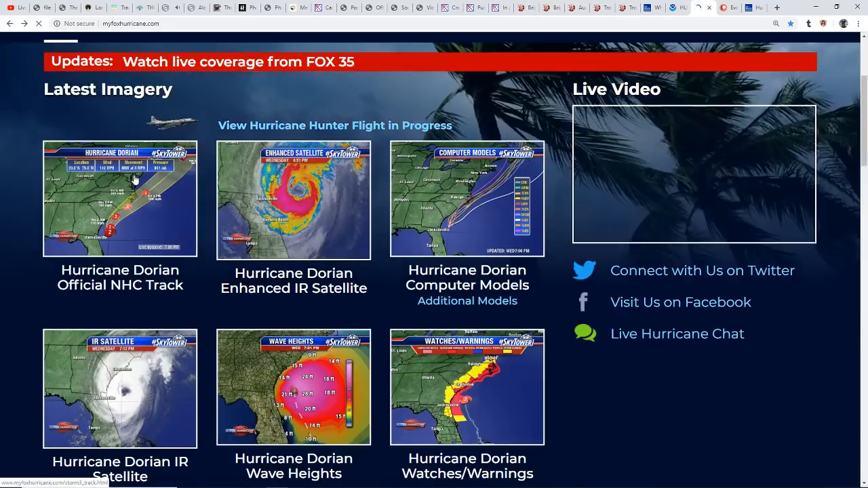
Open Hurricane Dorian's Enhanced IR Satellite loop on myfoxhurricane.com.
click(293, 200)
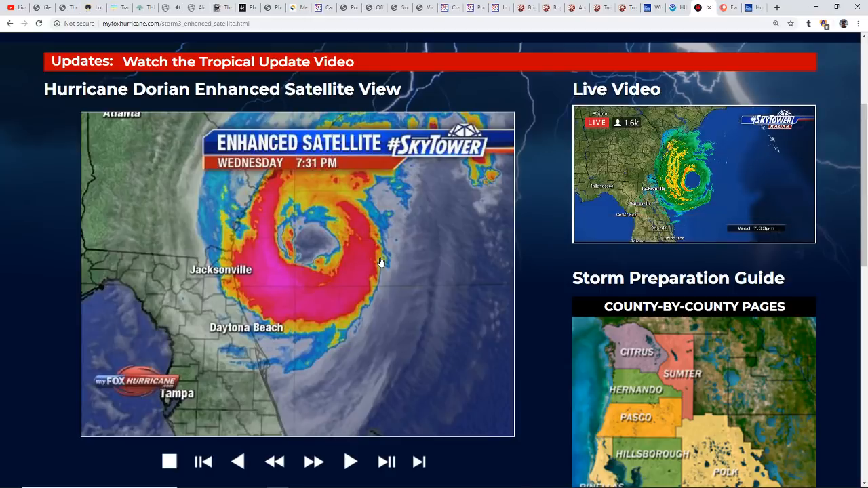
mouse_move(372, 253)
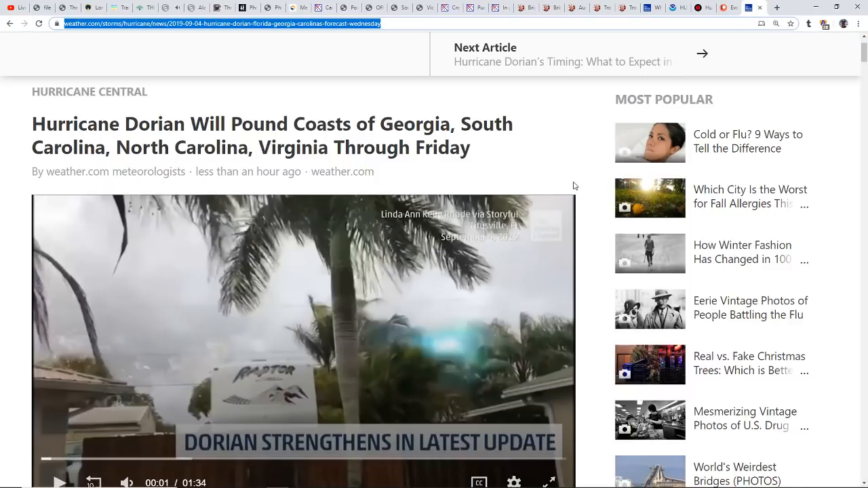
Scroll the weather.com article down to the At a Glance list and Current Storm Status radar map.
scroll(down, 3)
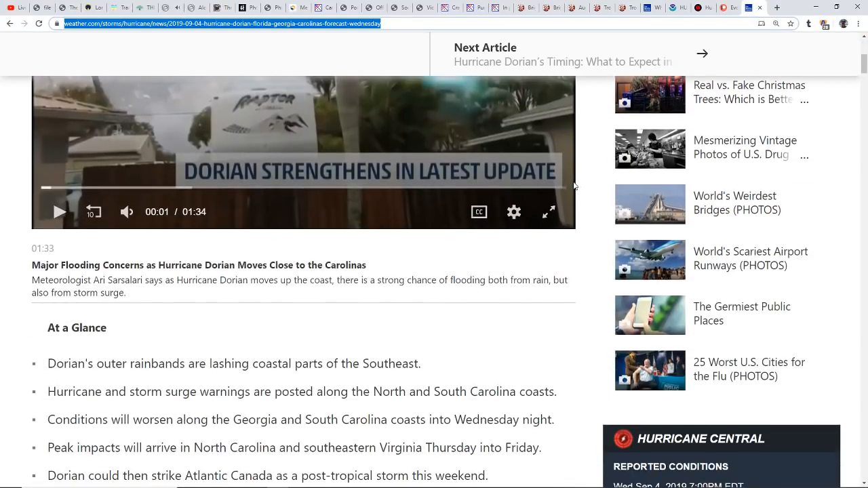
scroll(down, 3)
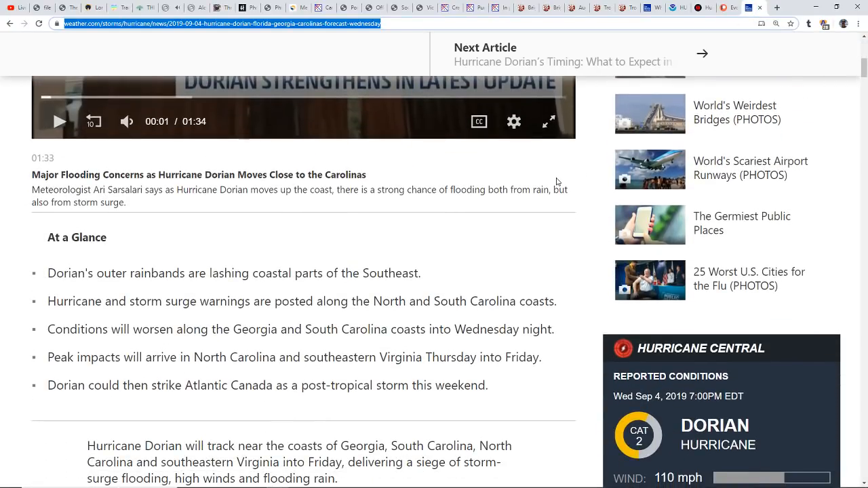
mouse_move(486, 227)
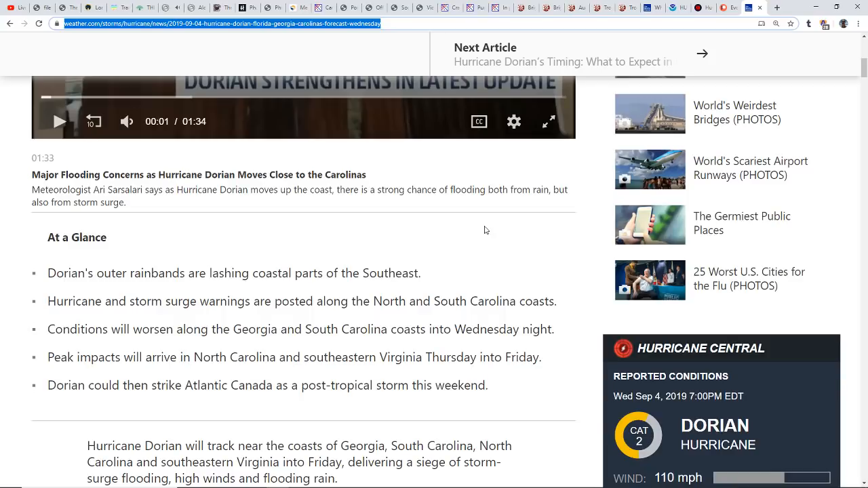
mouse_move(479, 254)
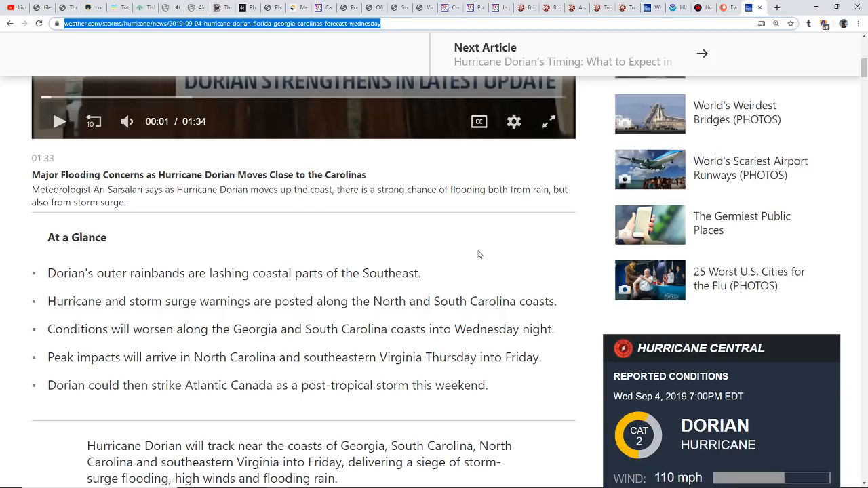
scroll(down, 3)
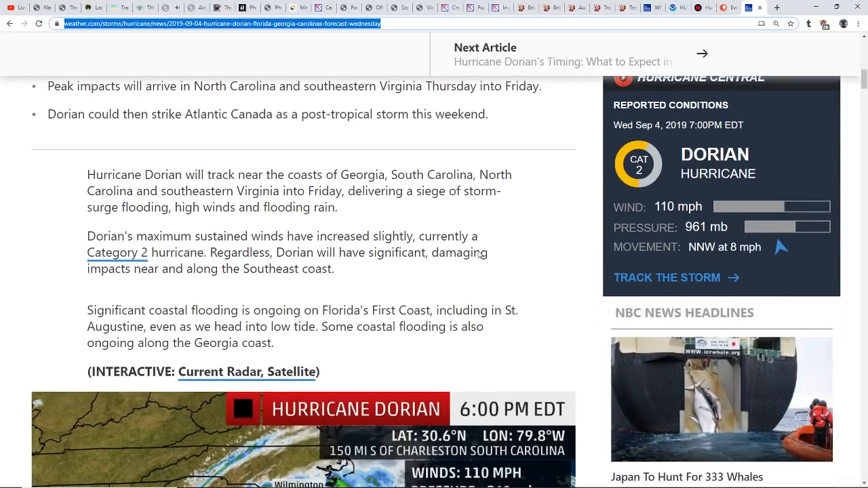
scroll(down, 3)
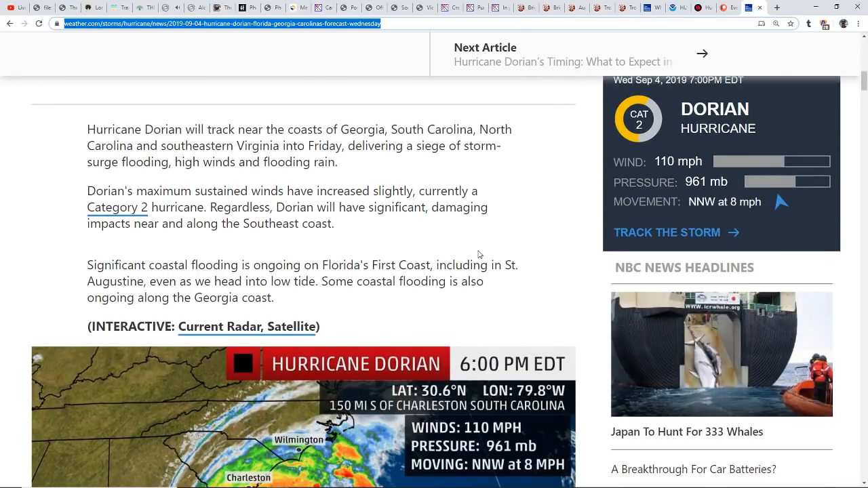
scroll(down, 3)
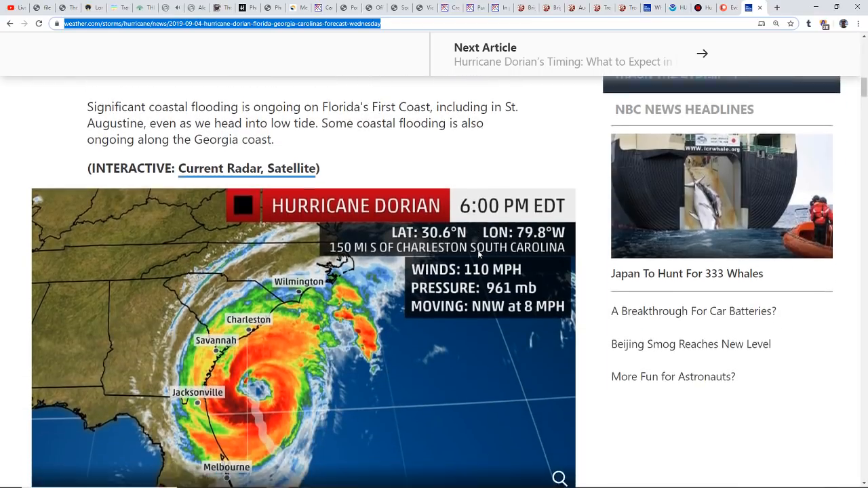
scroll(down, 3)
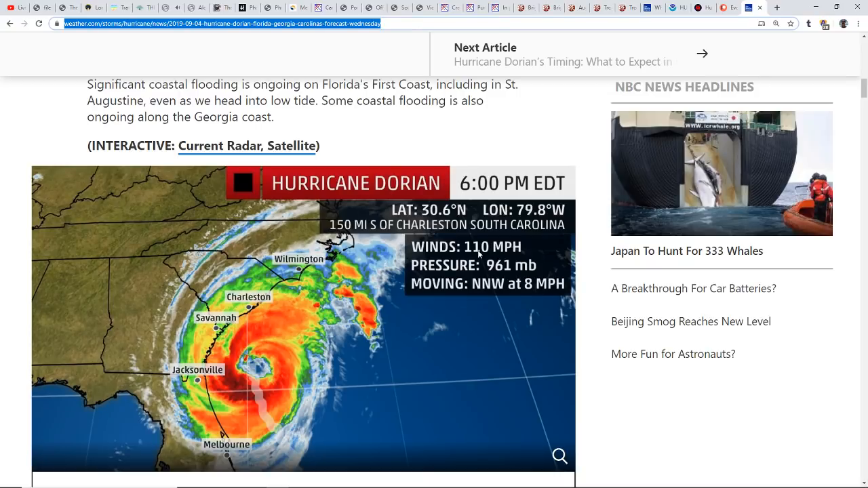
mouse_move(442, 288)
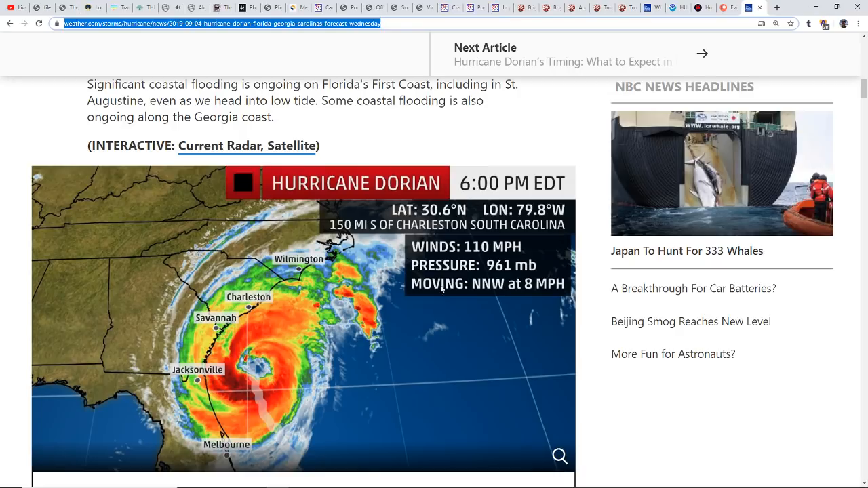
mouse_move(318, 273)
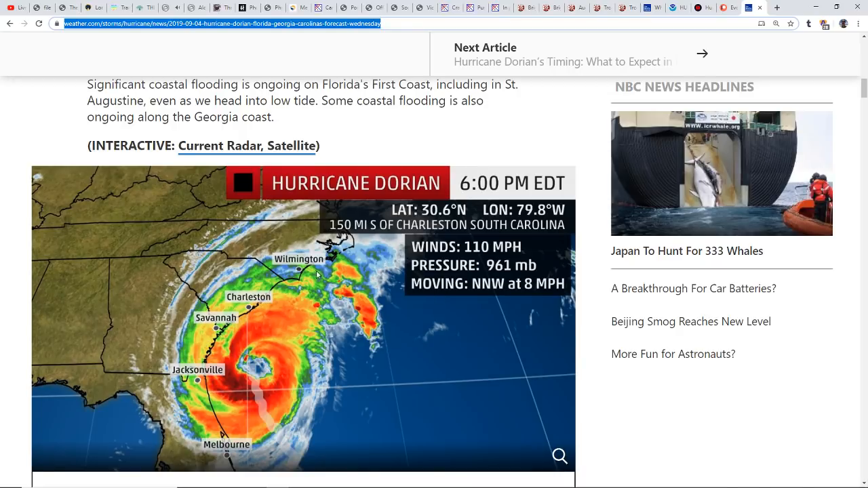
mouse_move(294, 329)
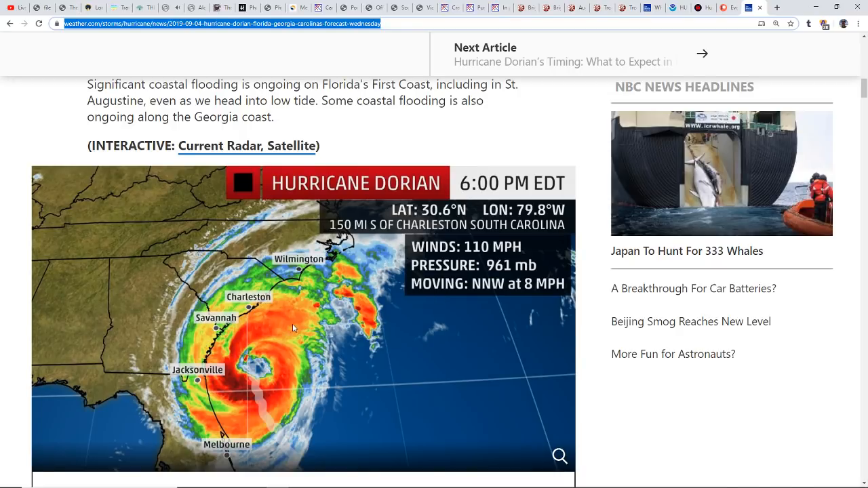
scroll(down, 3)
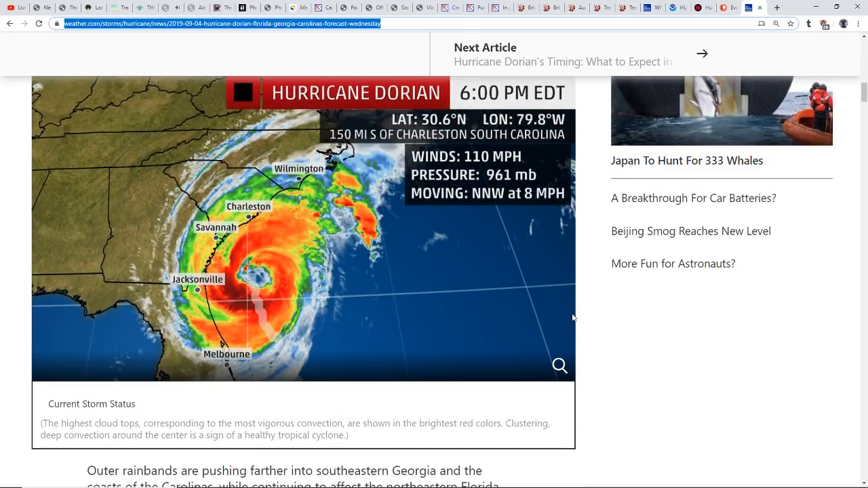
scroll(down, 3)
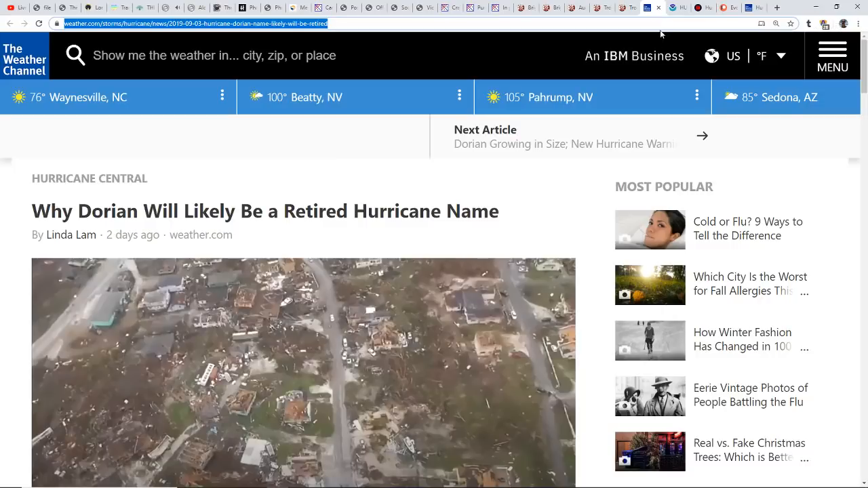
mouse_move(583, 187)
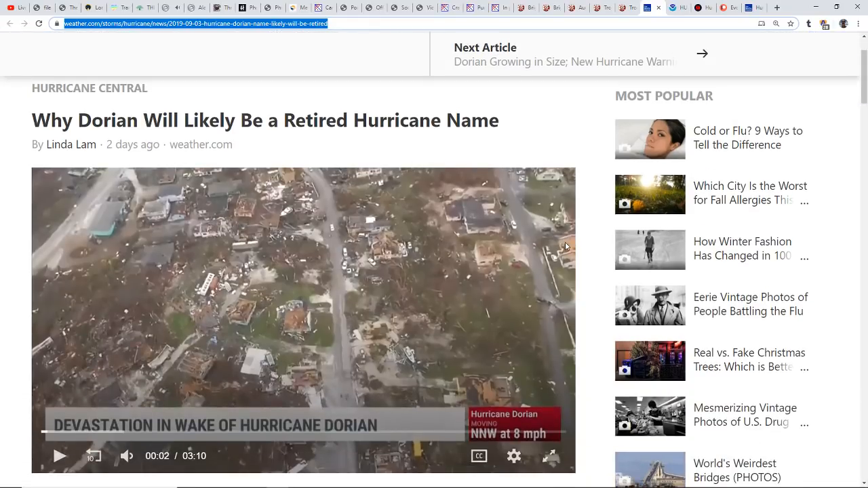
Read through the weather.com article on why Dorian will likely be a retired name.
scroll(down, 3)
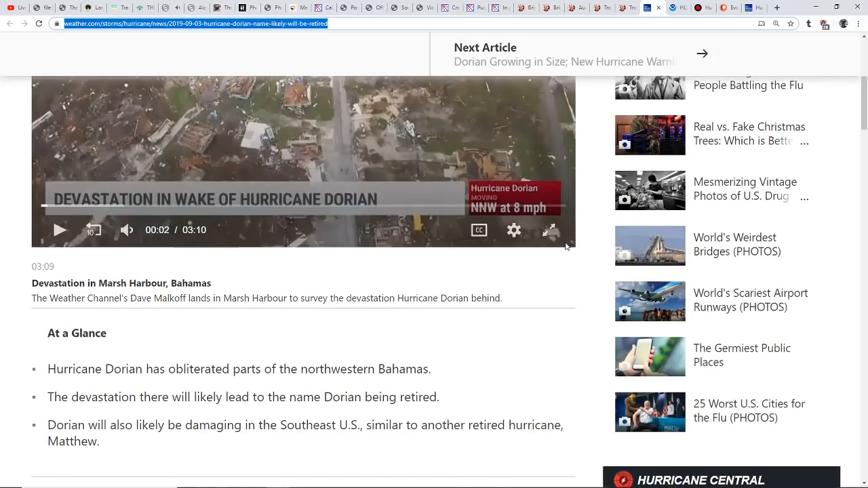
scroll(down, 3)
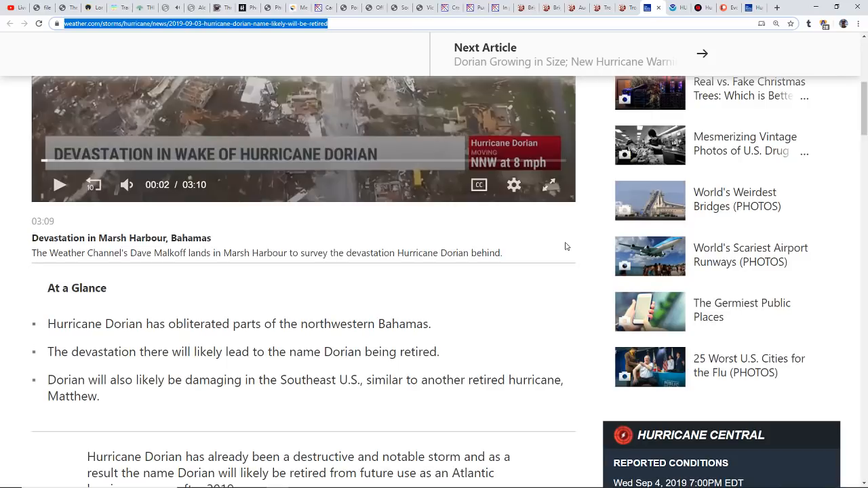
mouse_move(565, 255)
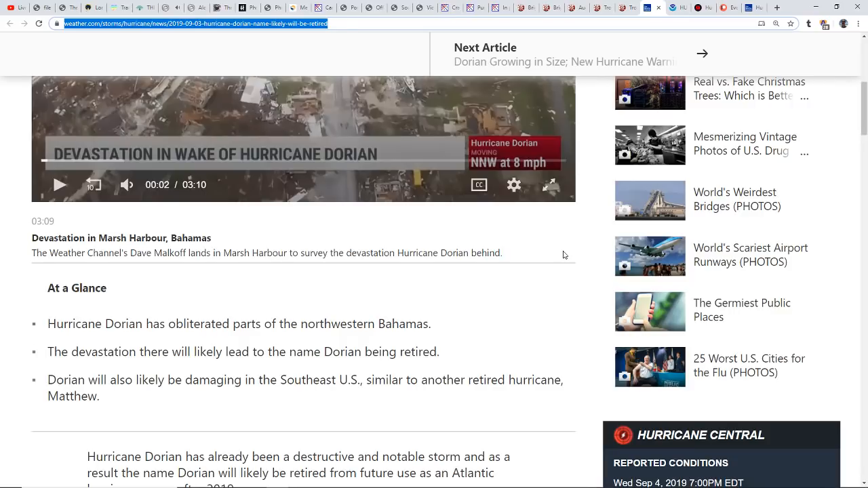
mouse_move(537, 284)
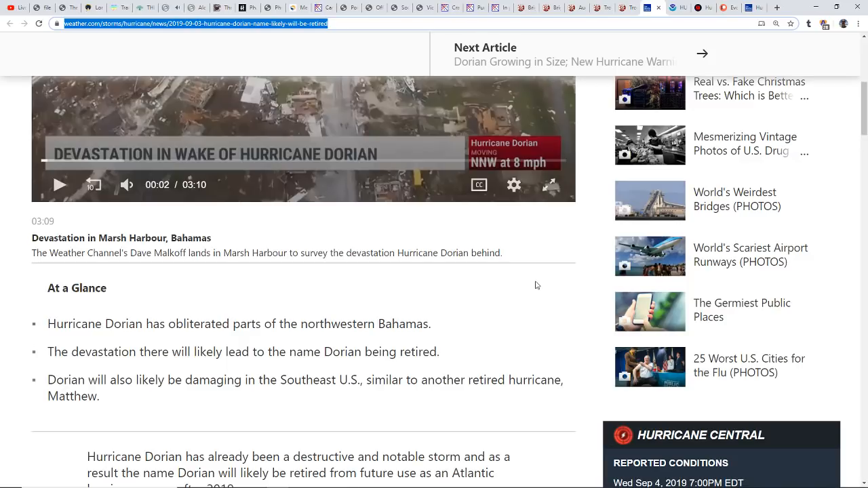
scroll(down, 3)
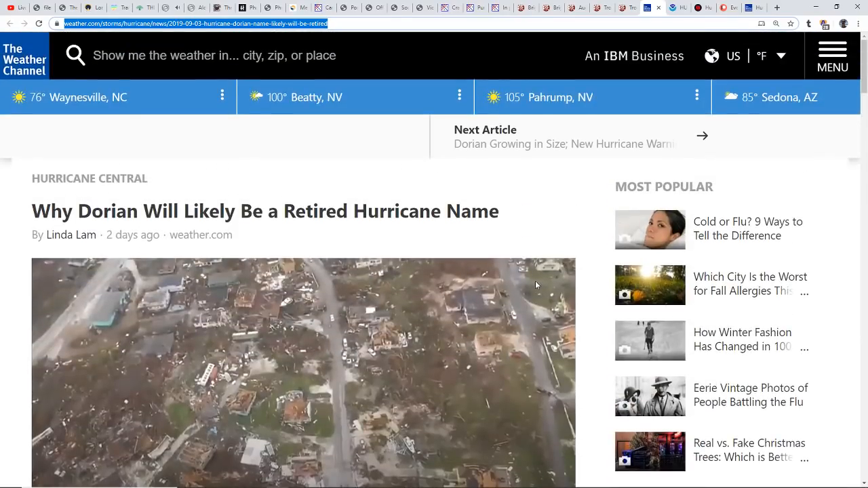
scroll(down, 3)
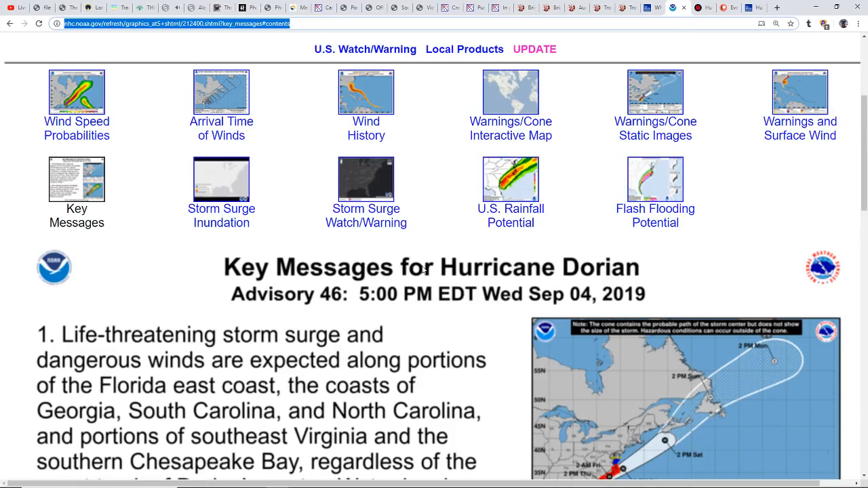
scroll(down, 3)
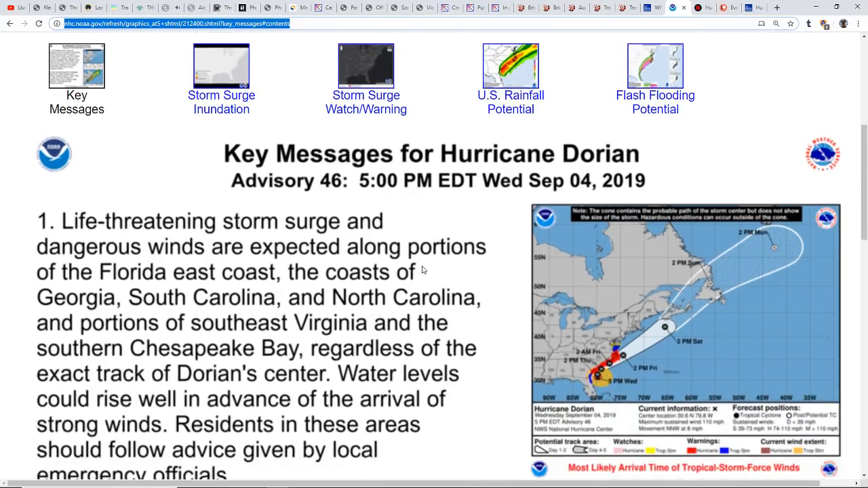
scroll(down, 3)
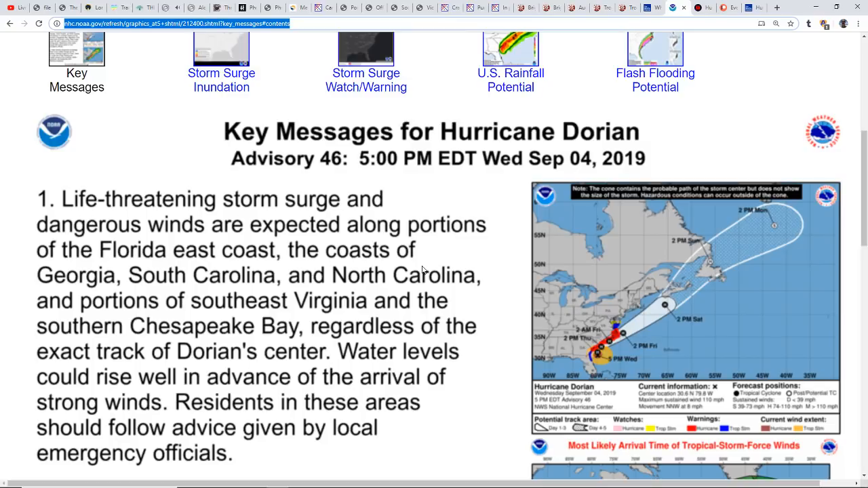
mouse_move(395, 326)
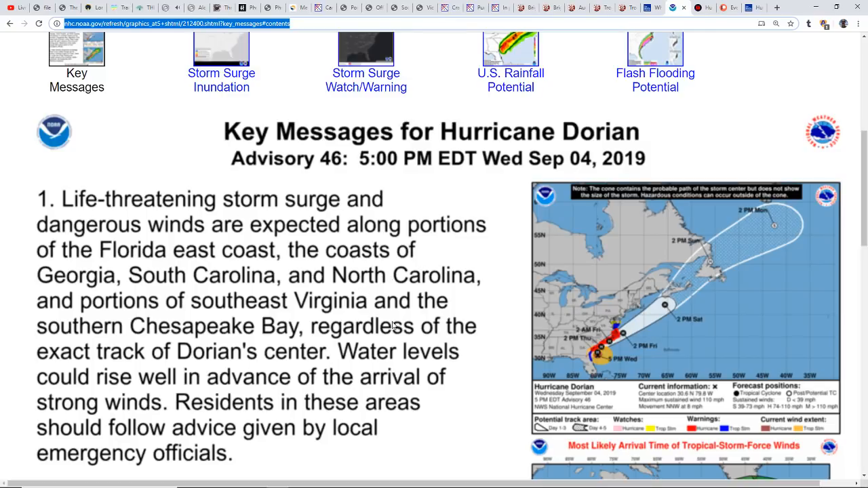
scroll(down, 3)
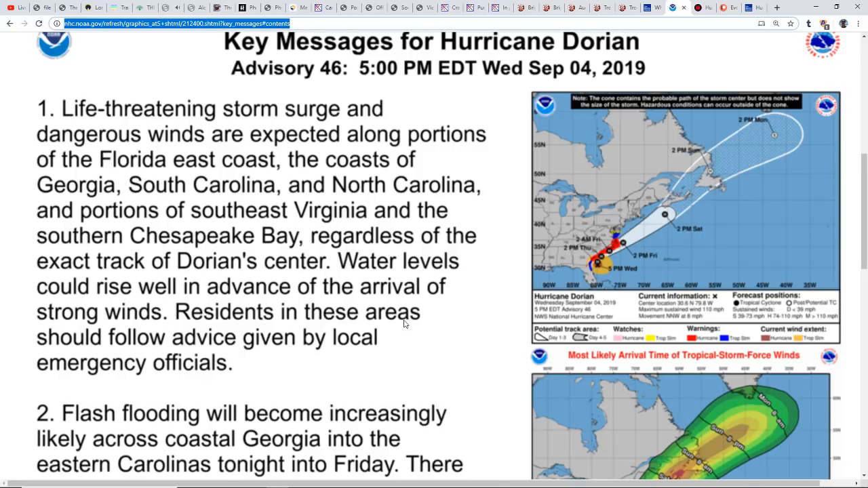
scroll(down, 3)
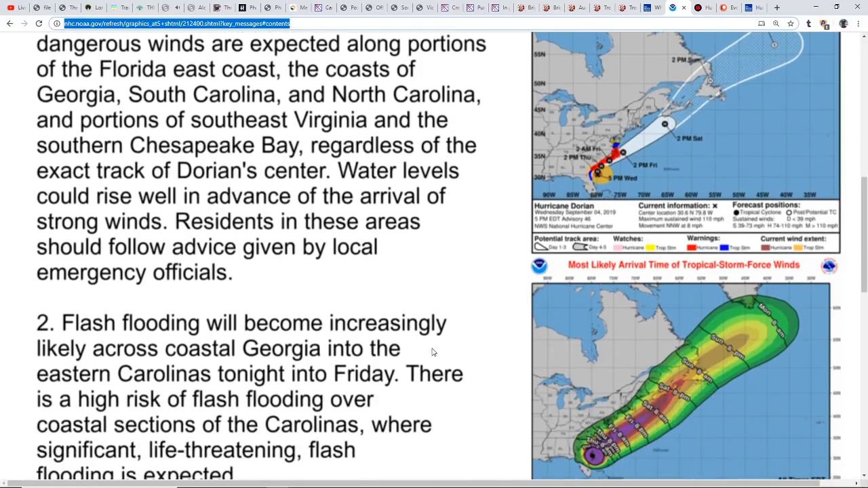
scroll(down, 3)
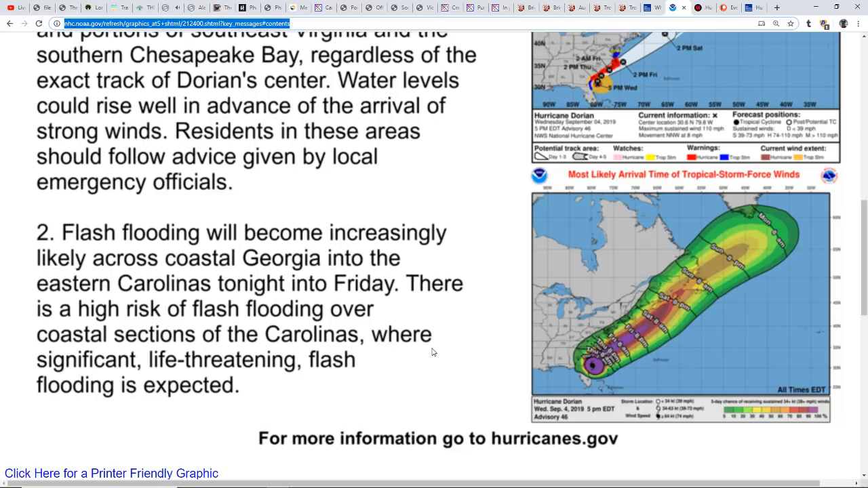
mouse_move(441, 337)
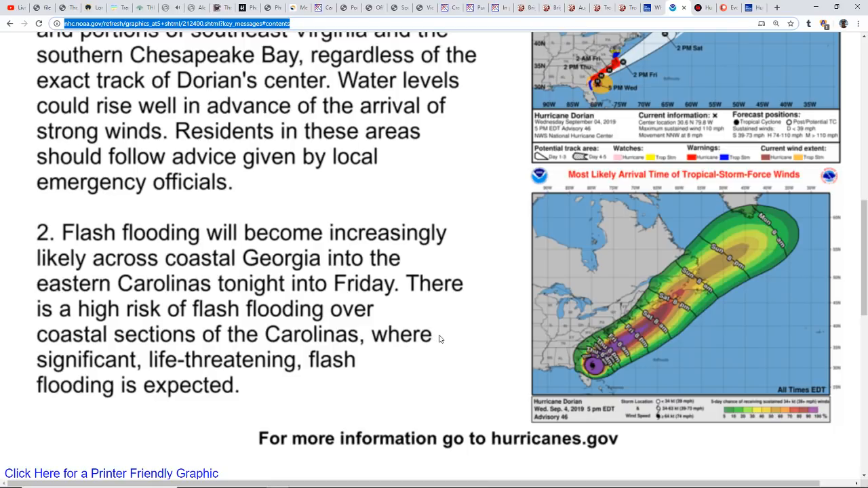
scroll(down, 3)
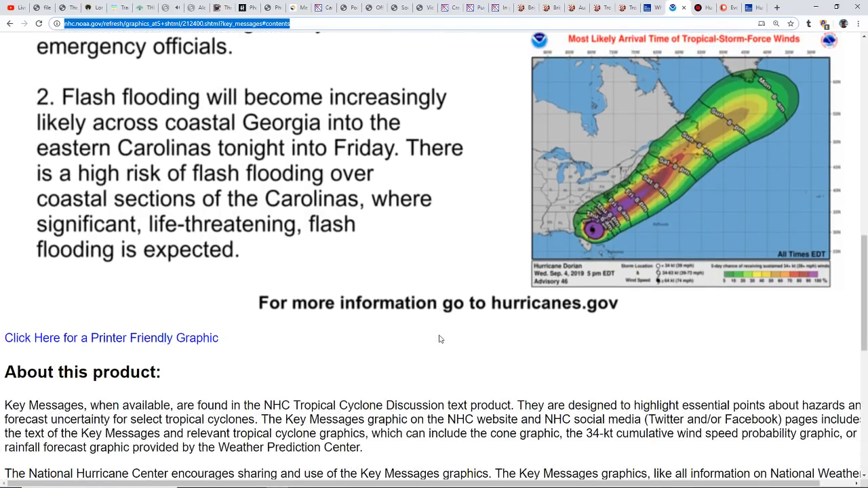
scroll(up, 3)
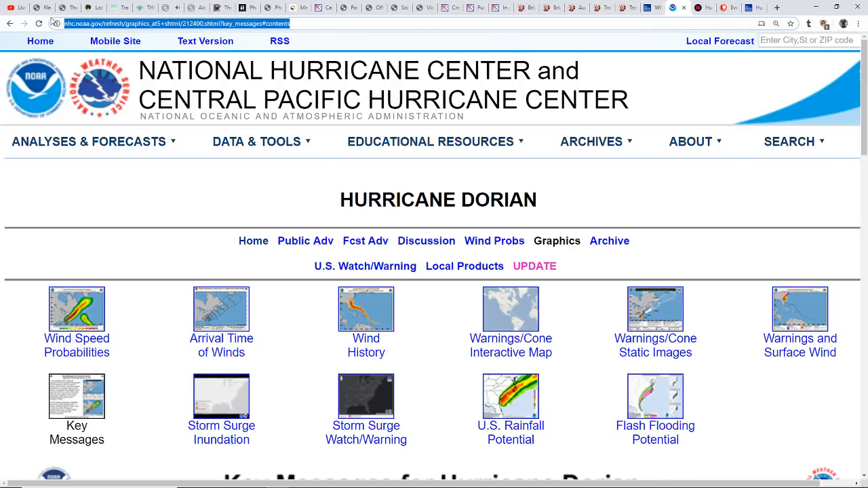
mouse_move(19, 15)
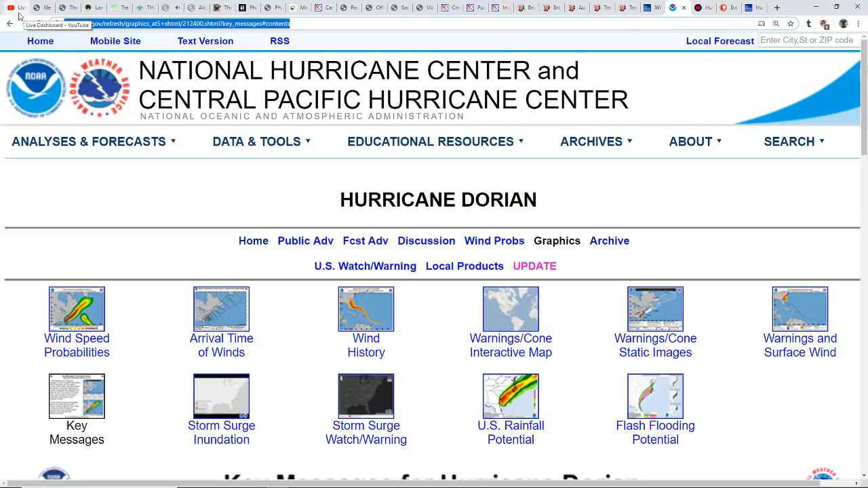
Switch to the YouTube Live Dashboard and watch the Top chat and viewer count.
click(20, 7)
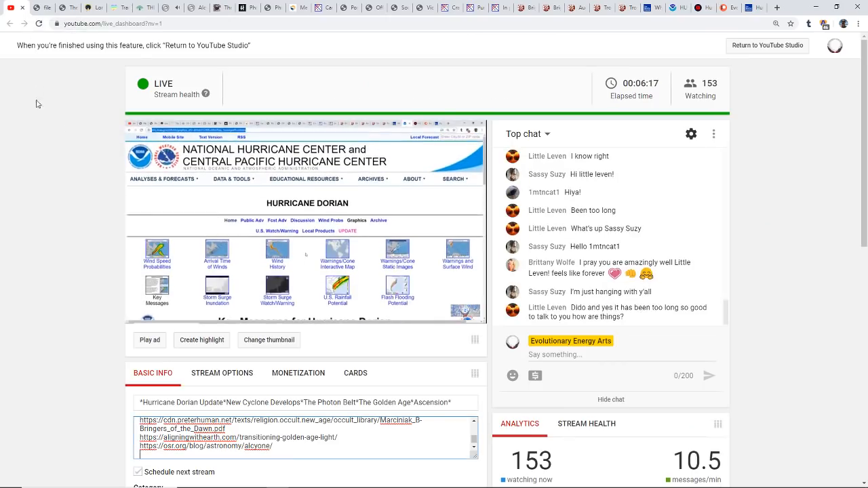
mouse_move(654, 209)
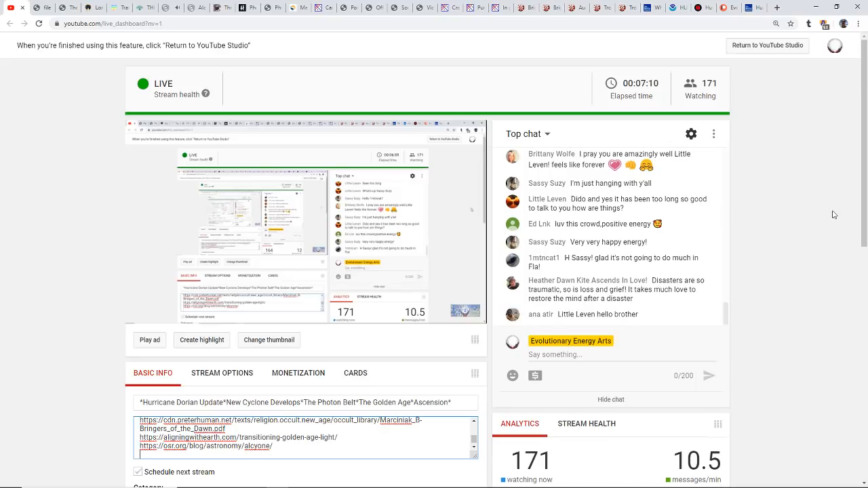
scroll(down, 3)
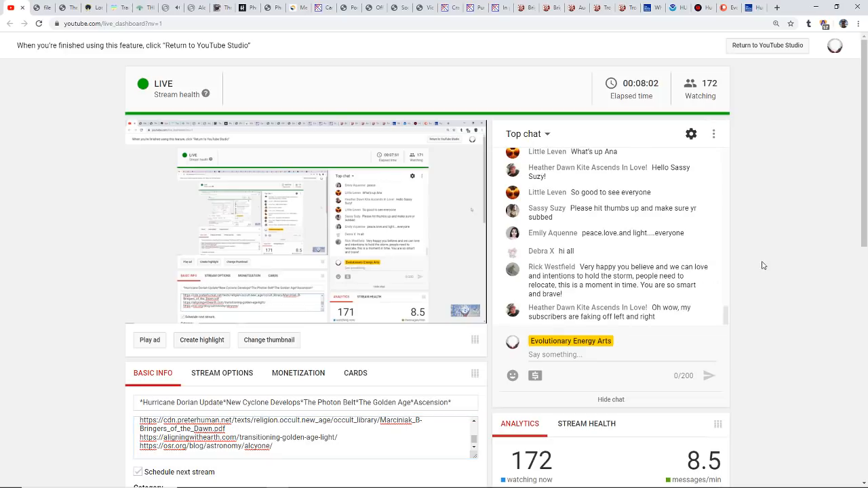
mouse_move(800, 166)
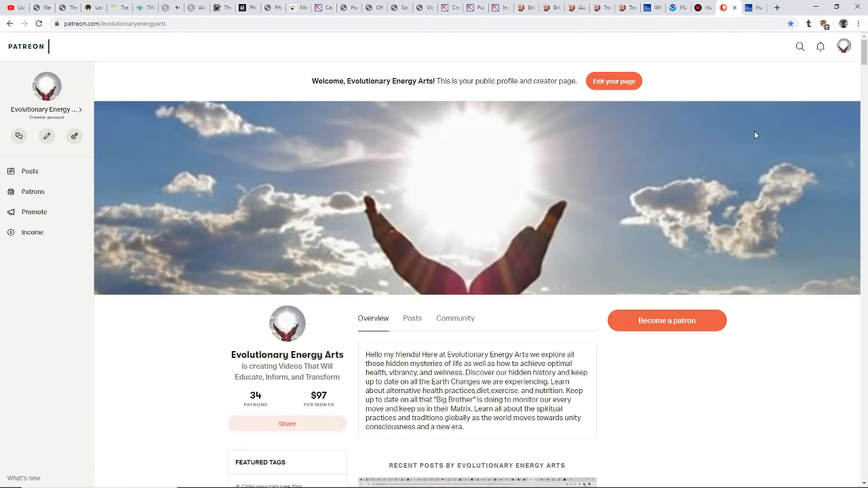
mouse_move(757, 245)
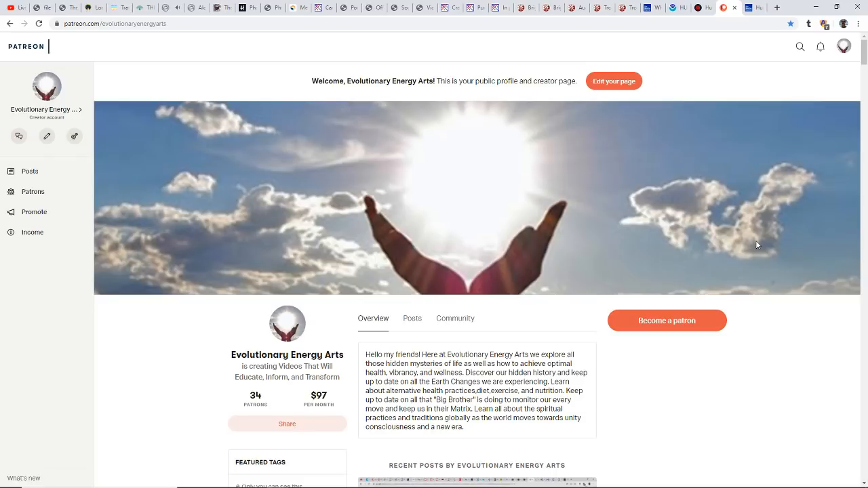
mouse_move(738, 274)
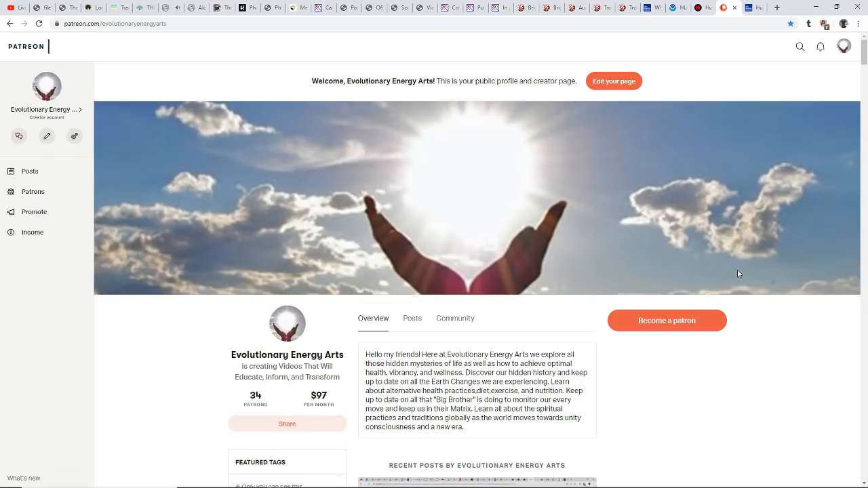
mouse_move(738, 270)
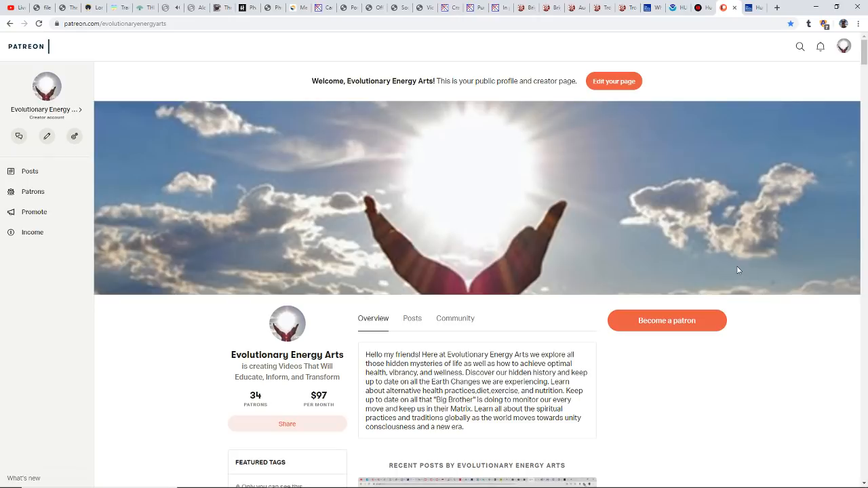
mouse_move(730, 268)
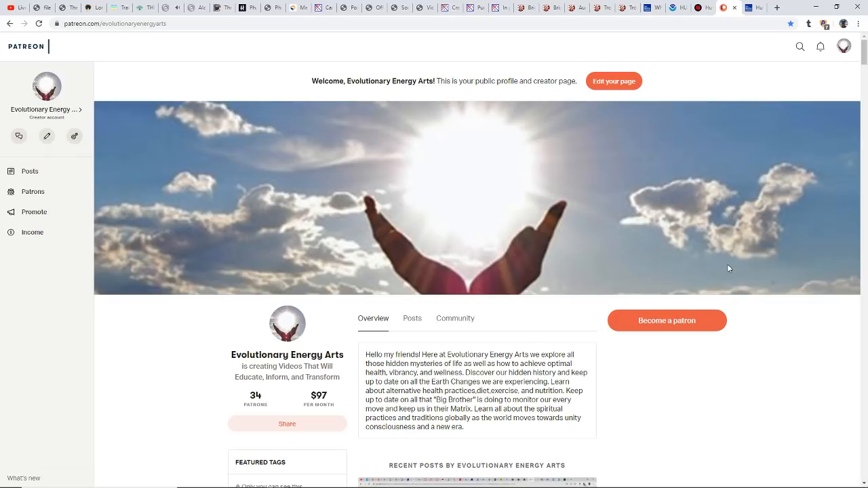
mouse_move(746, 300)
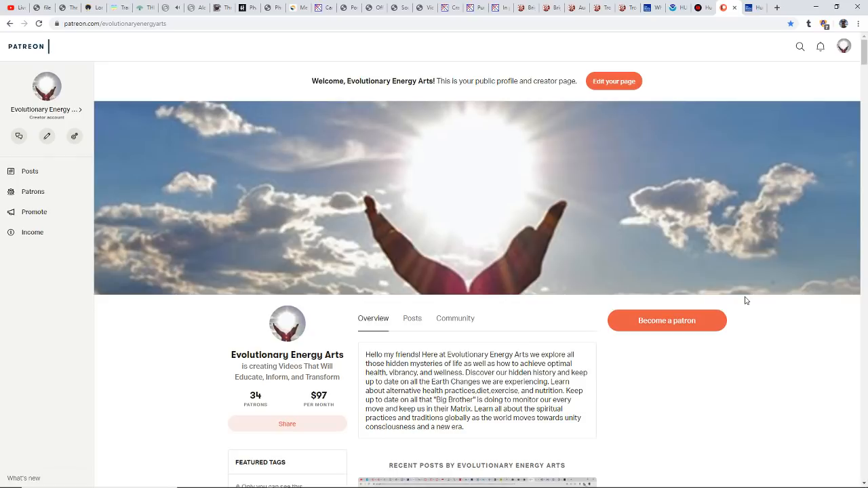
mouse_move(763, 263)
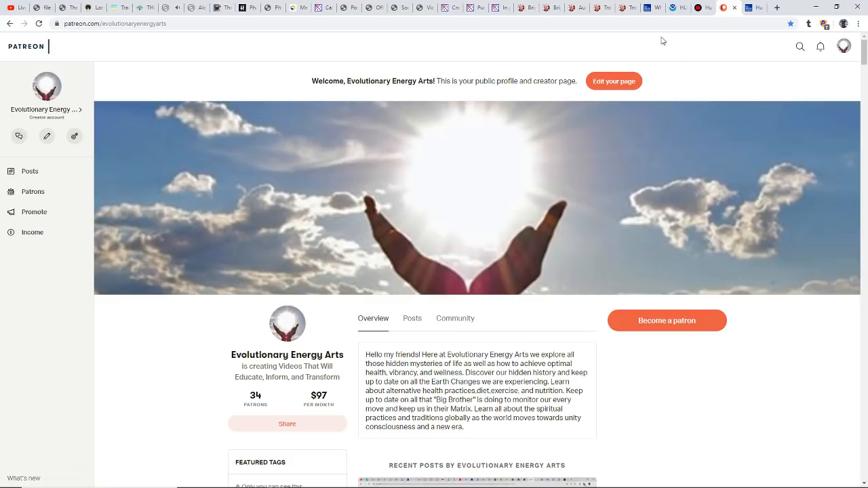
mouse_move(654, 22)
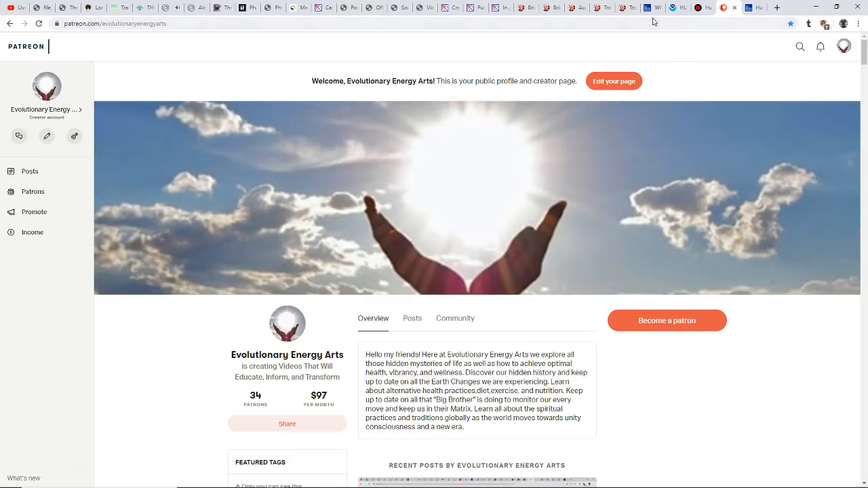
Open the Tropical Cyclone Lingling article and scroll past its satellite image to the summary.
click(618, 7)
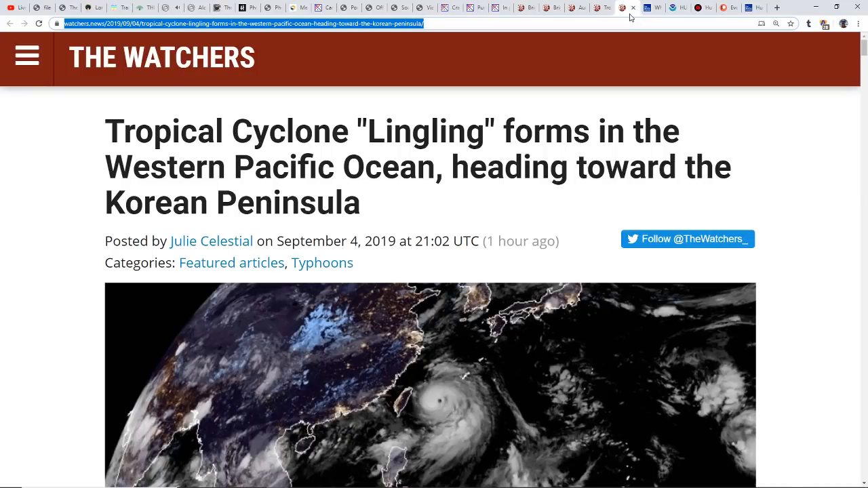
mouse_move(707, 122)
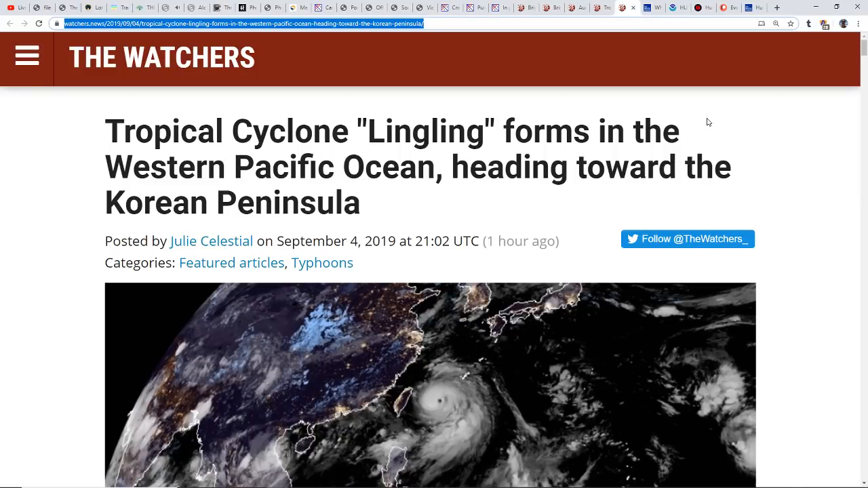
mouse_move(724, 148)
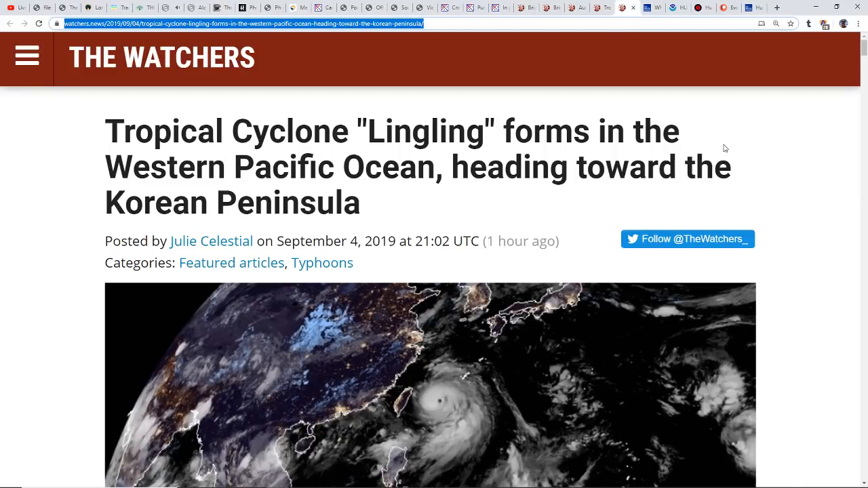
scroll(down, 3)
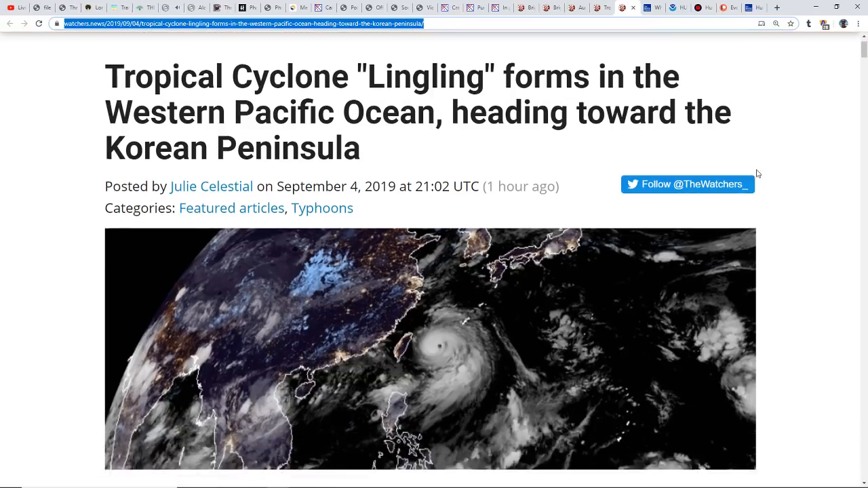
scroll(down, 3)
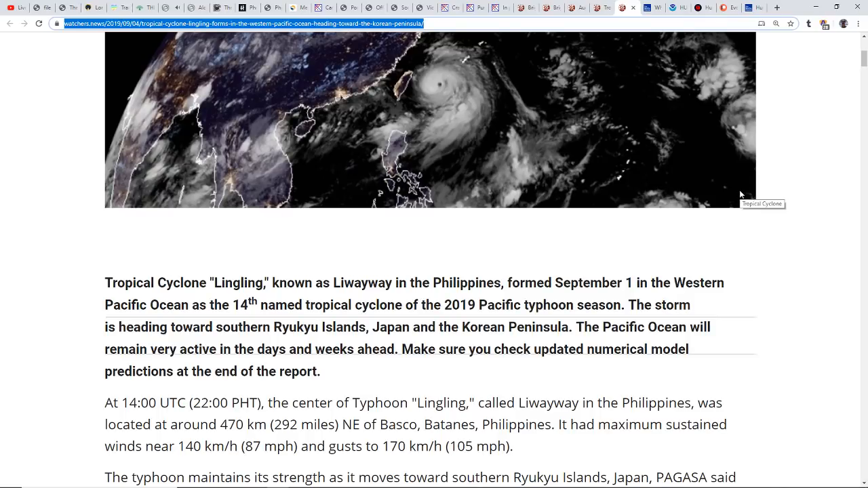
mouse_move(759, 181)
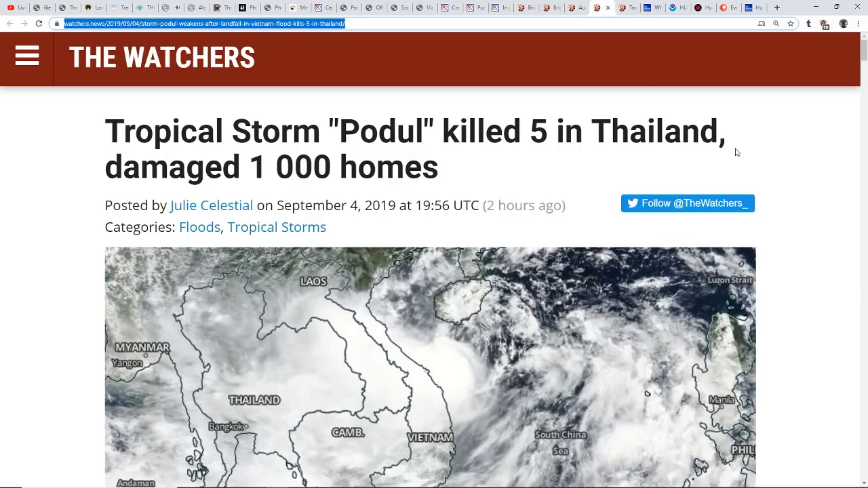
mouse_move(762, 180)
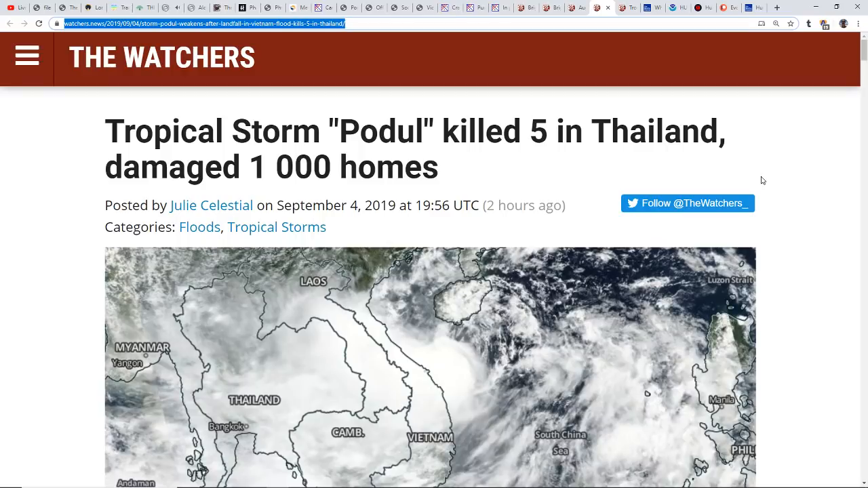
Scroll the Tropical Storm Podul article down to its bold summary below the map.
scroll(down, 3)
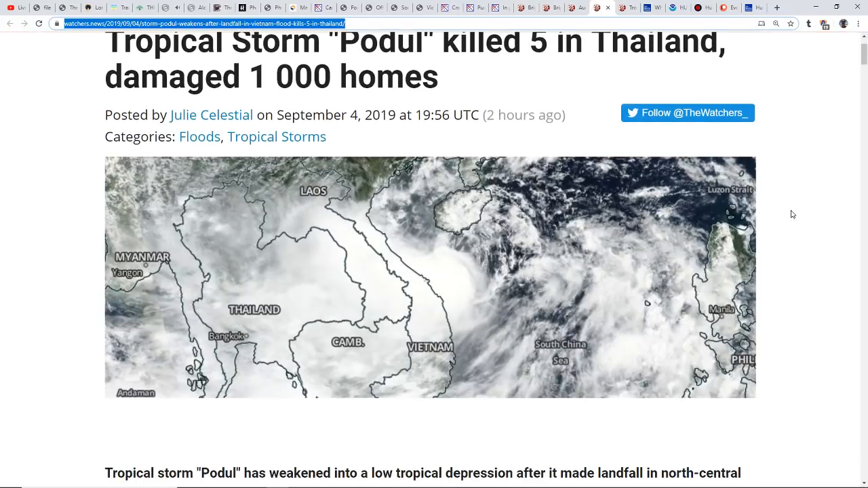
scroll(down, 3)
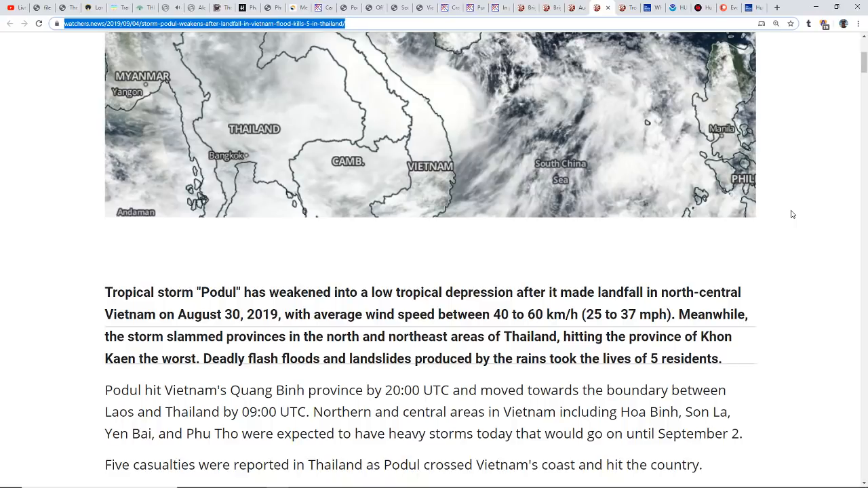
mouse_move(798, 215)
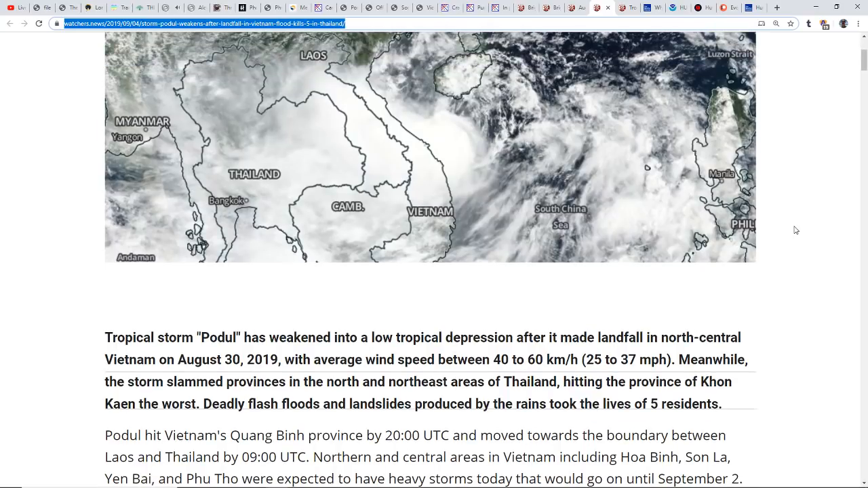
scroll(up, 3)
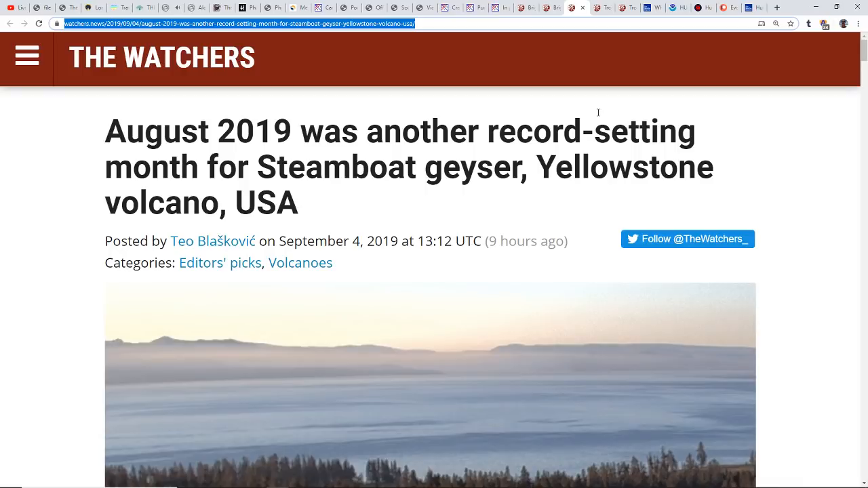
mouse_move(684, 191)
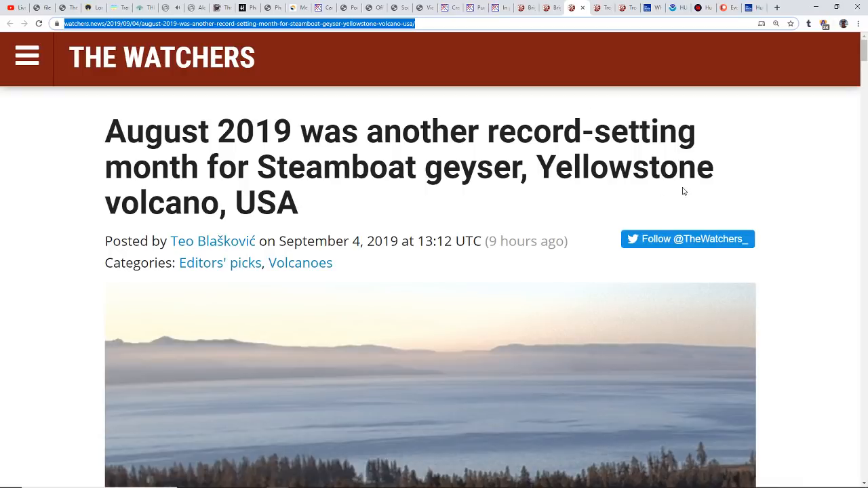
Read the Steamboat geyser eruptions article down to the embedded USGS Yellowstone update video.
scroll(down, 3)
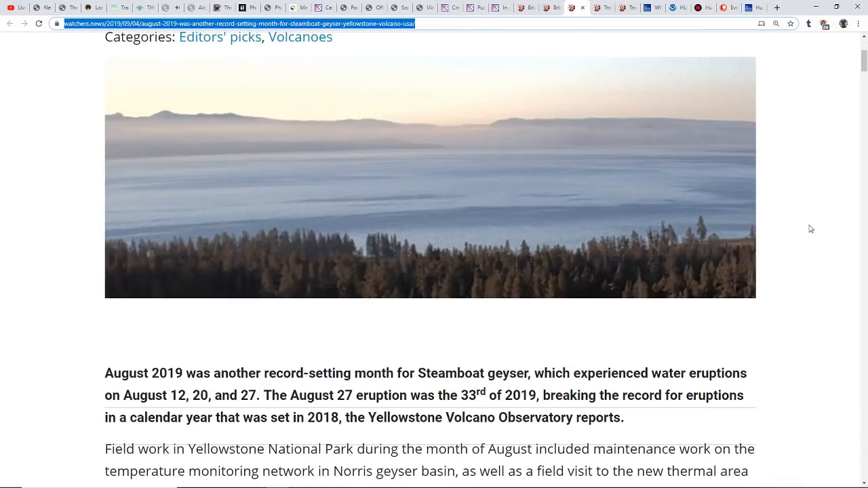
scroll(down, 3)
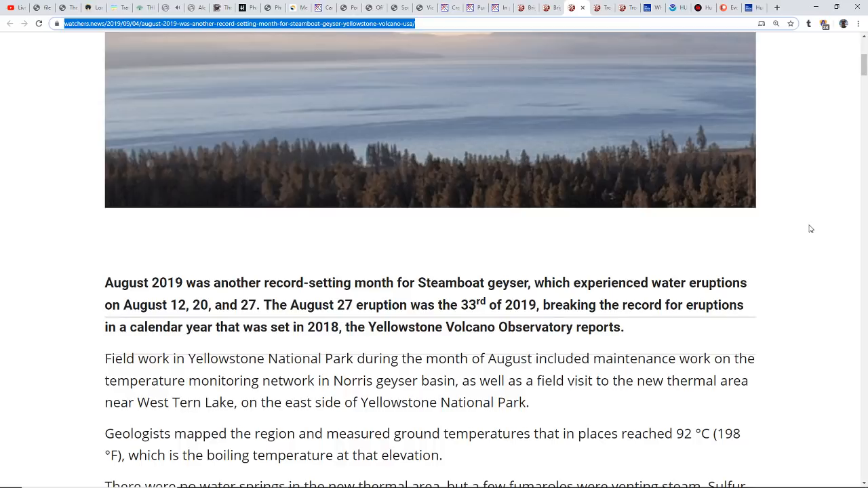
scroll(down, 3)
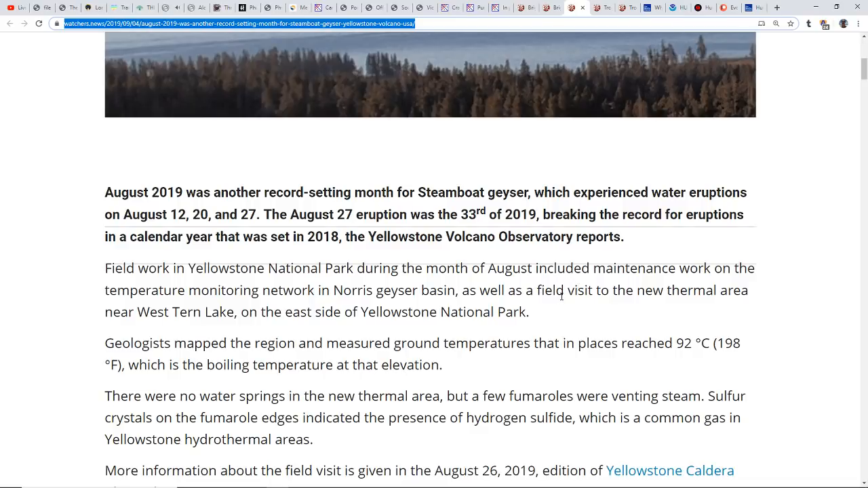
mouse_move(533, 306)
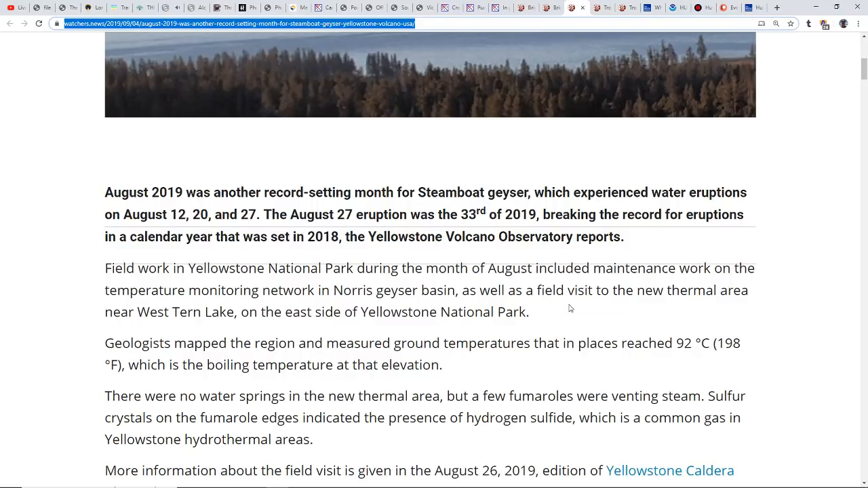
mouse_move(573, 307)
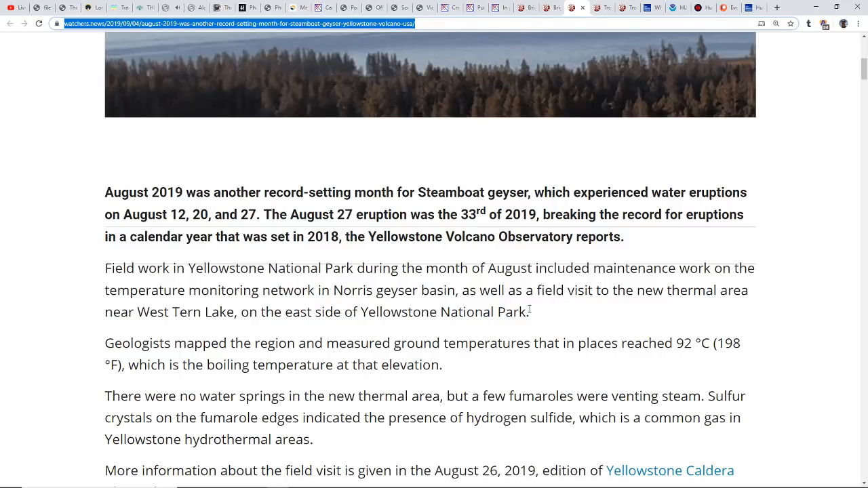
mouse_move(519, 311)
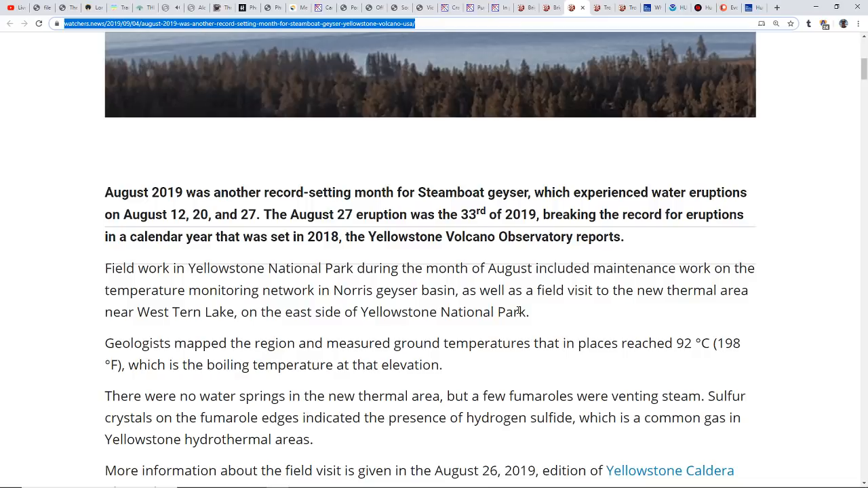
scroll(down, 3)
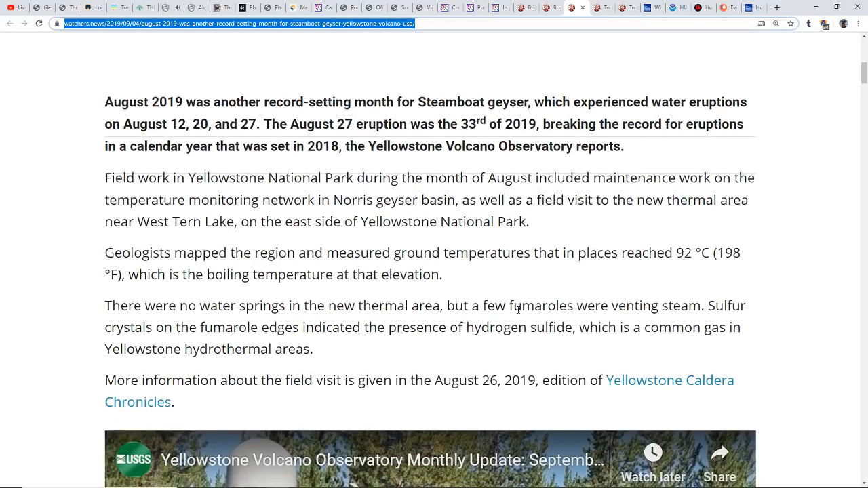
scroll(down, 3)
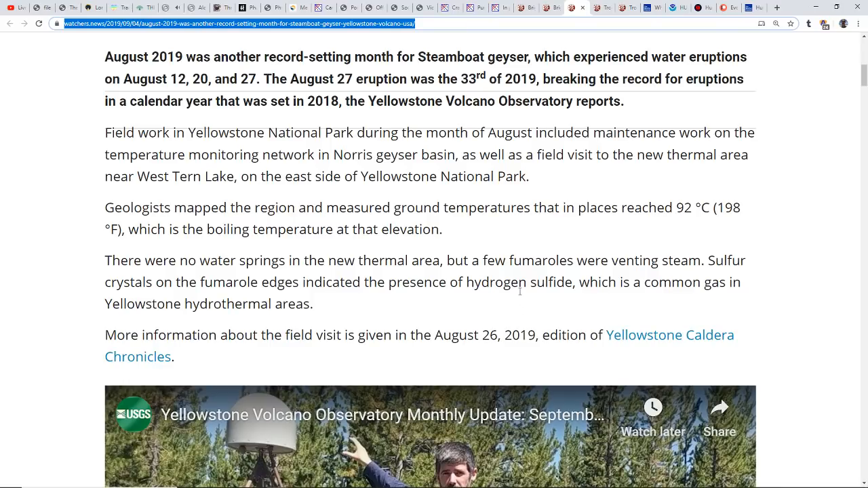
scroll(down, 3)
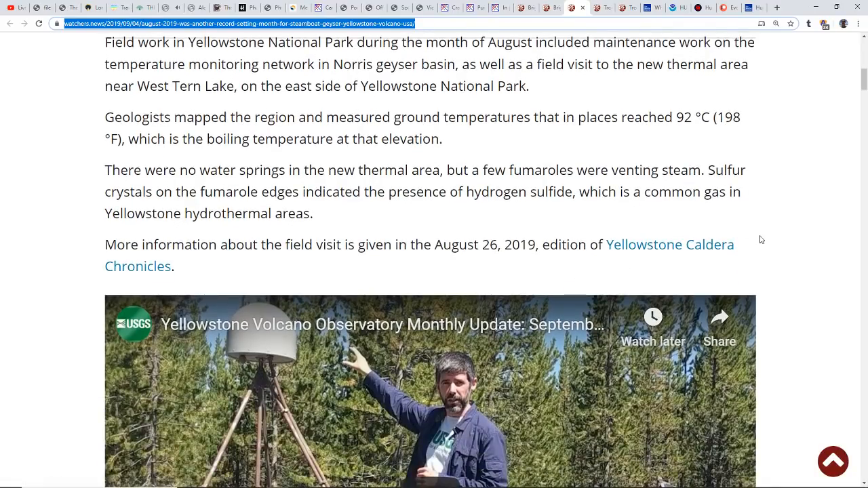
mouse_move(687, 246)
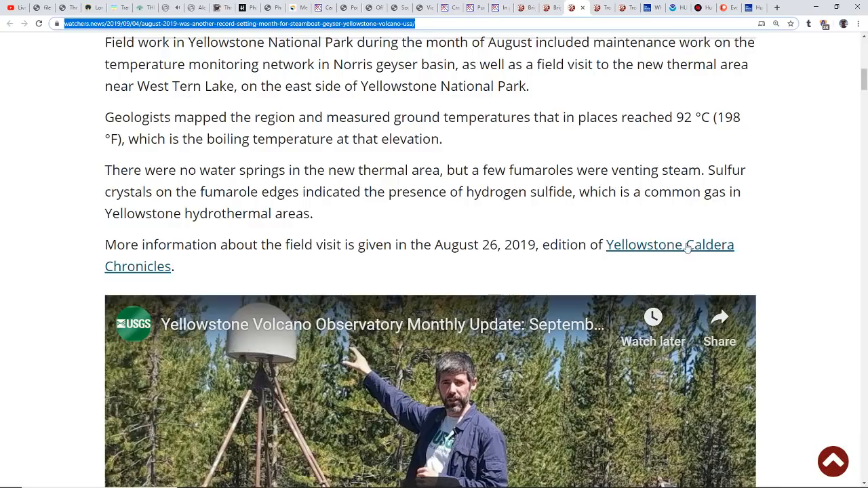
scroll(down, 3)
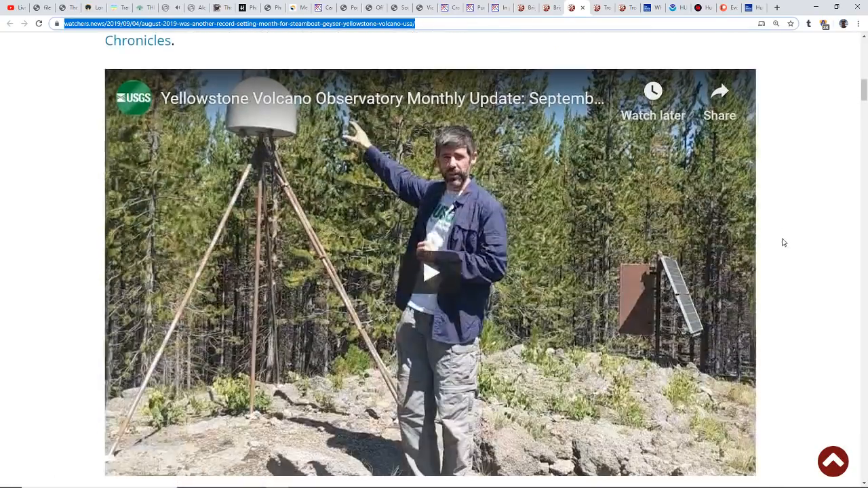
mouse_move(769, 115)
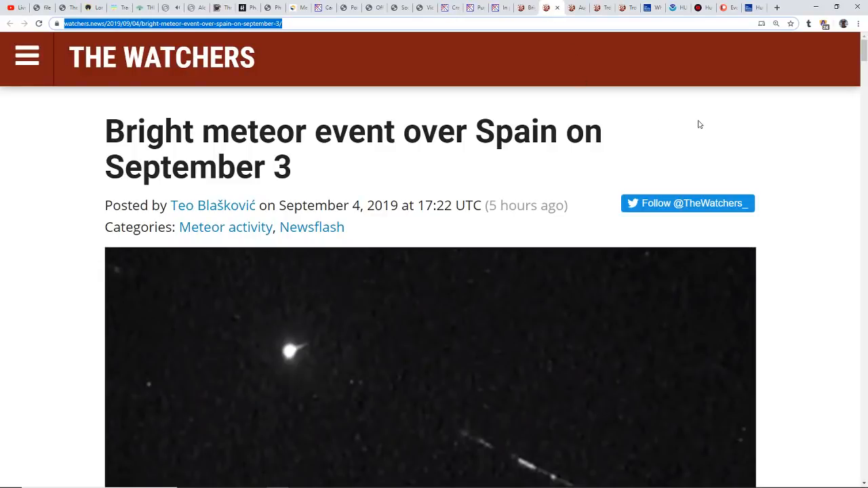
mouse_move(657, 119)
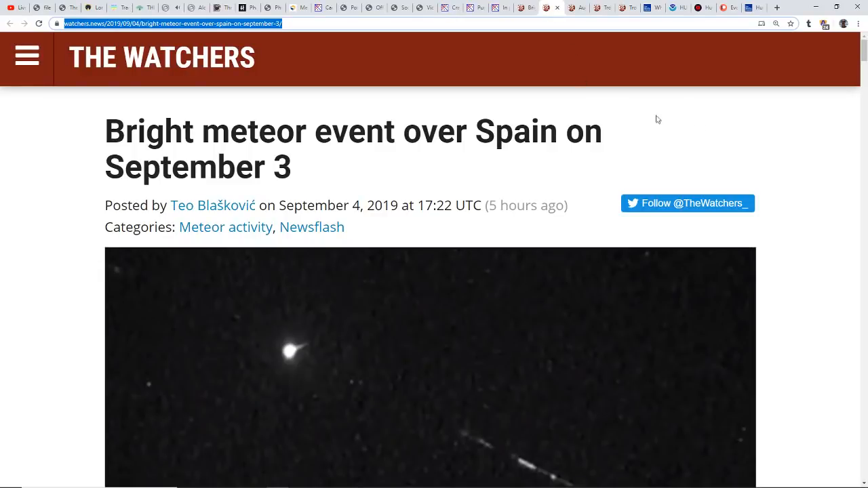
Read the Spain bright meteor article to its video, then open the Lake Ontario fireball article.
scroll(down, 3)
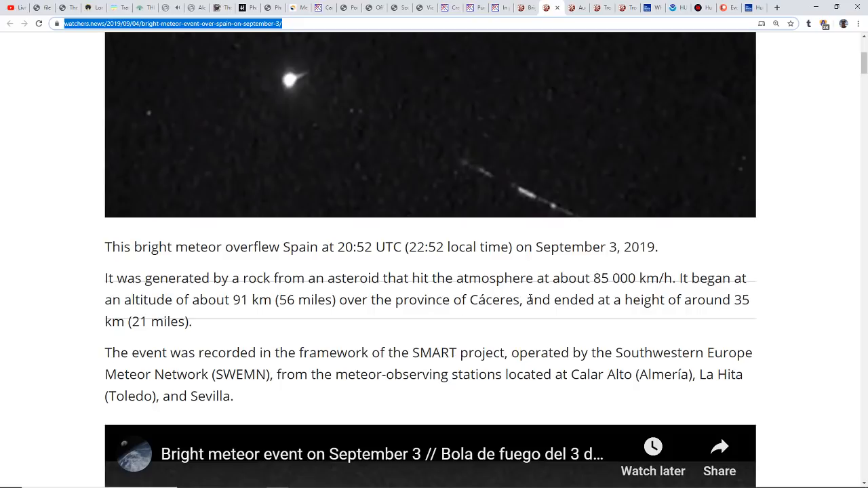
scroll(down, 3)
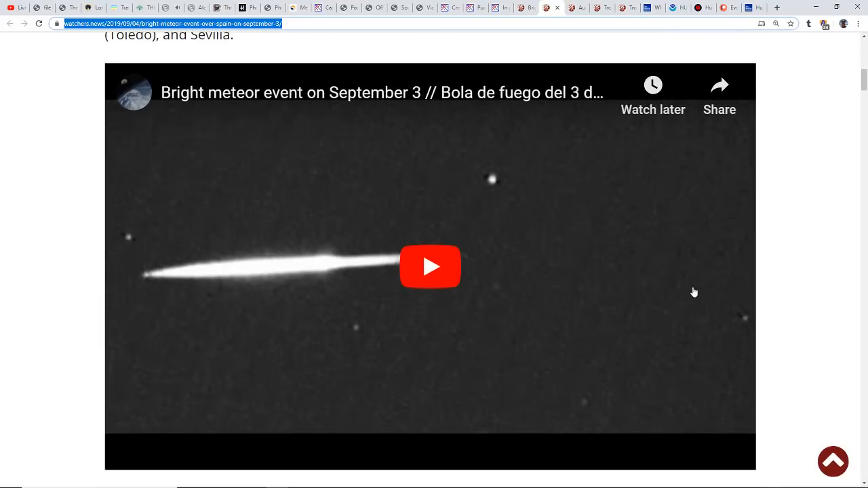
scroll(down, 3)
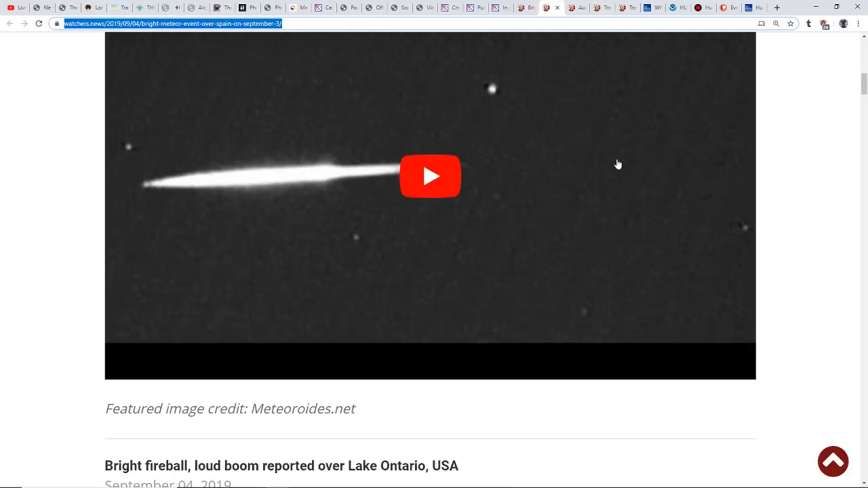
click(282, 466)
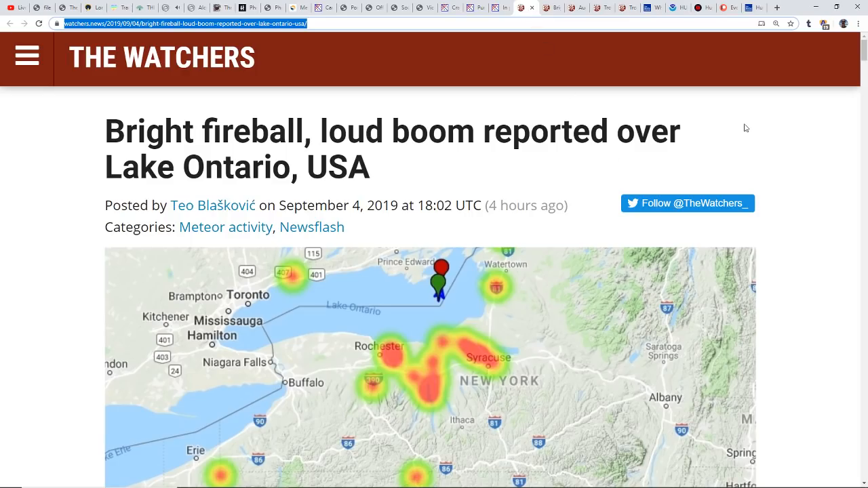
scroll(down, 3)
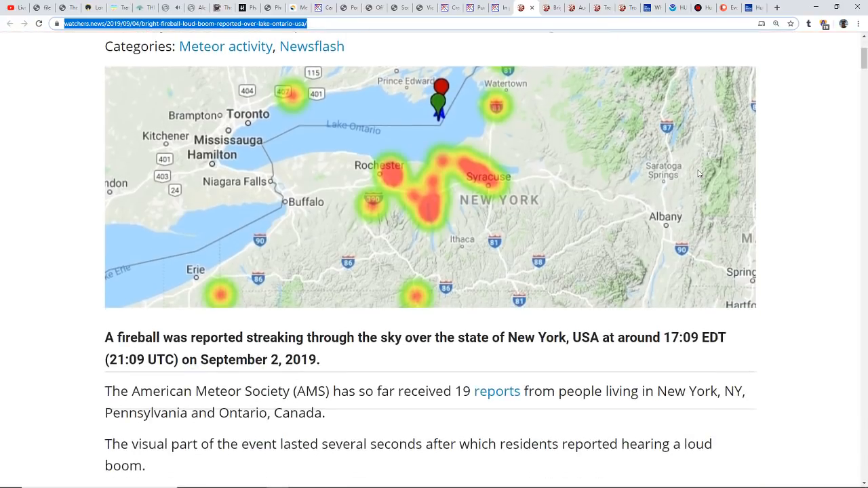
scroll(down, 3)
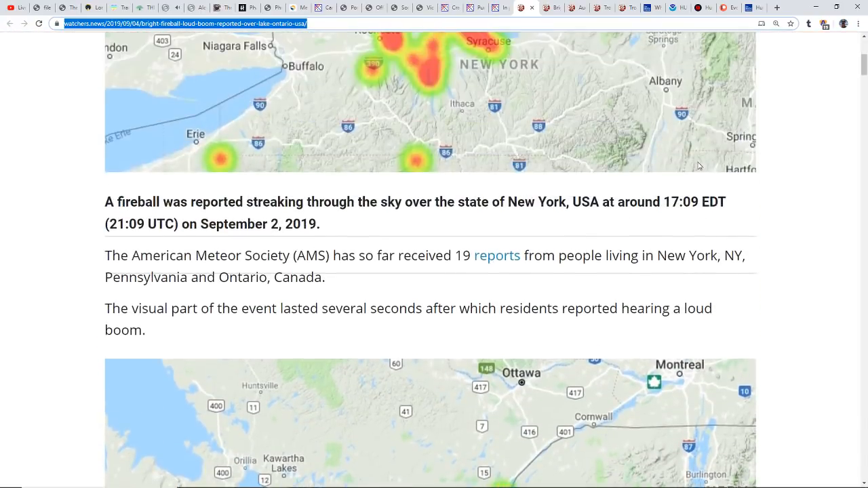
scroll(up, 3)
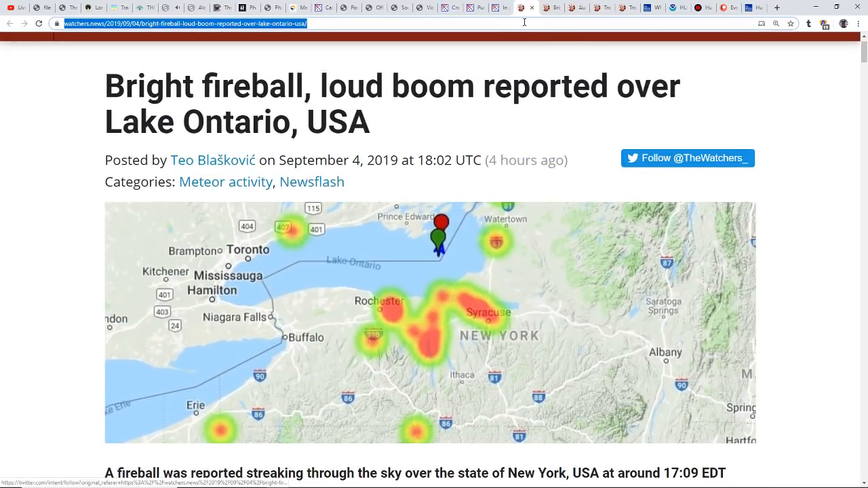
mouse_move(518, 7)
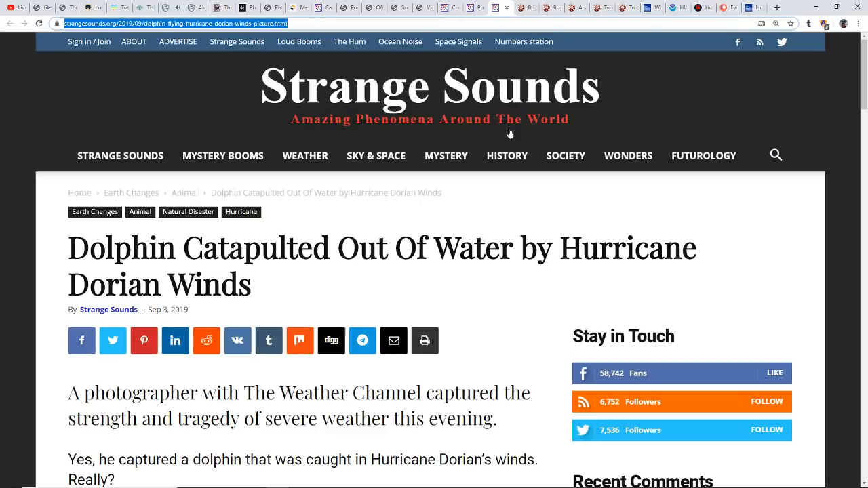
mouse_move(620, 208)
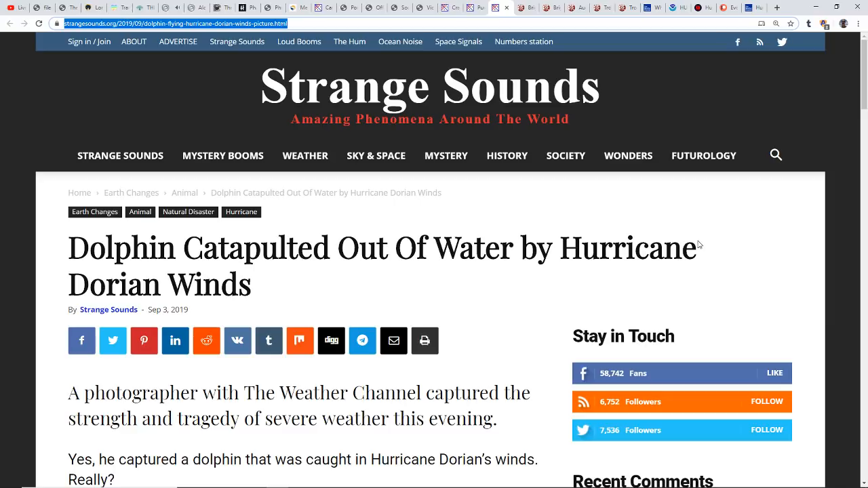
mouse_move(491, 315)
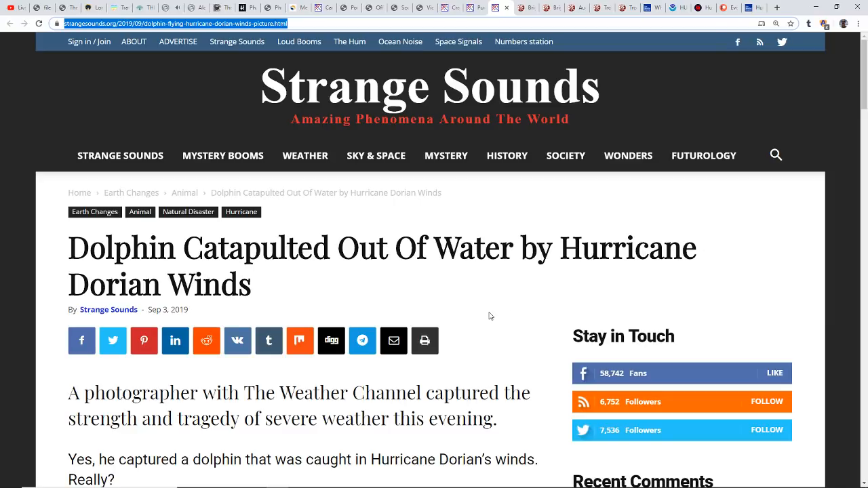
Scroll through the dolphin-in-Dorian-winds article and its hurricane photos.
scroll(down, 3)
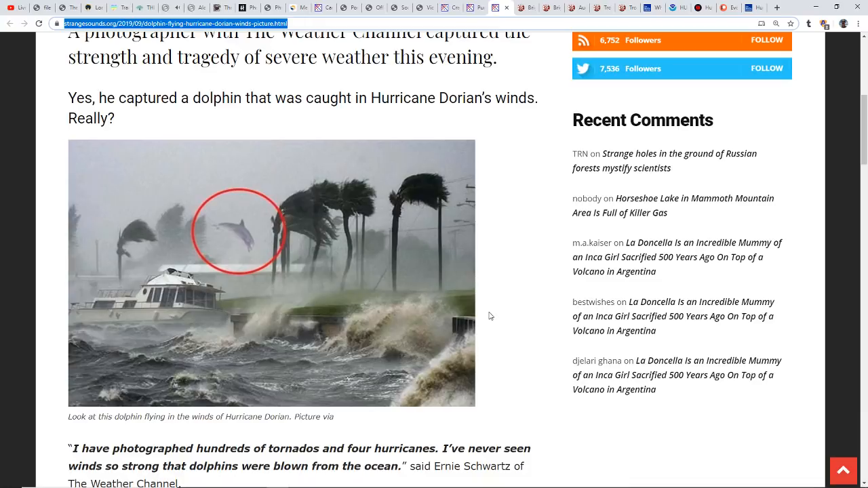
scroll(down, 3)
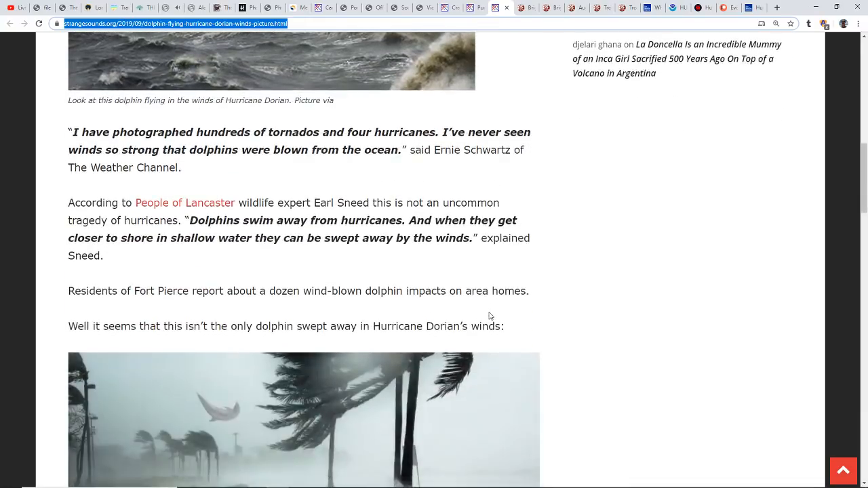
scroll(down, 3)
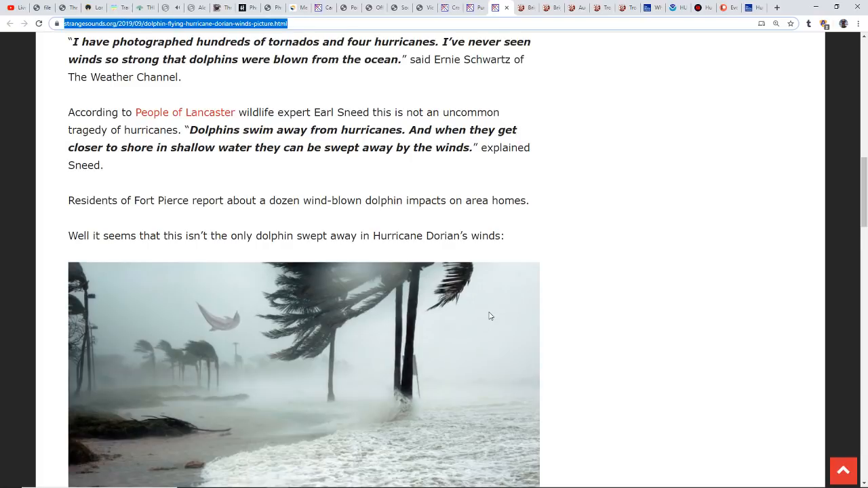
scroll(down, 3)
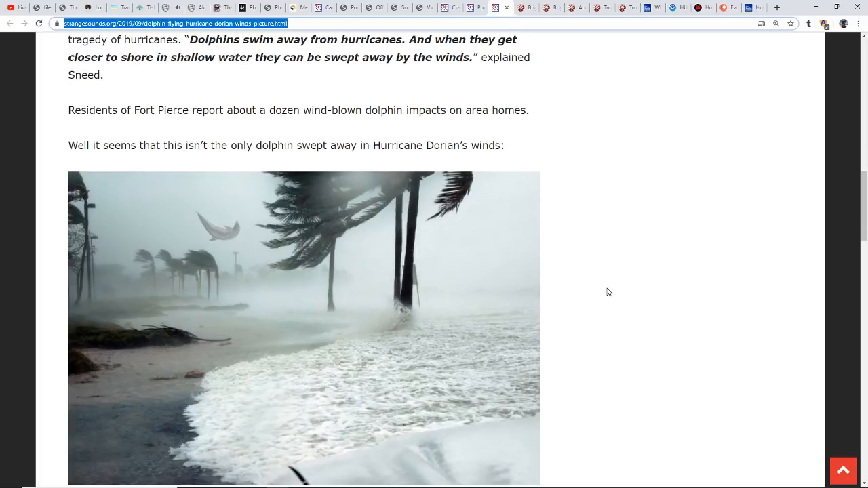
scroll(down, 3)
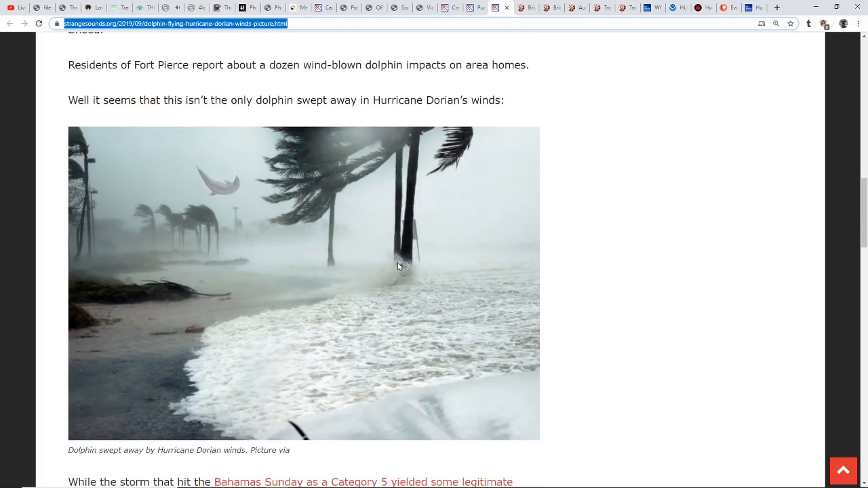
mouse_move(316, 207)
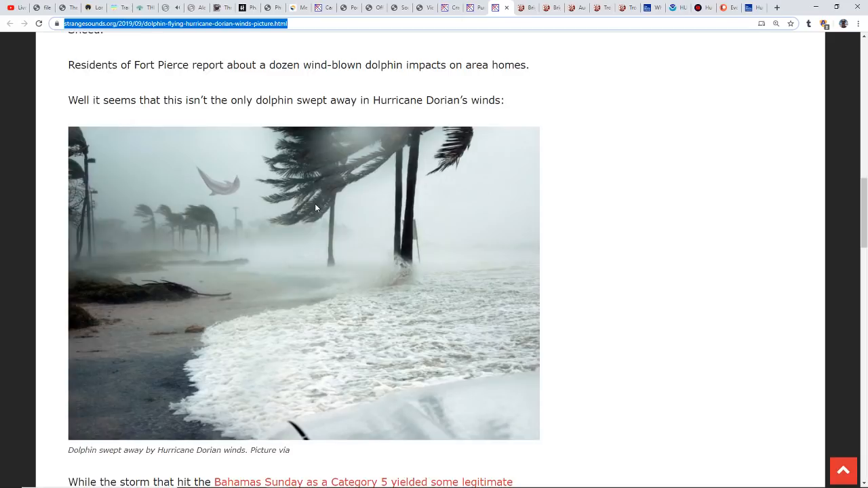
mouse_move(455, 275)
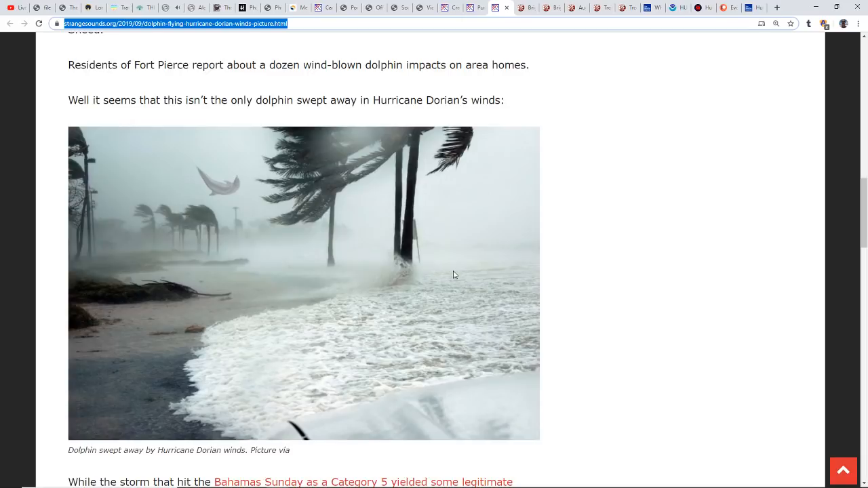
scroll(down, 3)
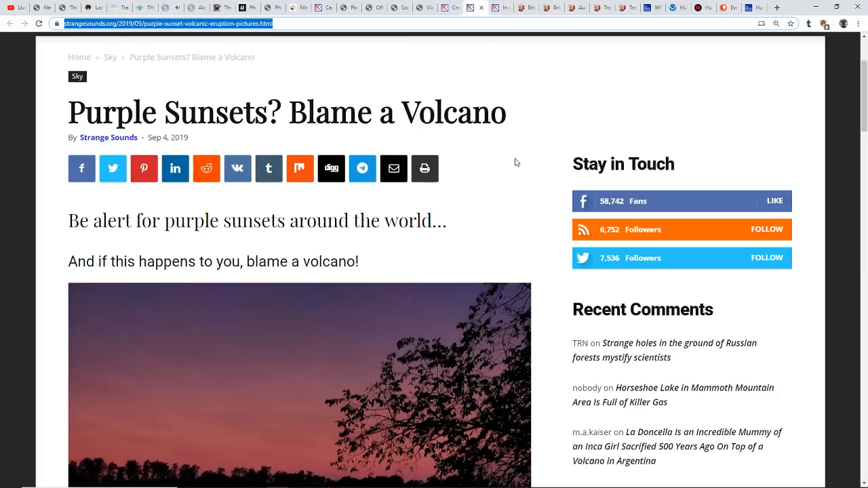
mouse_move(502, 173)
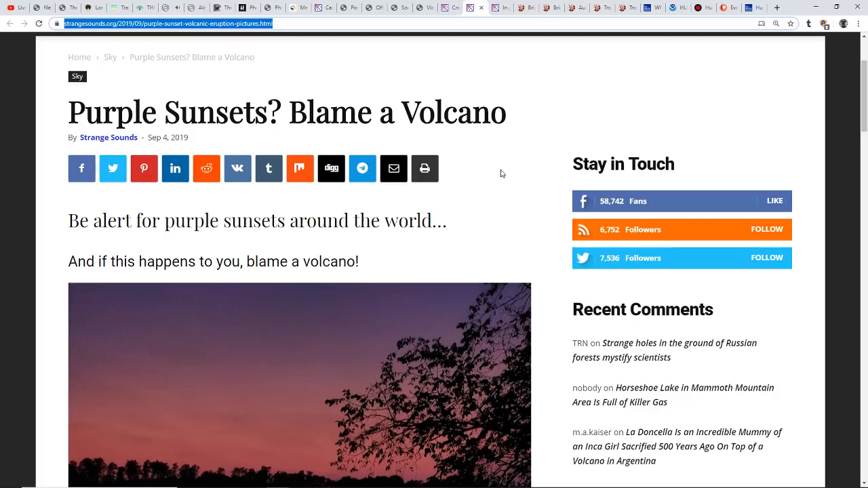
mouse_move(479, 203)
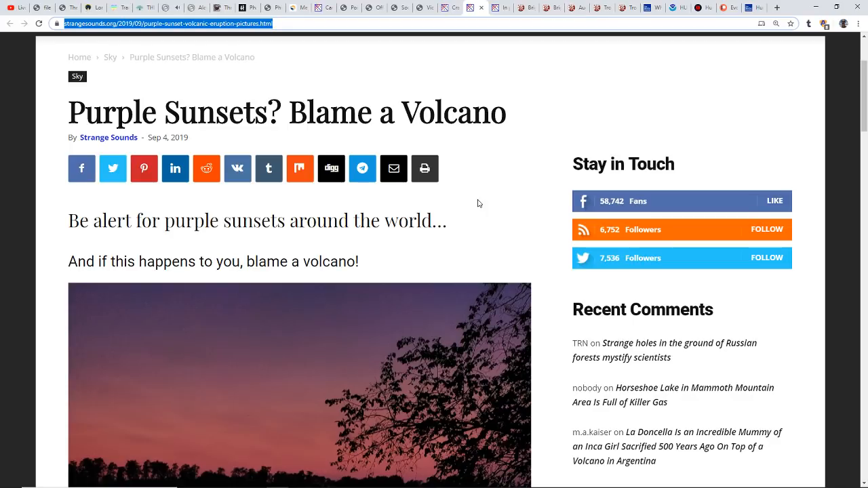
Read the purple sunsets volcano article down to its Raikoke eruption video.
scroll(down, 3)
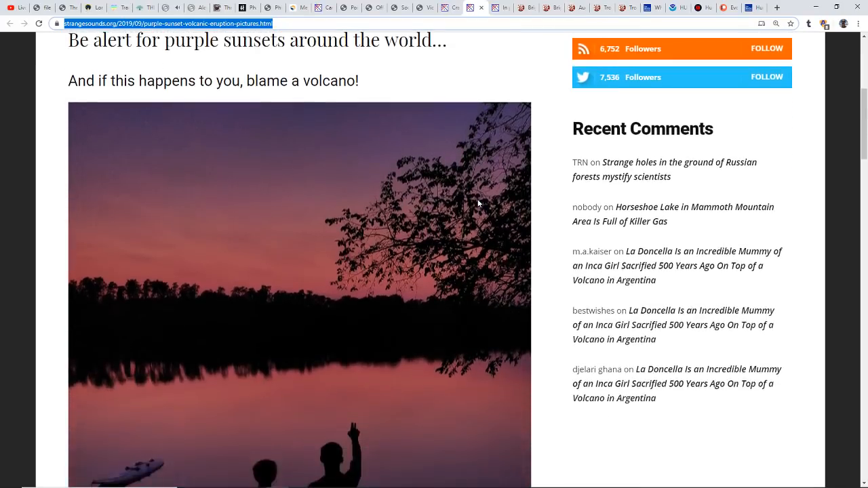
scroll(down, 3)
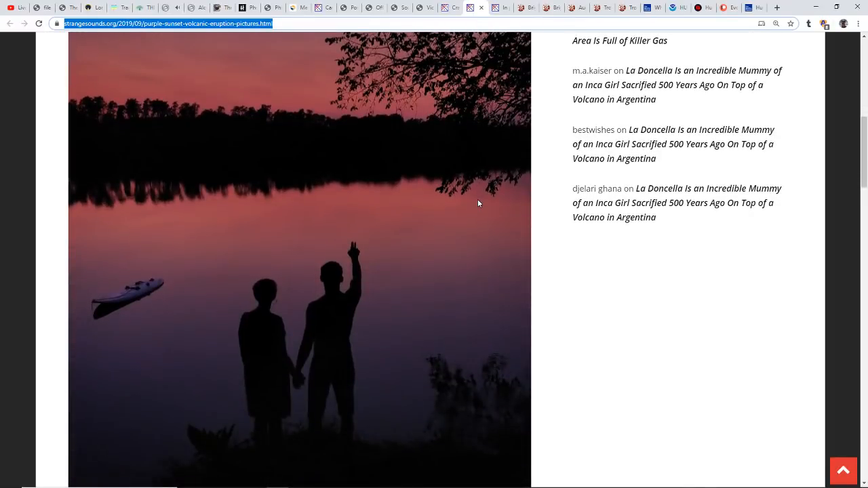
scroll(down, 3)
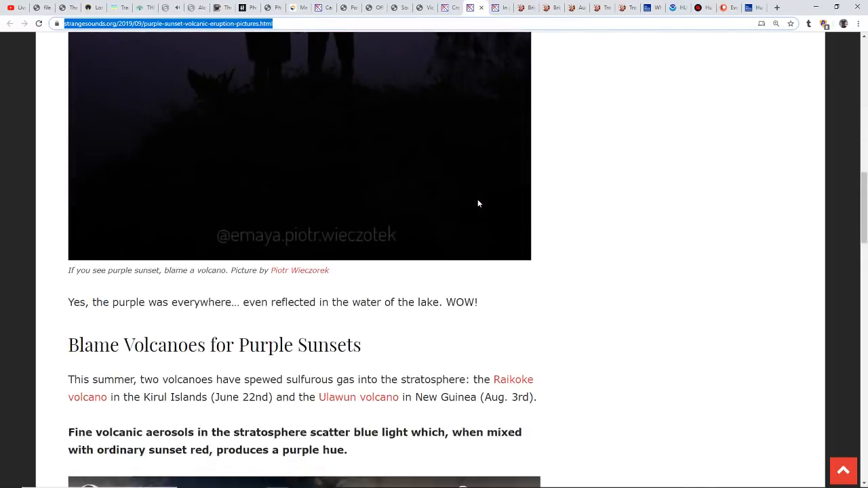
scroll(down, 3)
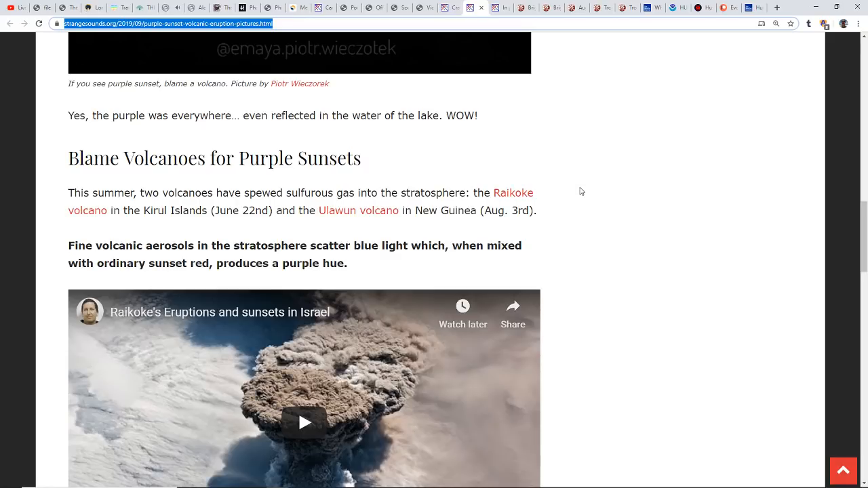
scroll(down, 3)
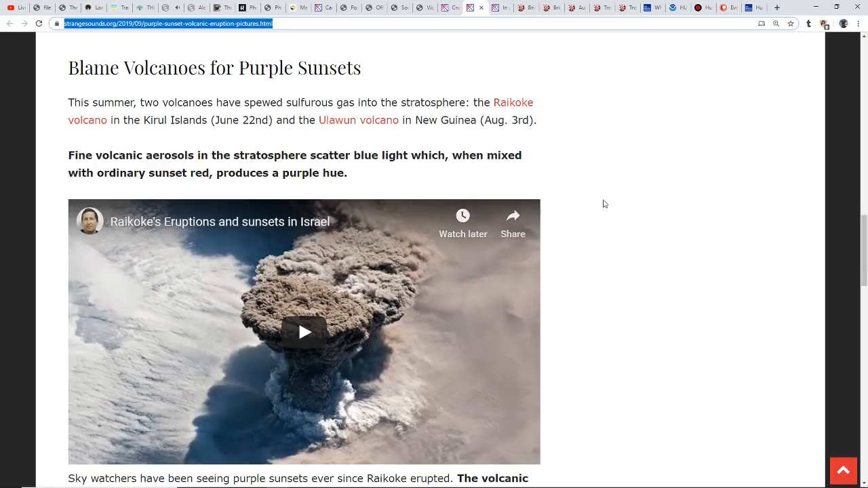
mouse_move(635, 199)
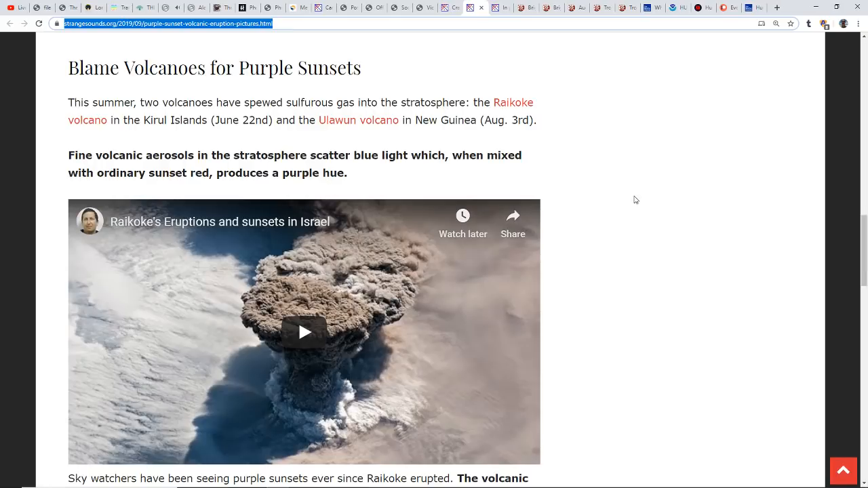
scroll(down, 3)
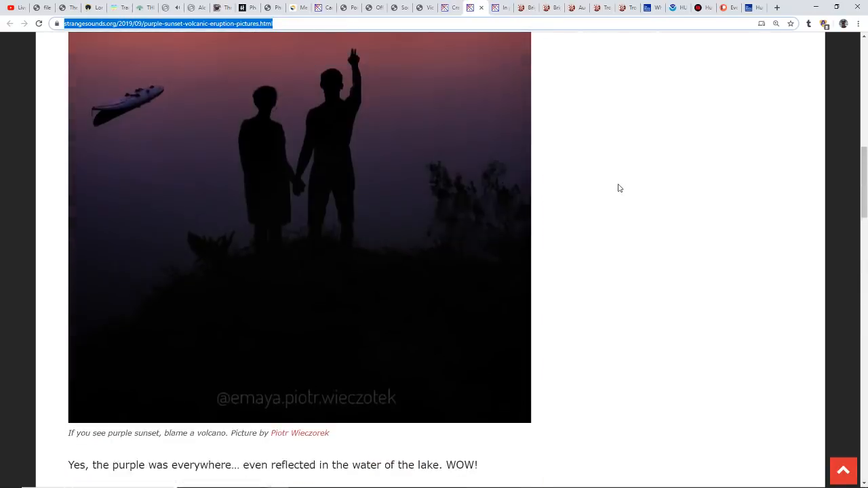
scroll(up, 3)
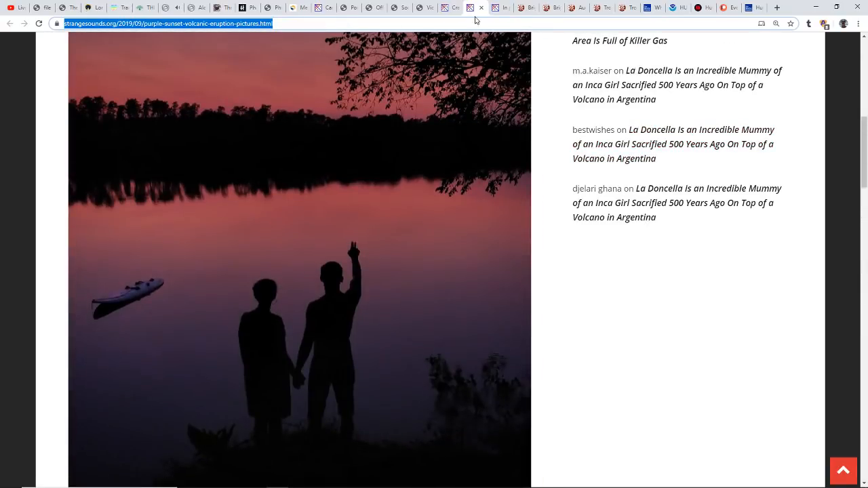
mouse_move(453, 7)
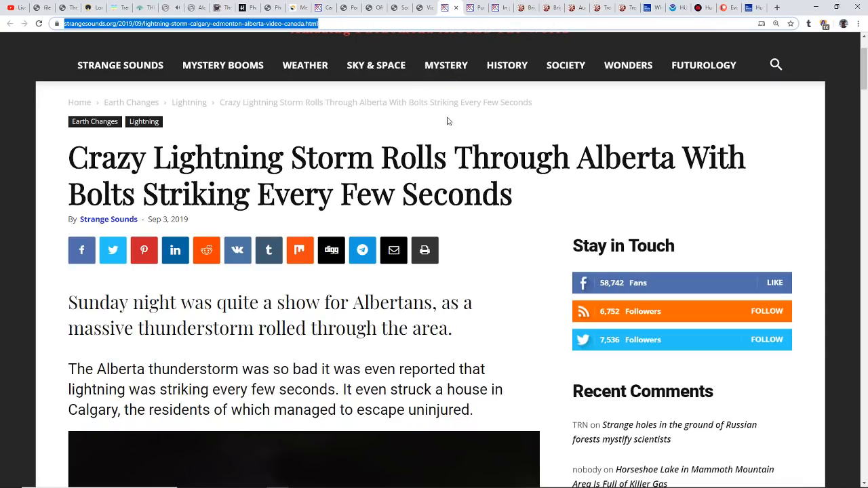
scroll(down, 3)
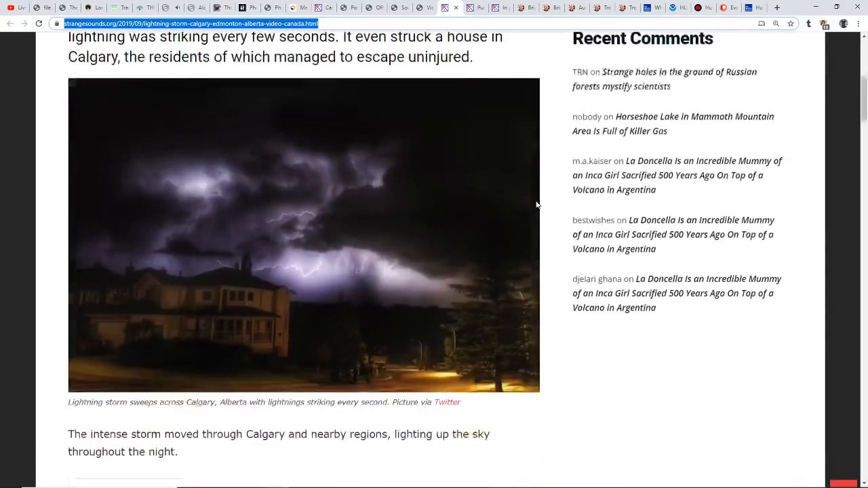
scroll(down, 3)
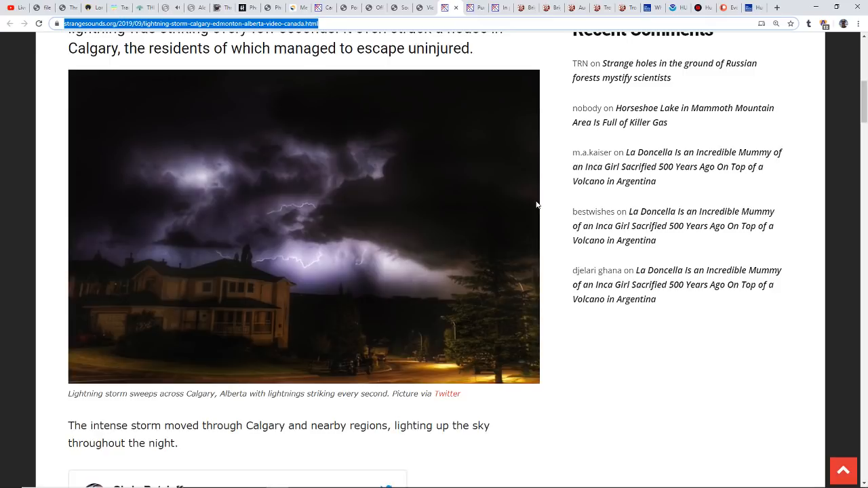
scroll(up, 3)
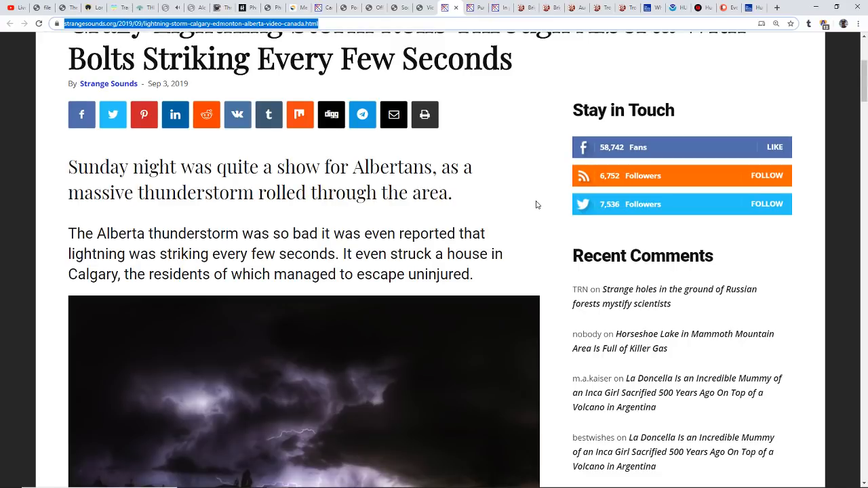
scroll(down, 3)
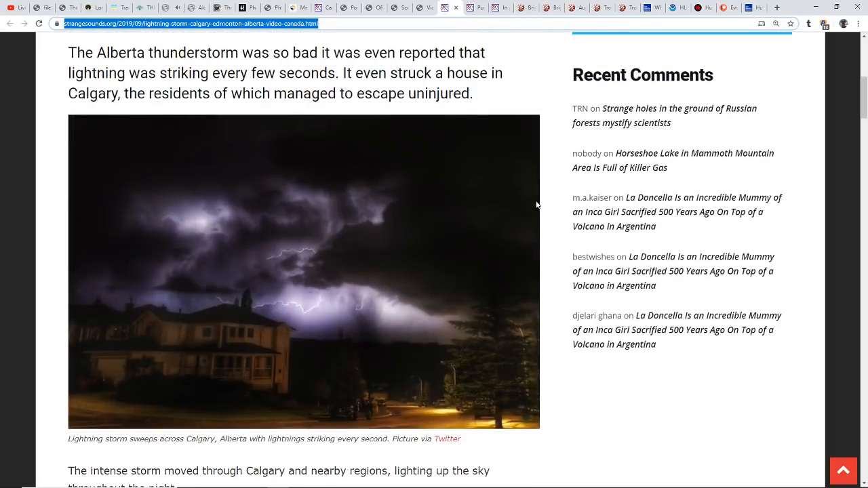
scroll(down, 3)
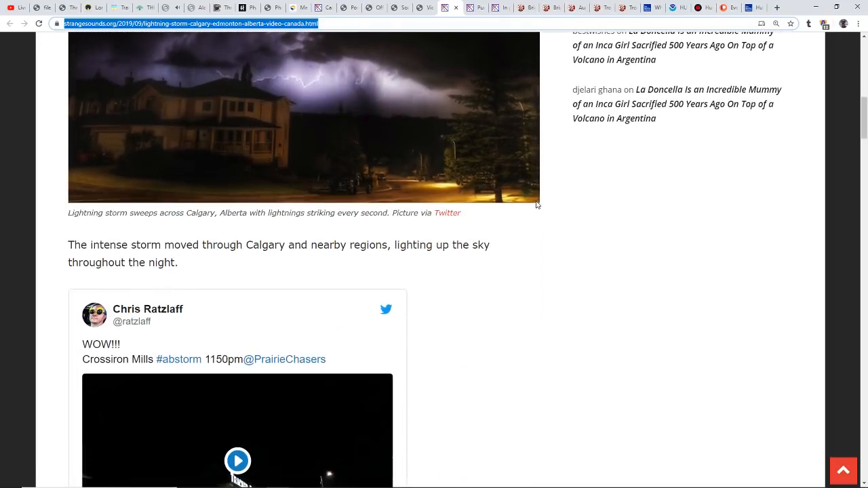
scroll(down, 3)
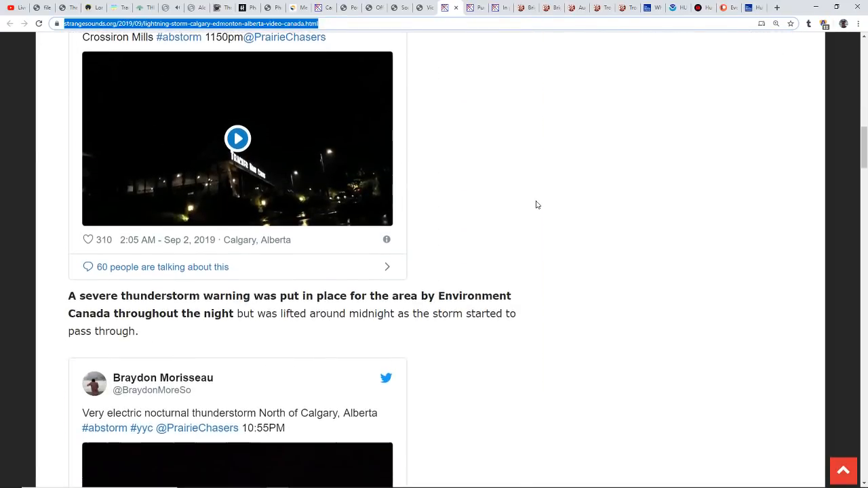
scroll(down, 3)
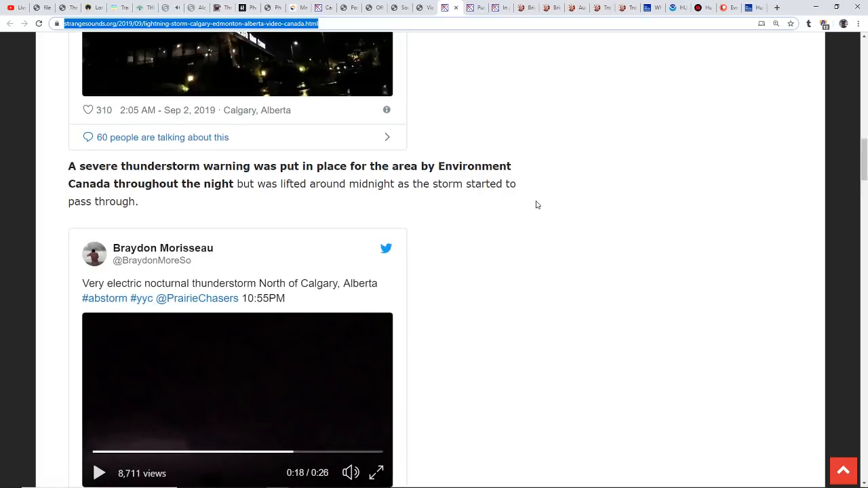
scroll(down, 3)
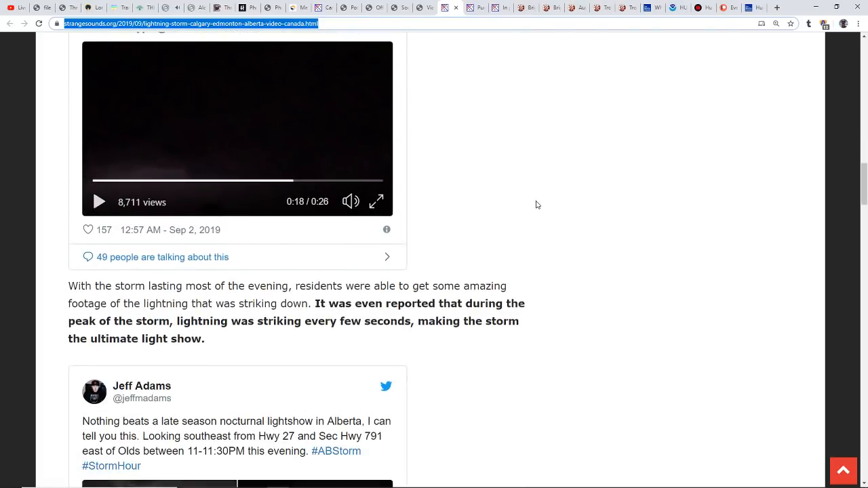
scroll(down, 3)
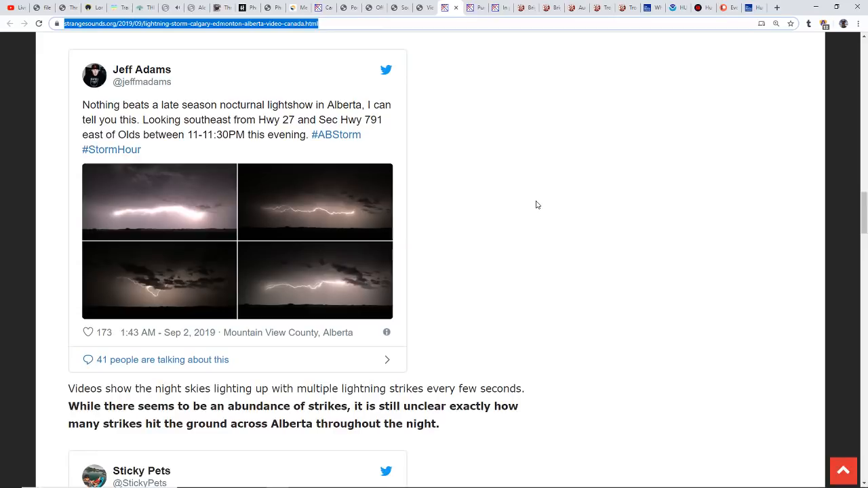
mouse_move(553, 139)
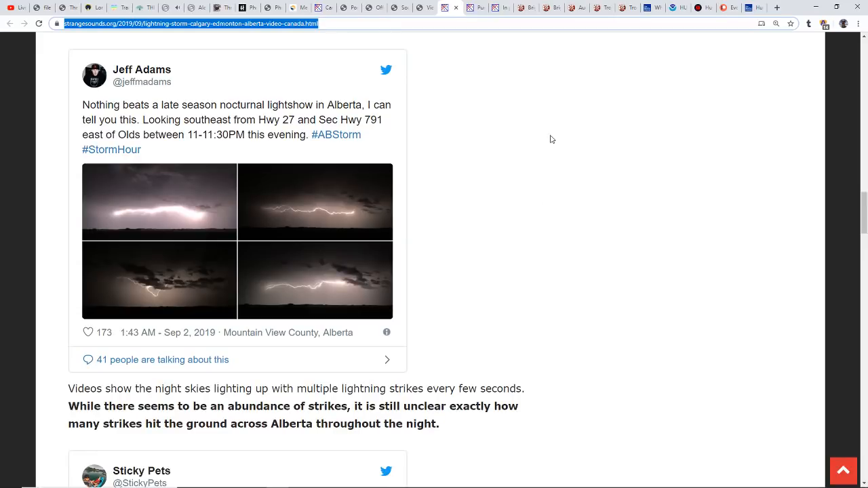
mouse_move(436, 7)
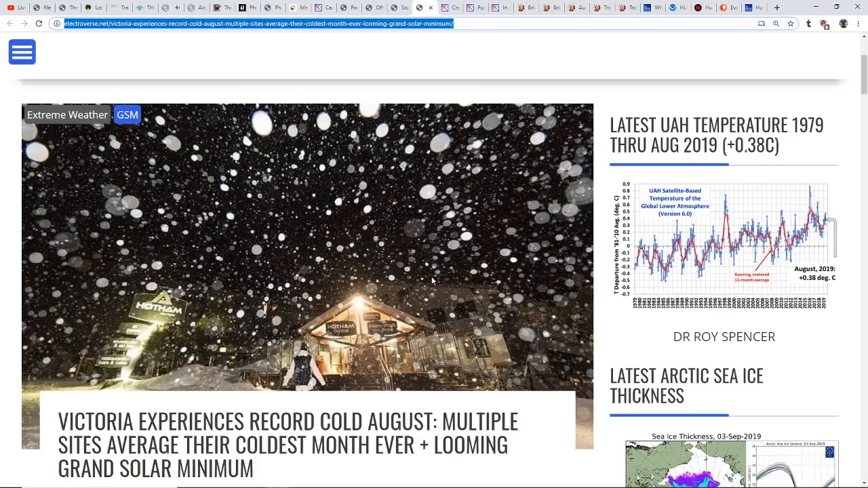
Read the Victoria record-cold August article down to its record low temperatures.
scroll(down, 3)
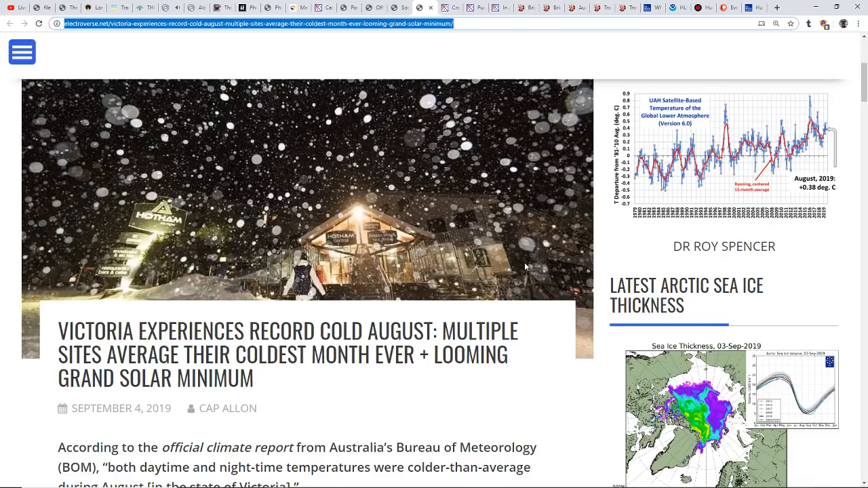
mouse_move(503, 298)
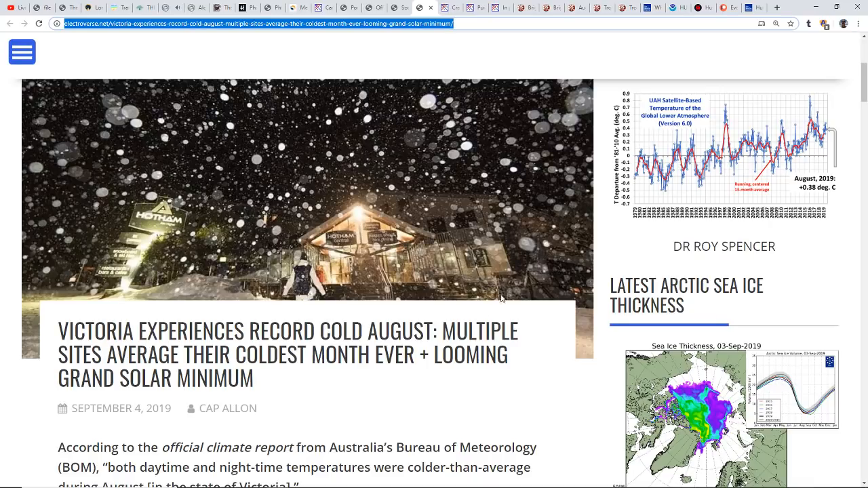
scroll(down, 3)
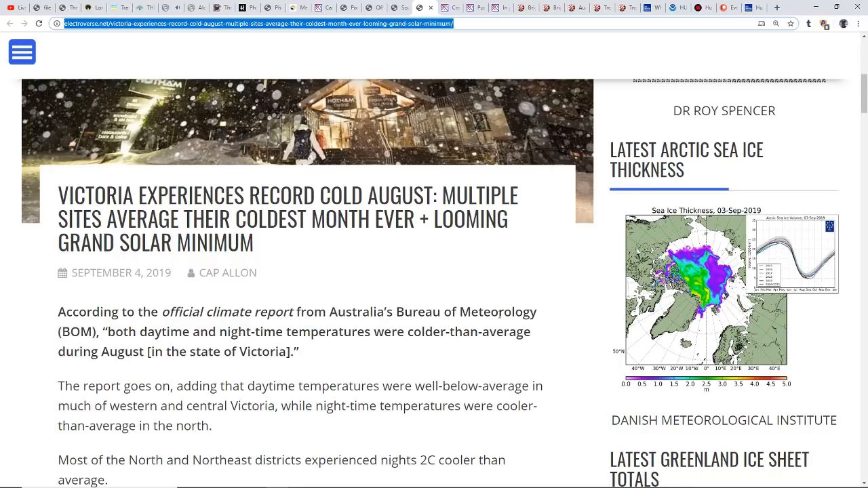
mouse_move(490, 310)
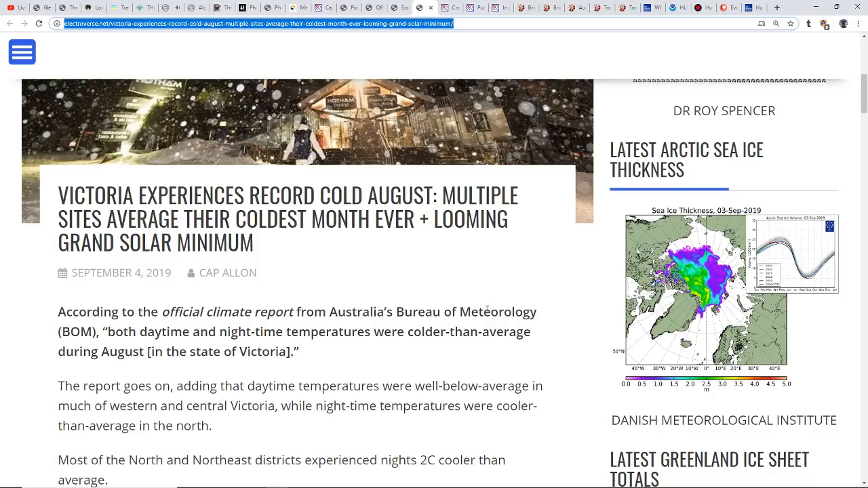
mouse_move(492, 325)
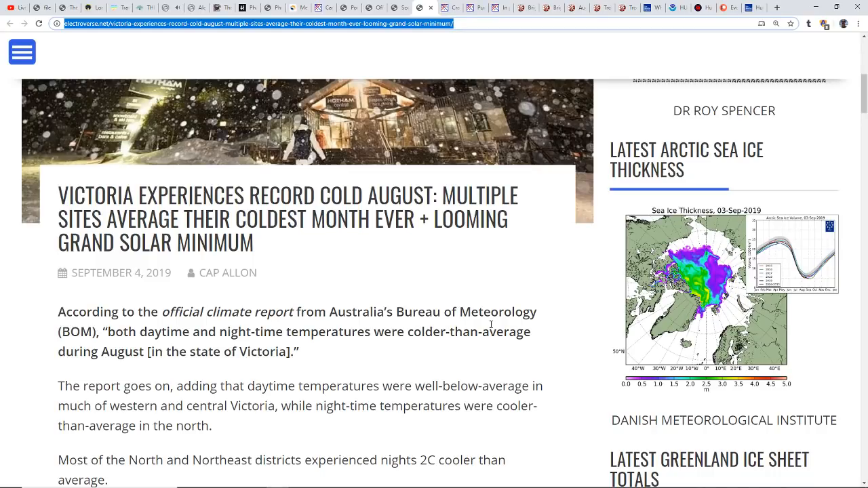
mouse_move(472, 346)
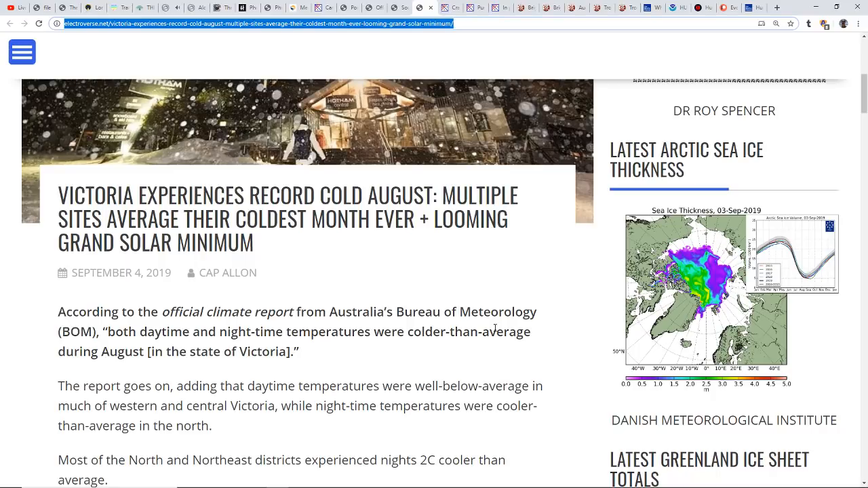
mouse_move(539, 331)
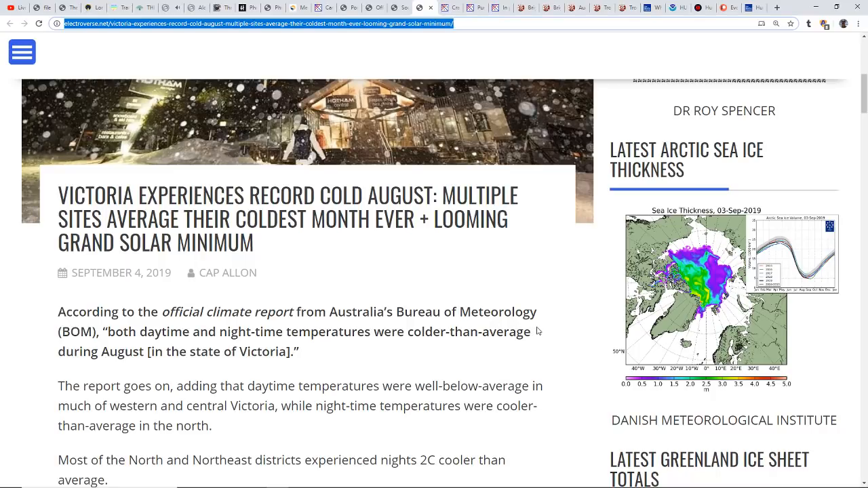
scroll(down, 3)
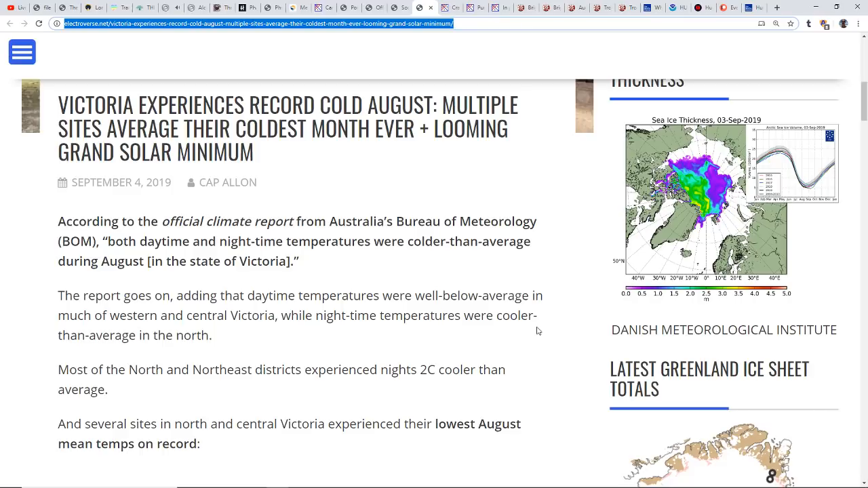
scroll(down, 3)
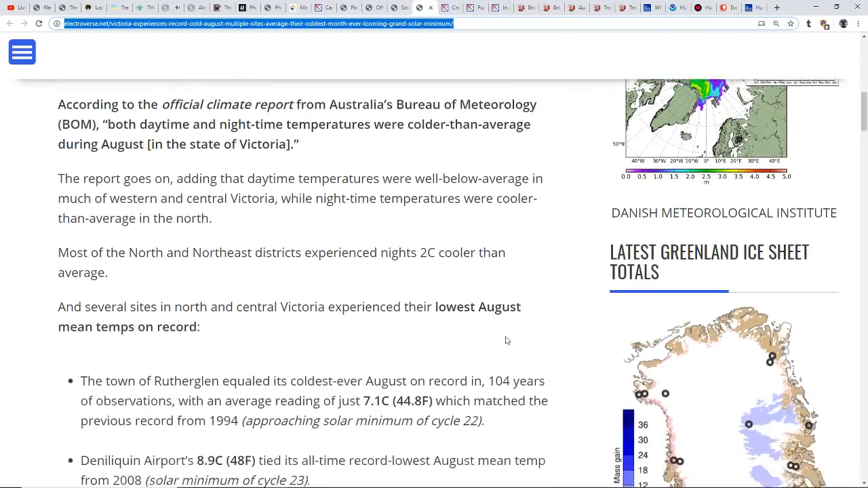
scroll(down, 3)
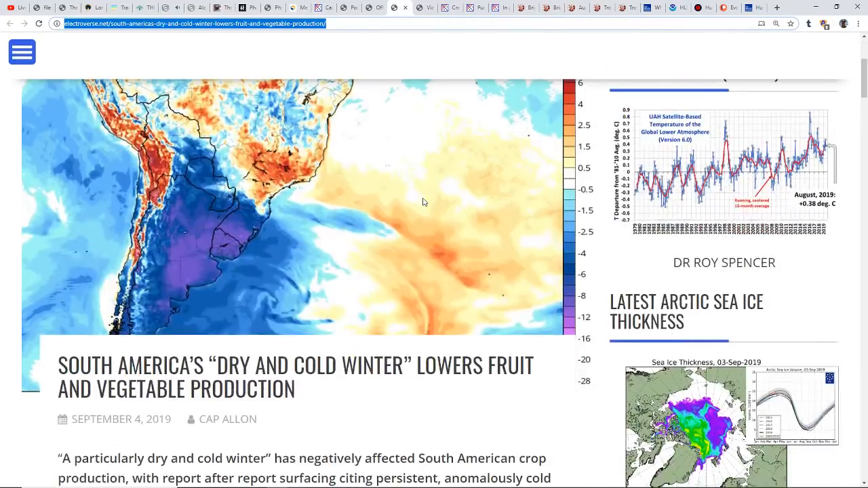
Read the South America dry-winter article past its map to Chile's citrus export decline.
scroll(down, 3)
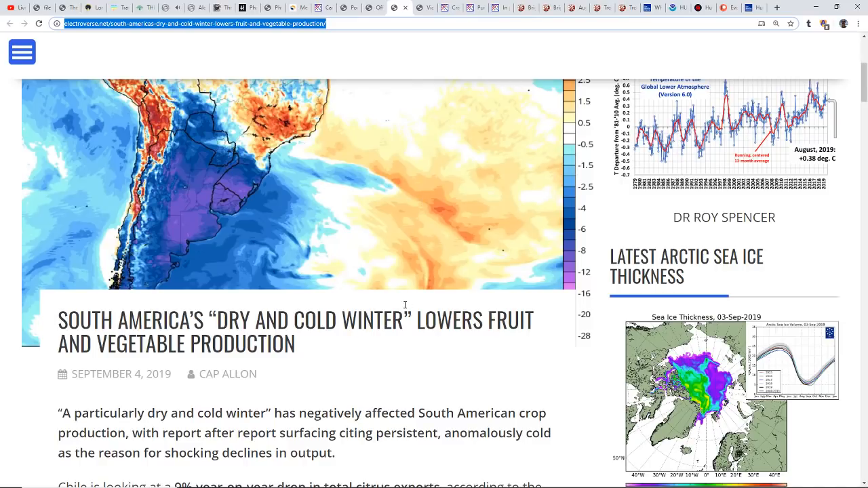
scroll(down, 3)
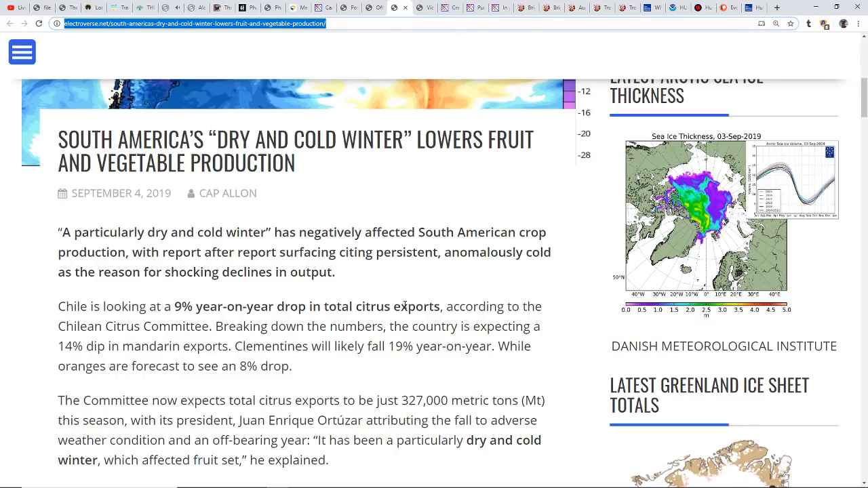
mouse_move(387, 298)
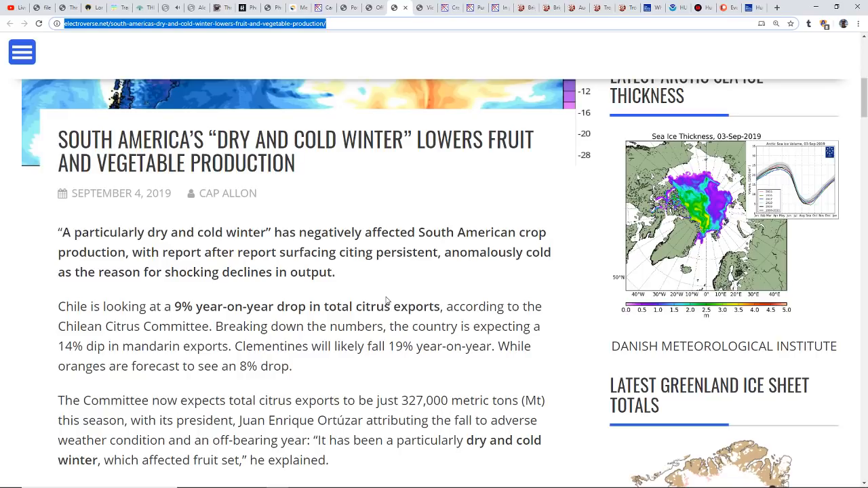
mouse_move(401, 278)
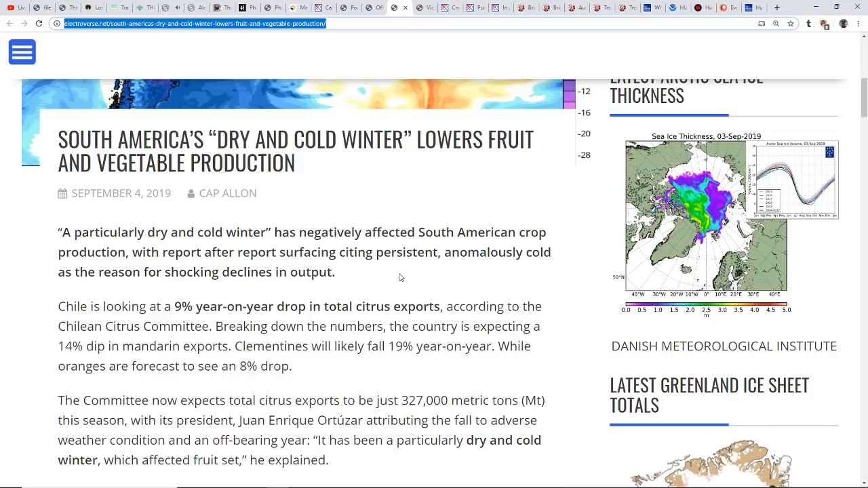
mouse_move(265, 194)
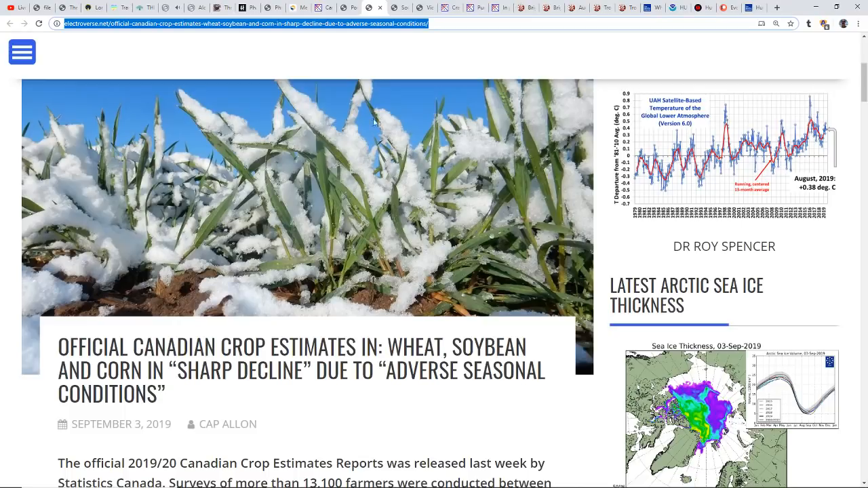
scroll(down, 3)
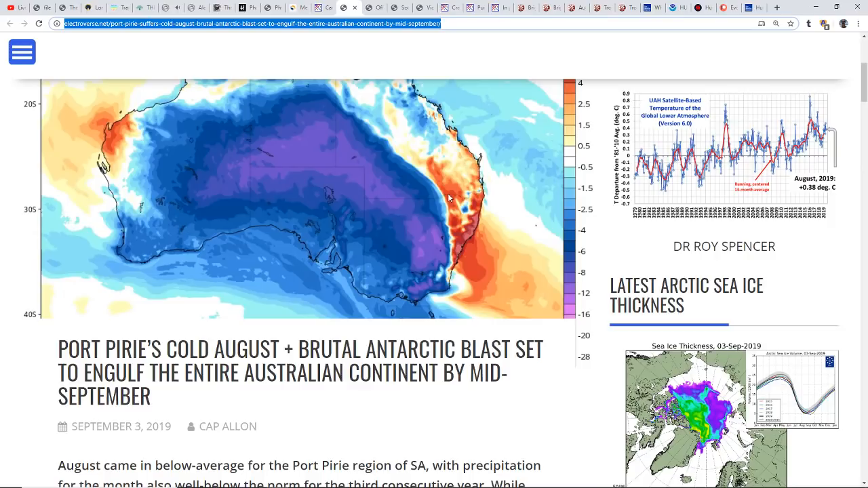
mouse_move(437, 215)
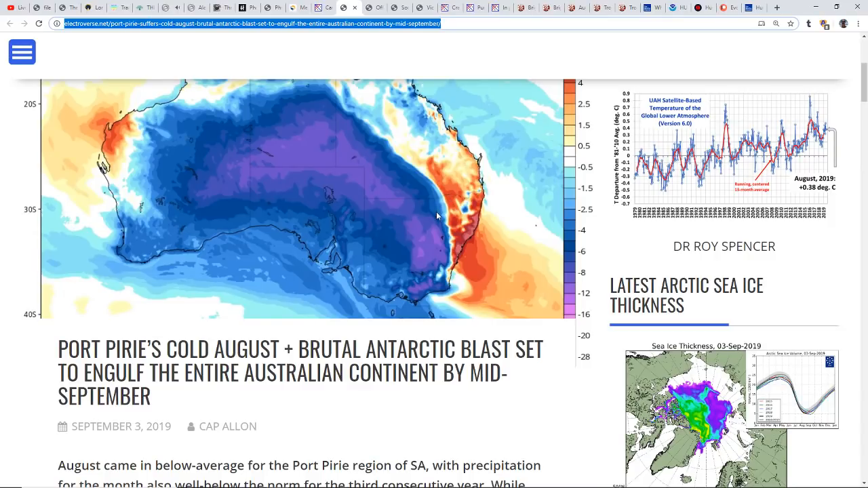
scroll(down, 3)
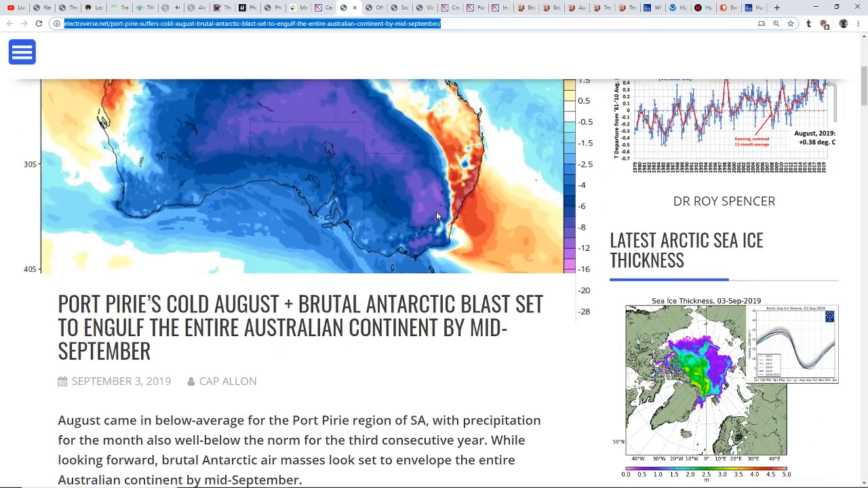
scroll(down, 3)
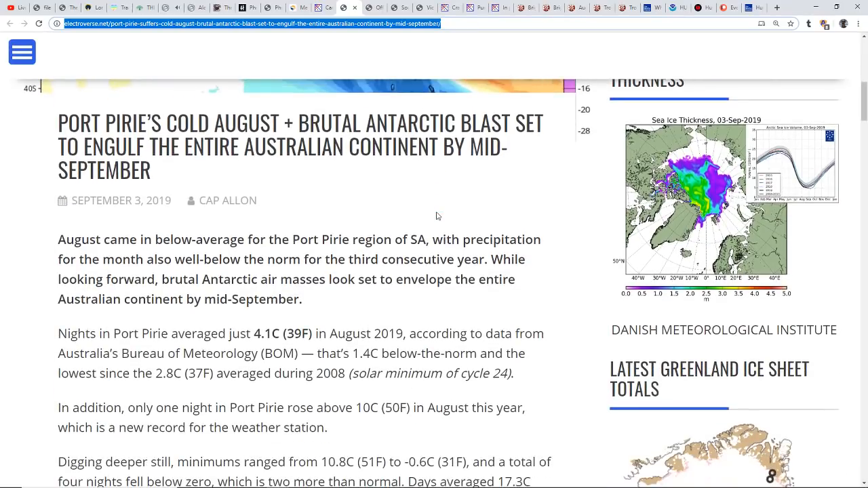
scroll(up, 3)
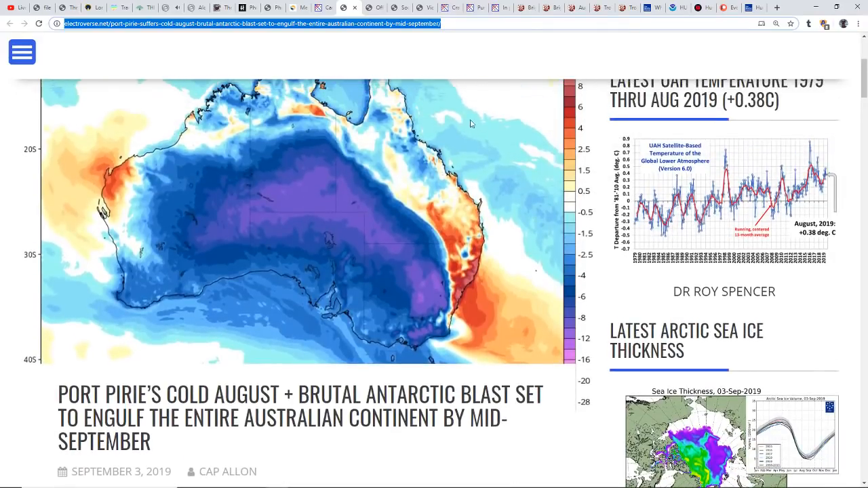
Read the Strange Sounds cancer article past its cancer cell image to the first study section.
click(354, 7)
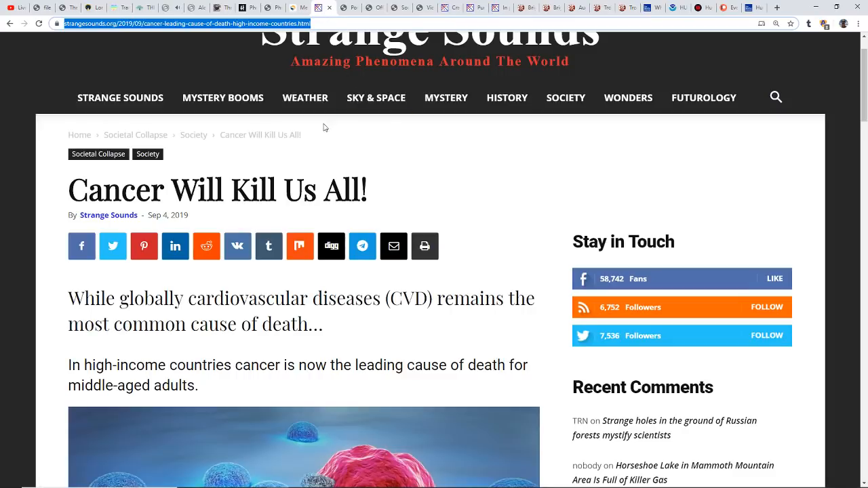
mouse_move(453, 144)
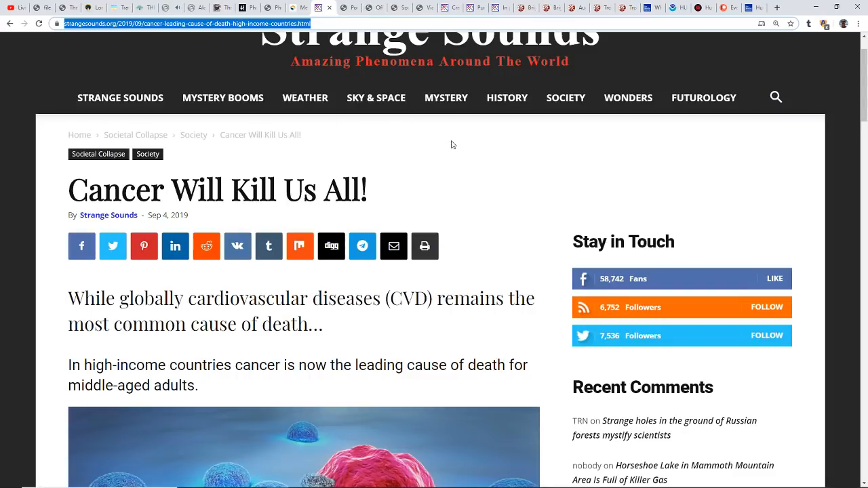
mouse_move(103, 195)
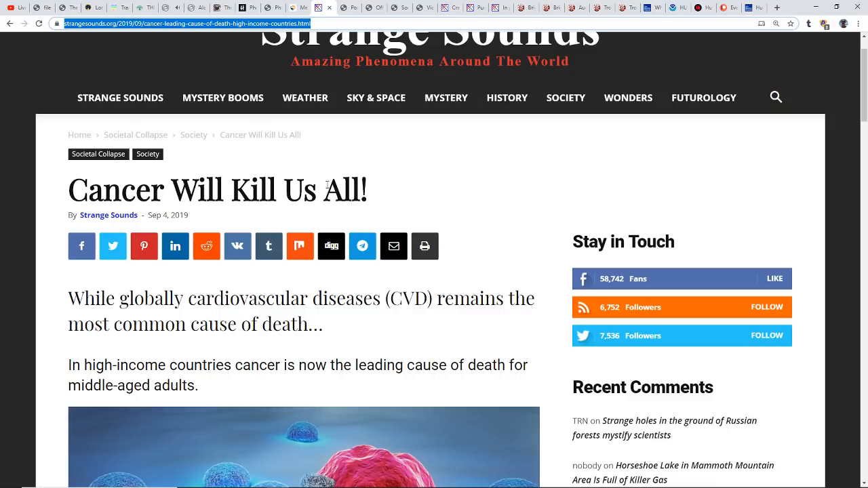
mouse_move(418, 203)
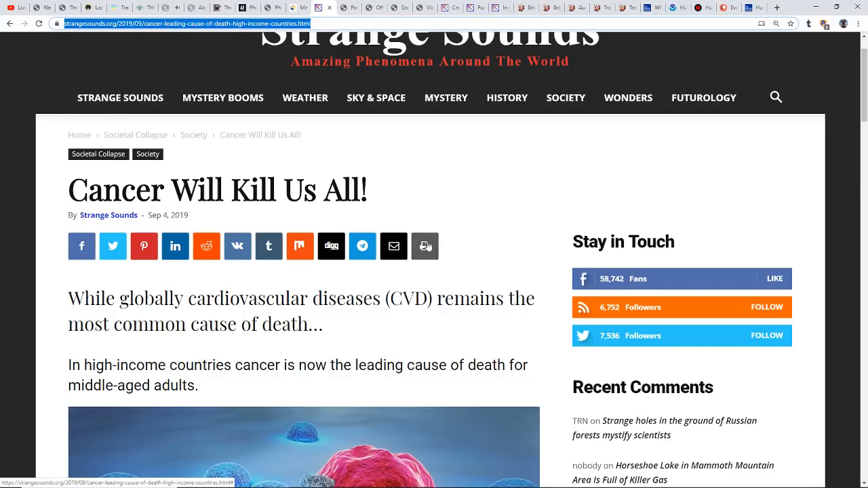
scroll(down, 3)
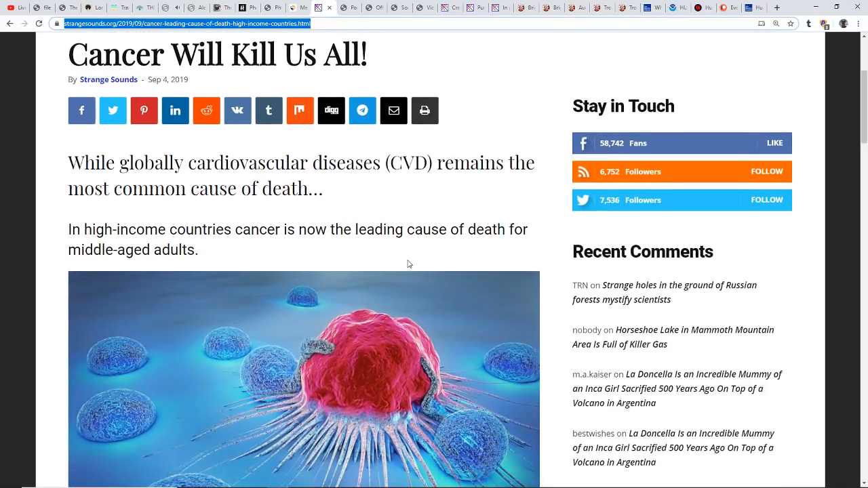
scroll(down, 3)
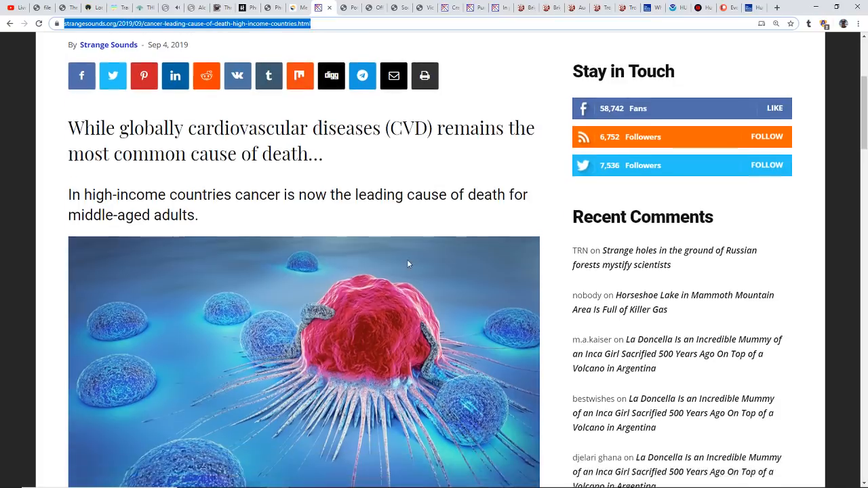
scroll(down, 3)
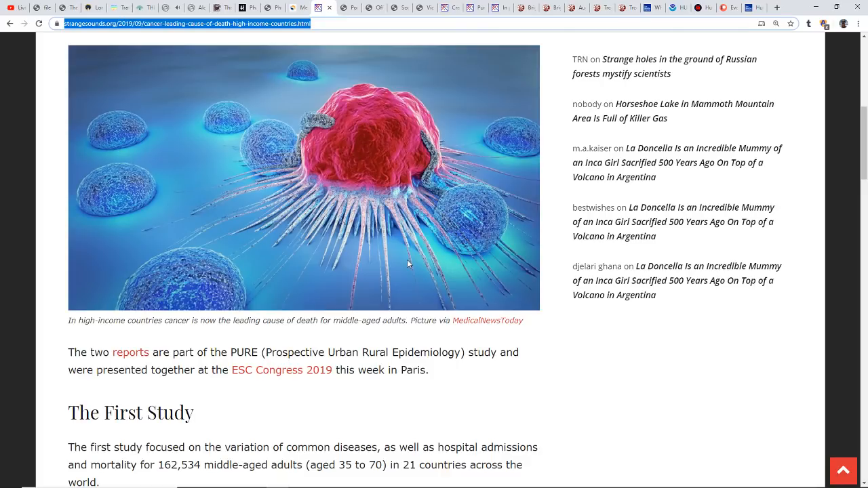
mouse_move(334, 181)
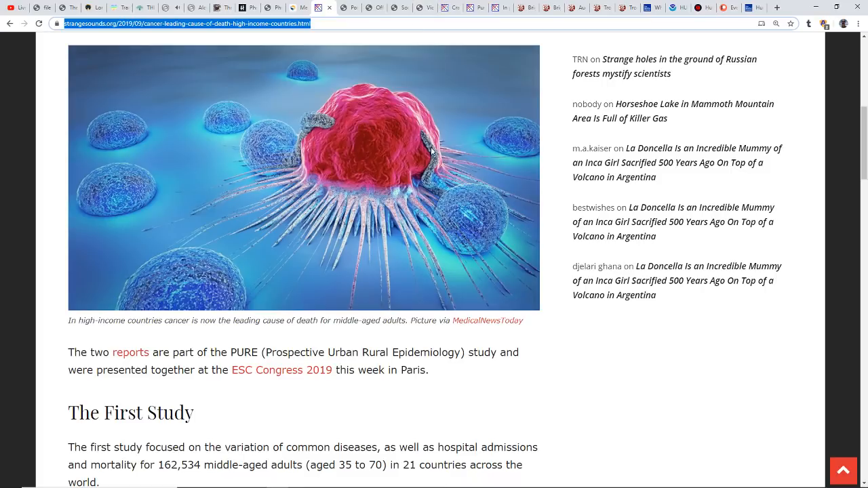
mouse_move(557, 191)
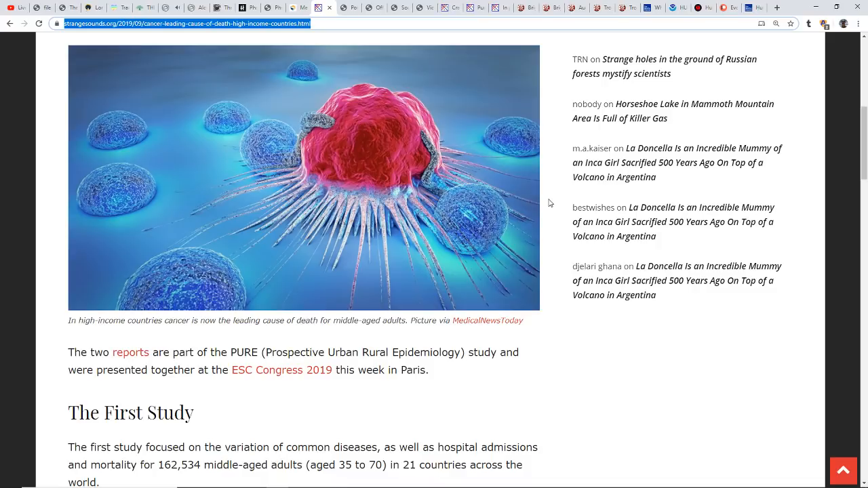
scroll(down, 3)
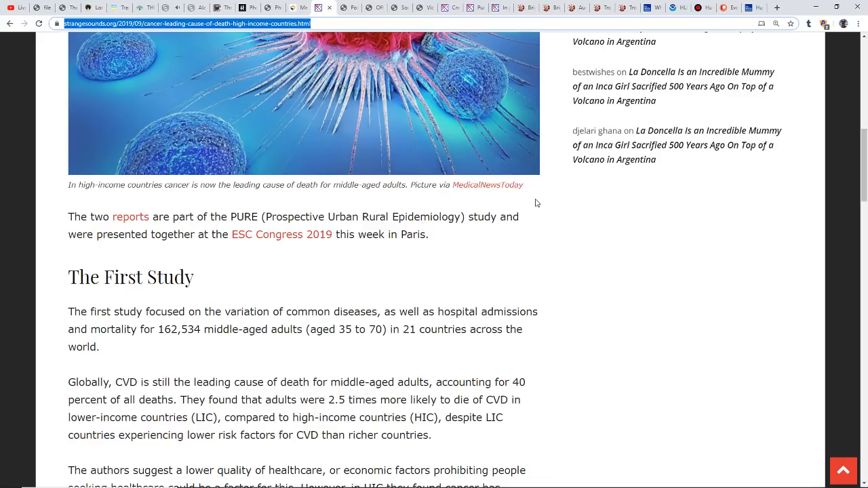
mouse_move(531, 202)
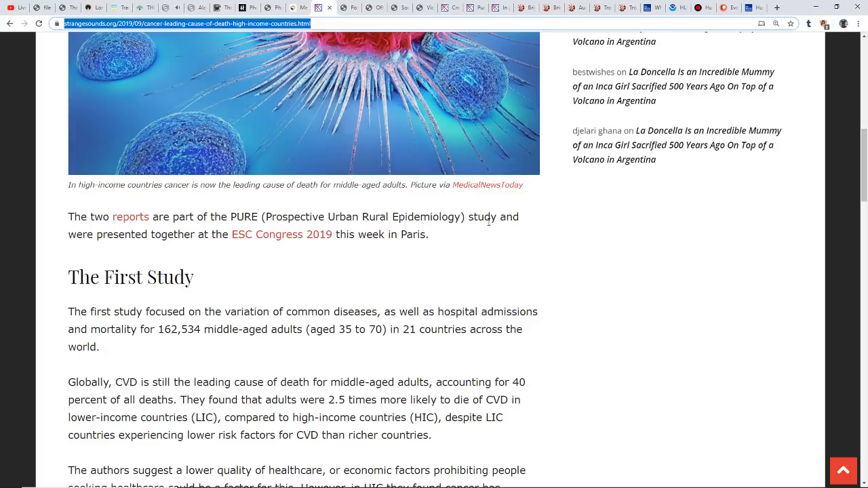
scroll(down, 3)
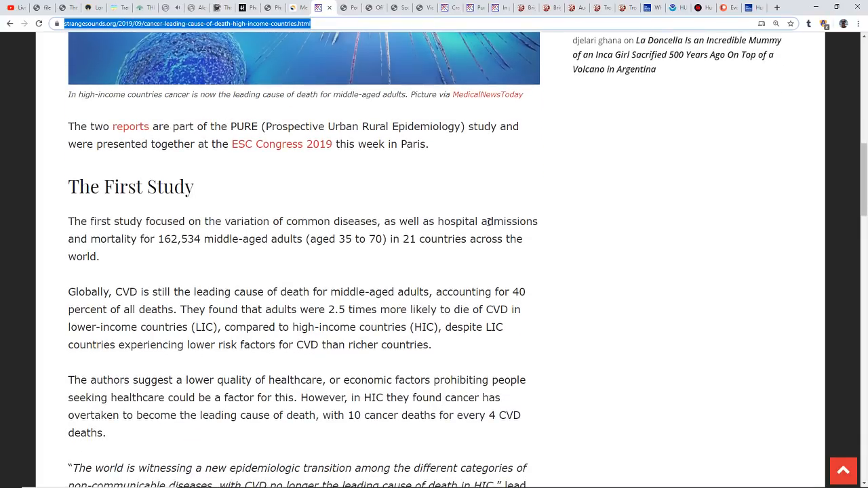
mouse_move(486, 219)
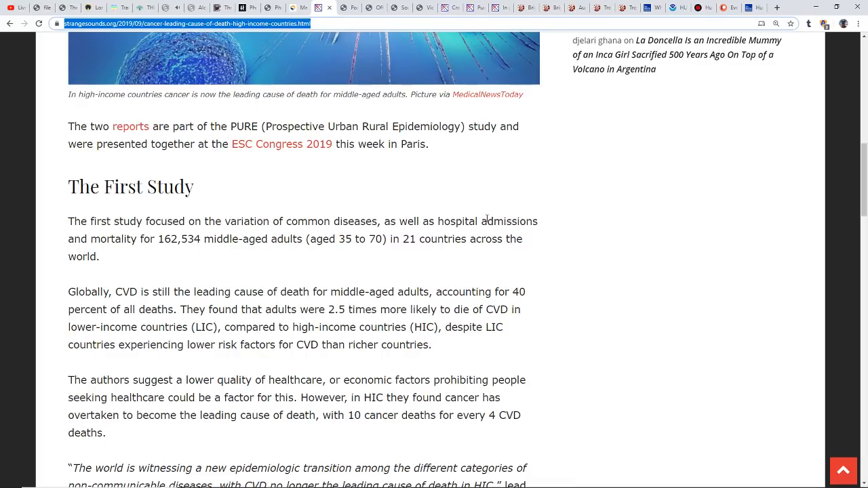
mouse_move(521, 253)
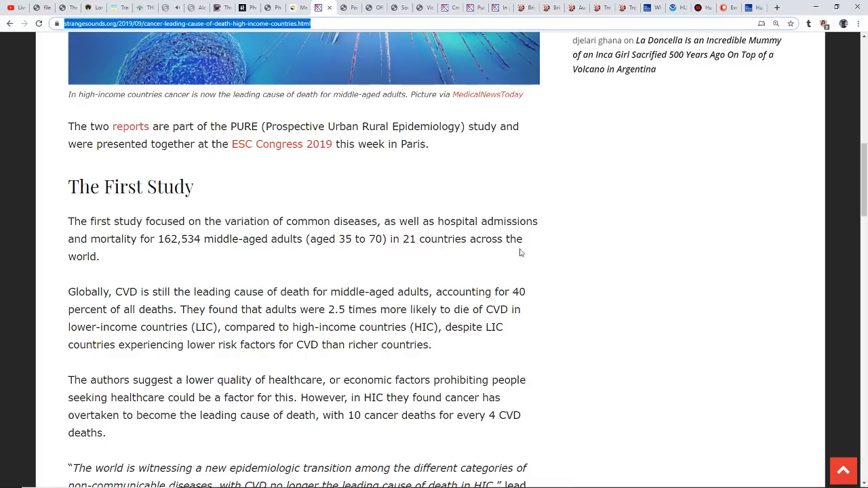
scroll(down, 3)
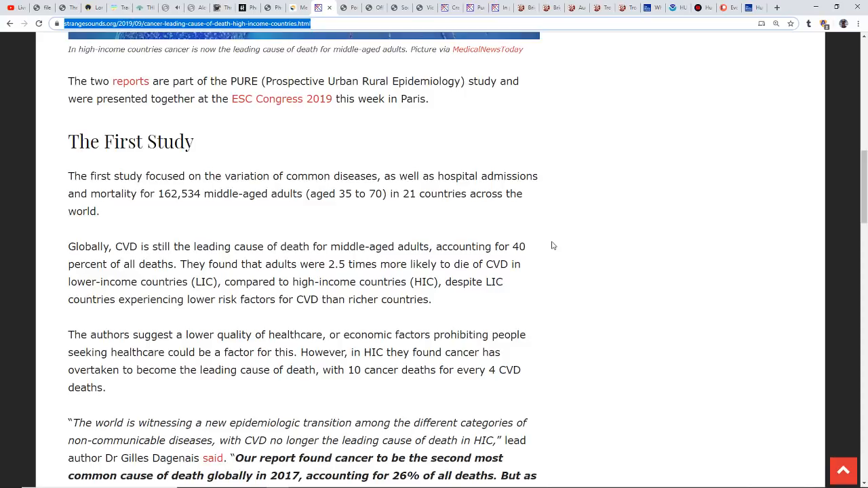
mouse_move(543, 235)
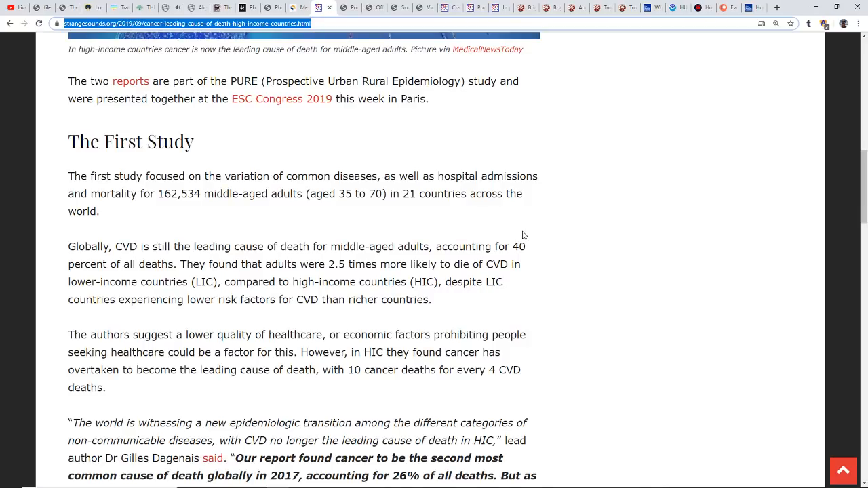
mouse_move(565, 251)
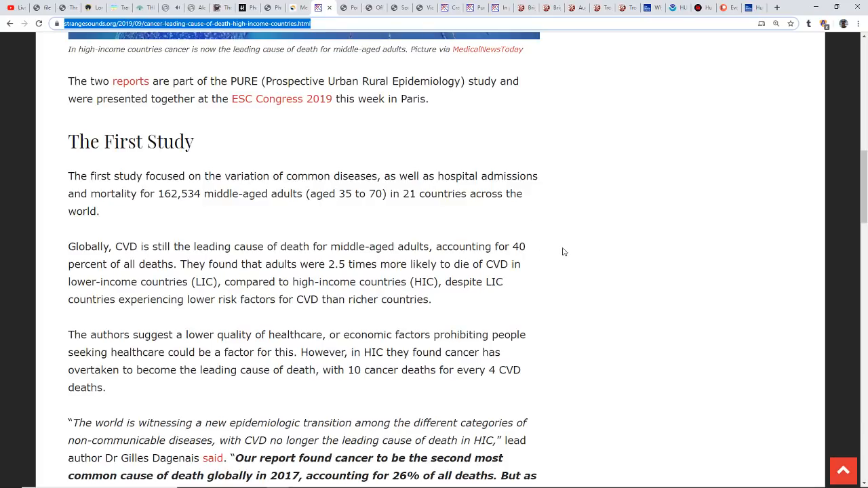
scroll(down, 3)
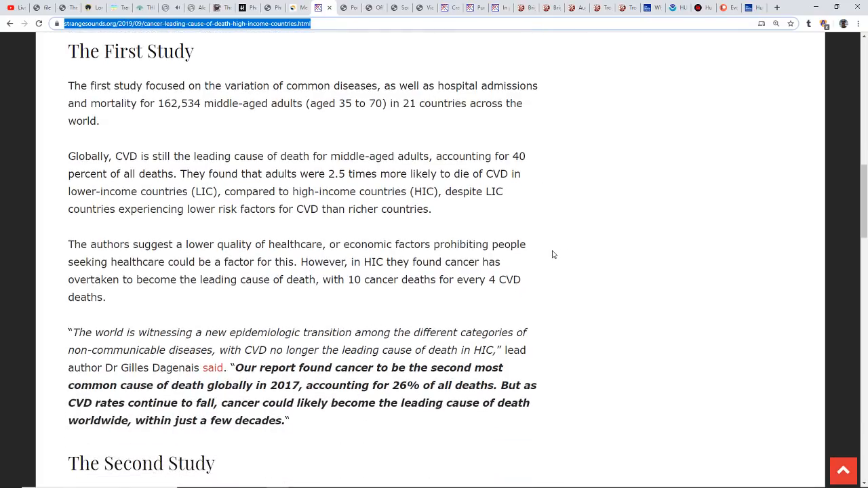
mouse_move(520, 294)
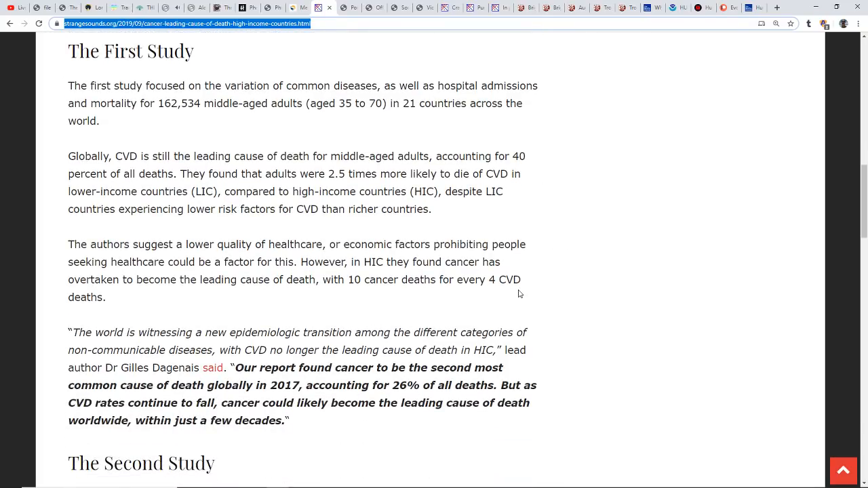
mouse_move(563, 284)
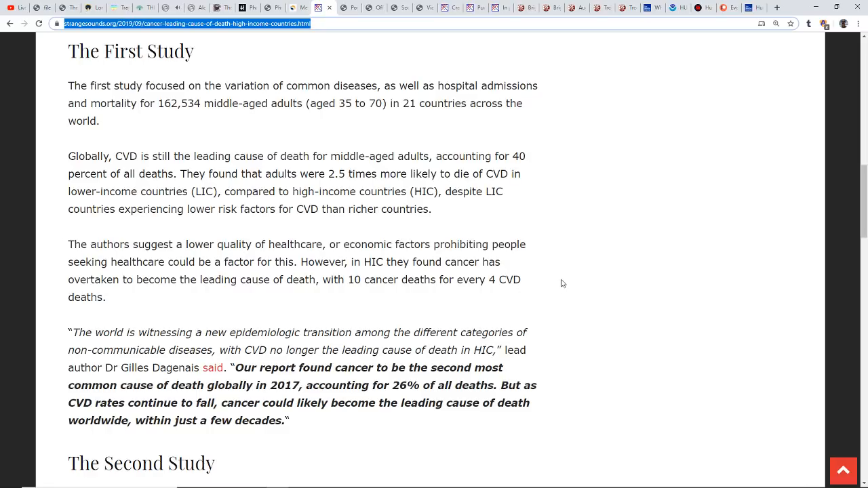
mouse_move(569, 278)
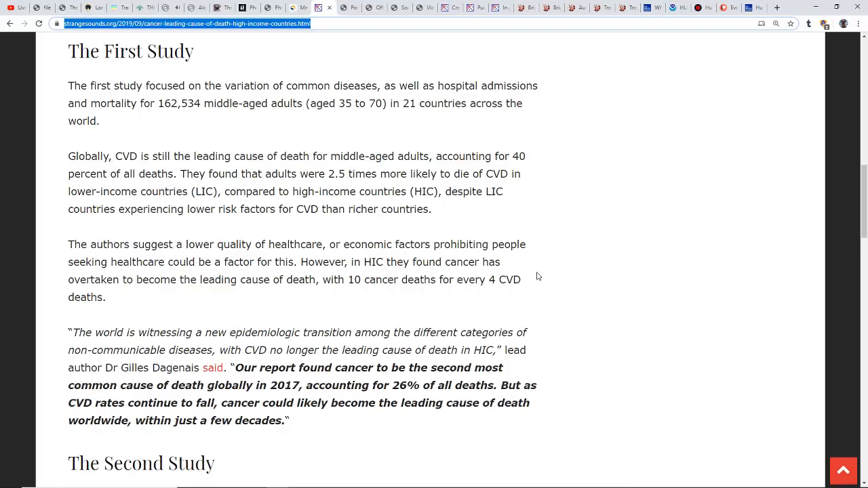
mouse_move(534, 288)
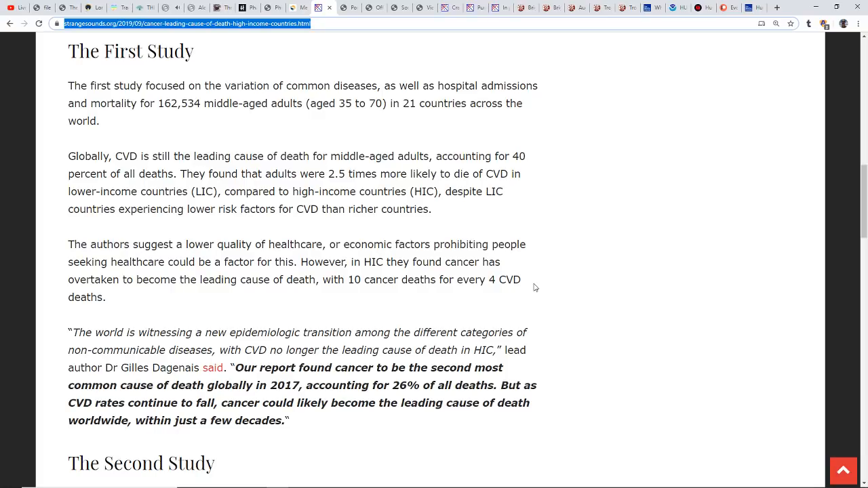
mouse_move(491, 314)
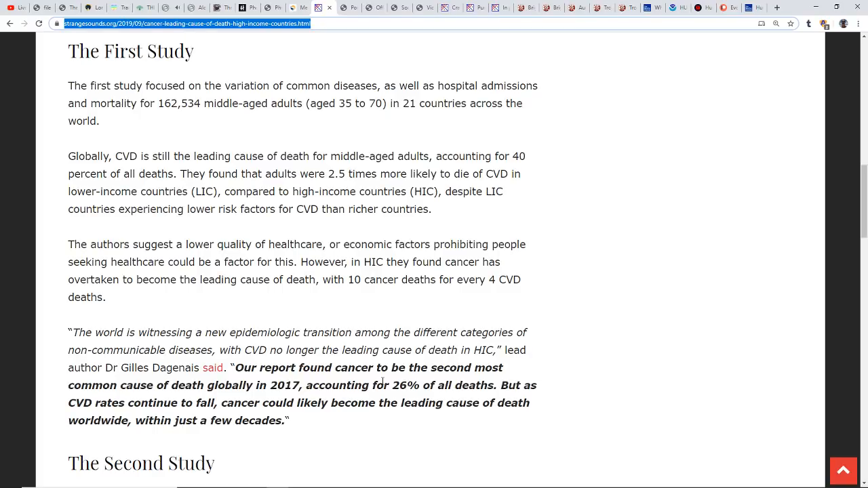
scroll(down, 3)
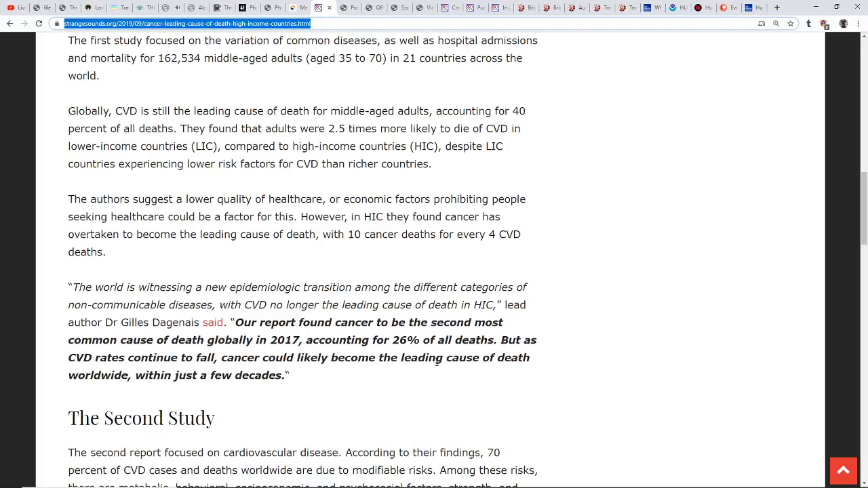
scroll(down, 3)
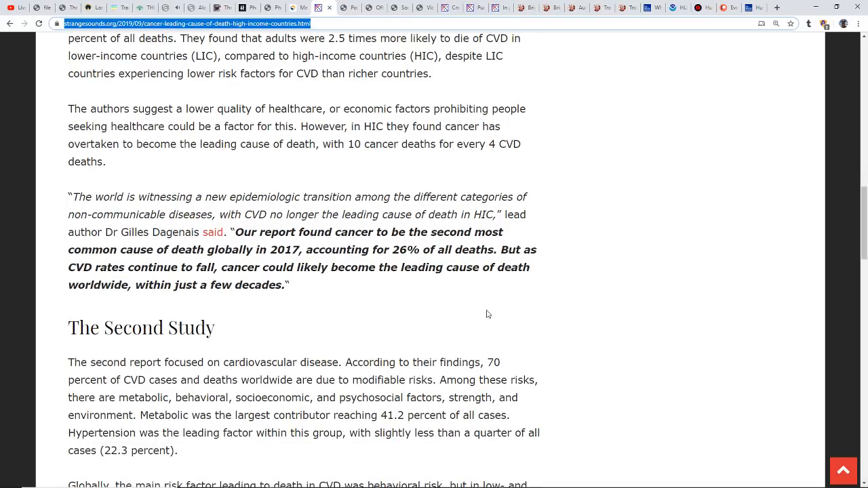
mouse_move(465, 306)
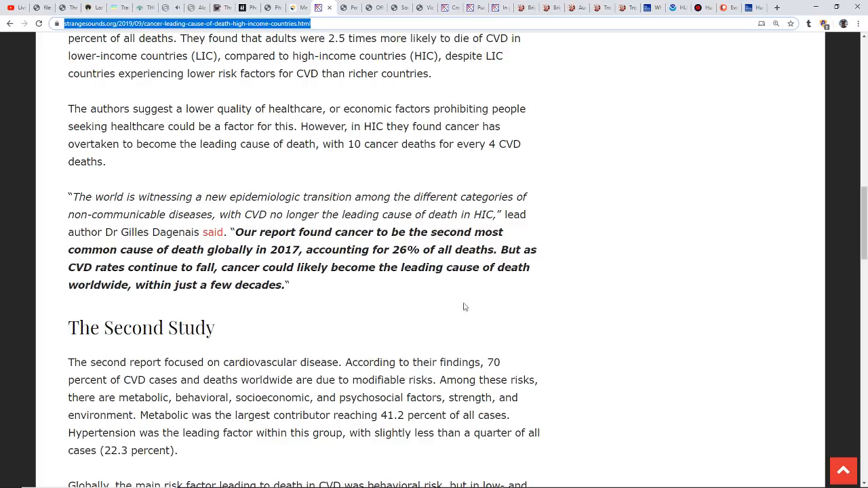
mouse_move(272, 316)
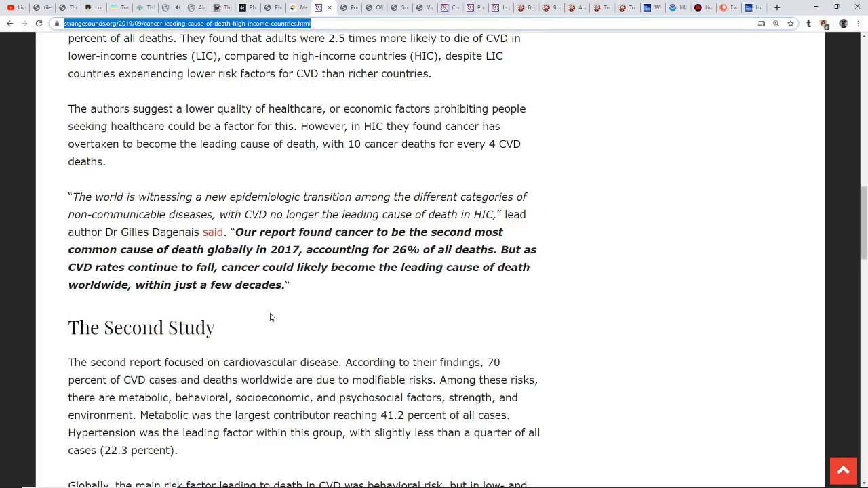
mouse_move(303, 304)
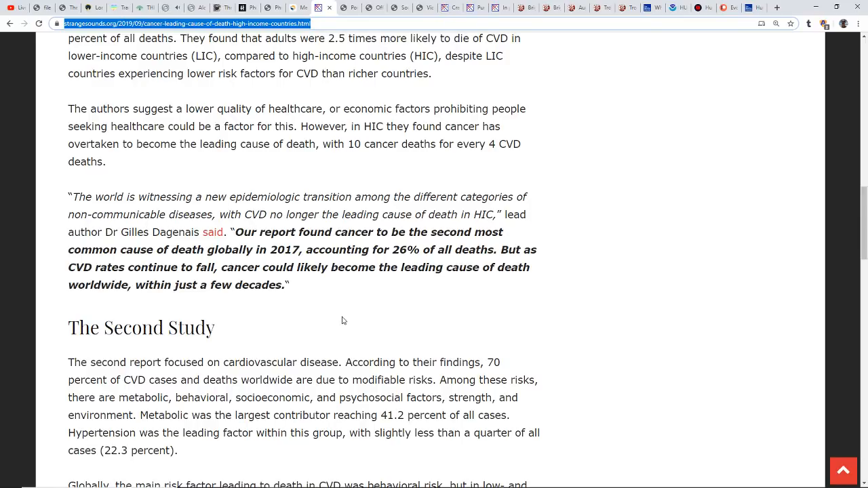
mouse_move(420, 192)
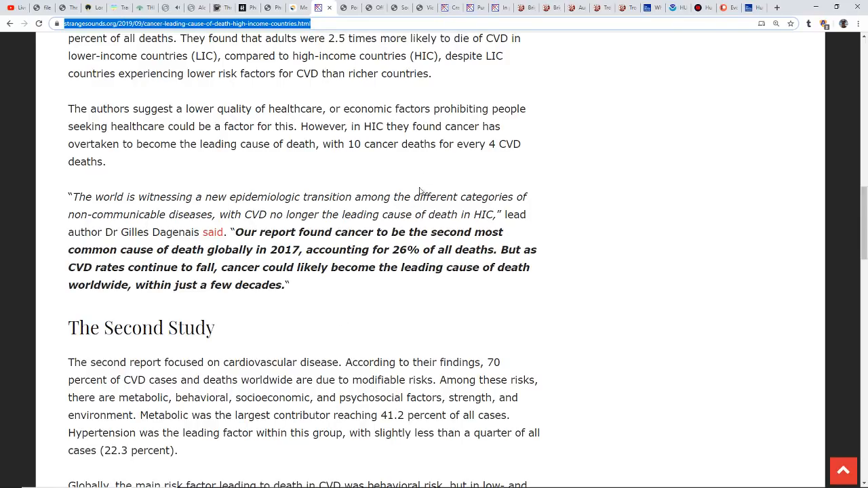
mouse_move(262, 82)
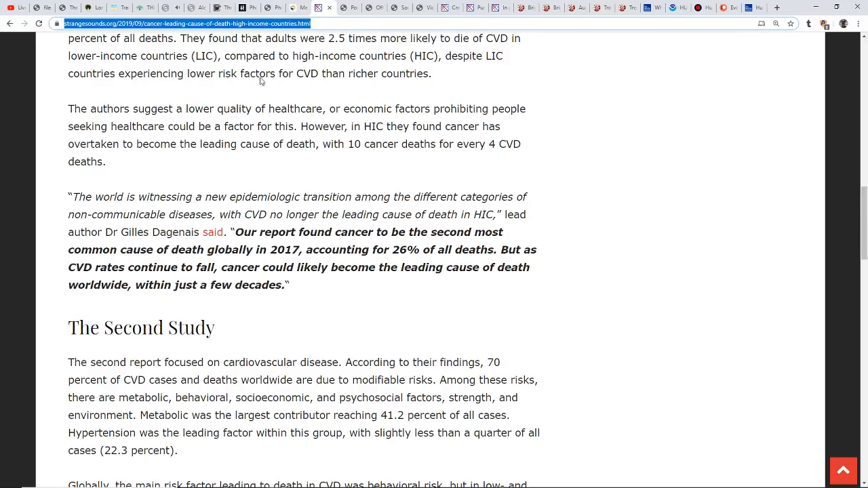
mouse_move(339, 288)
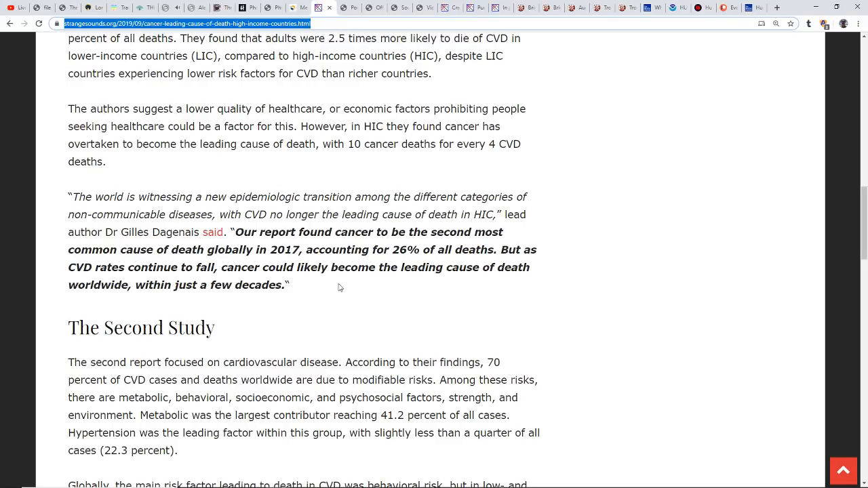
mouse_move(364, 296)
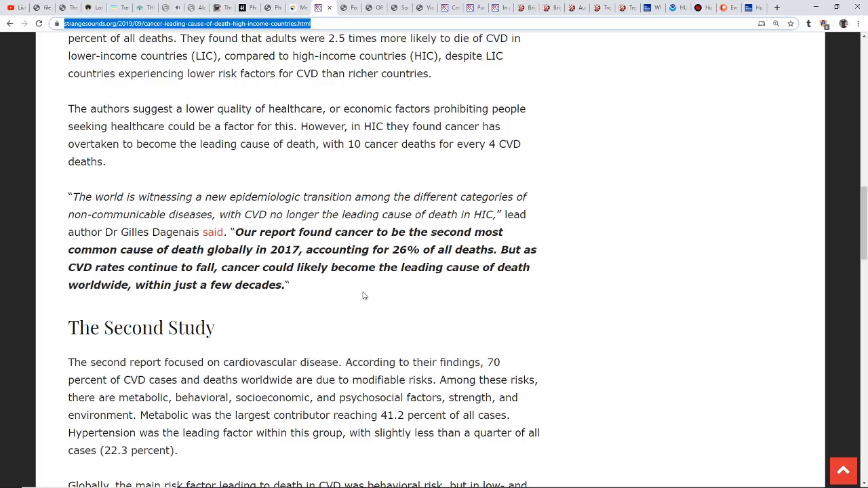
mouse_move(369, 292)
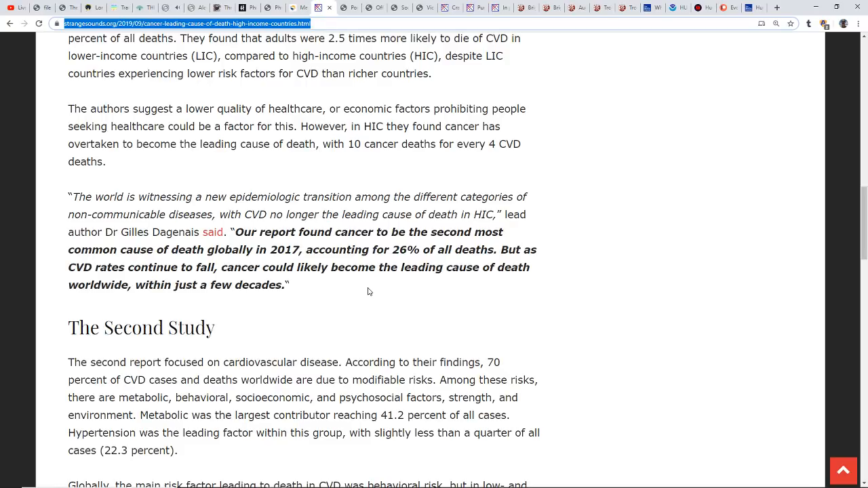
mouse_move(360, 293)
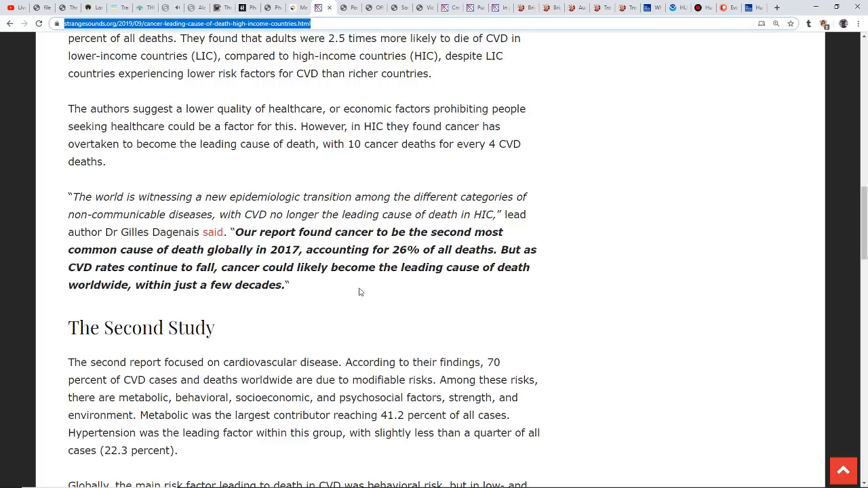
mouse_move(439, 195)
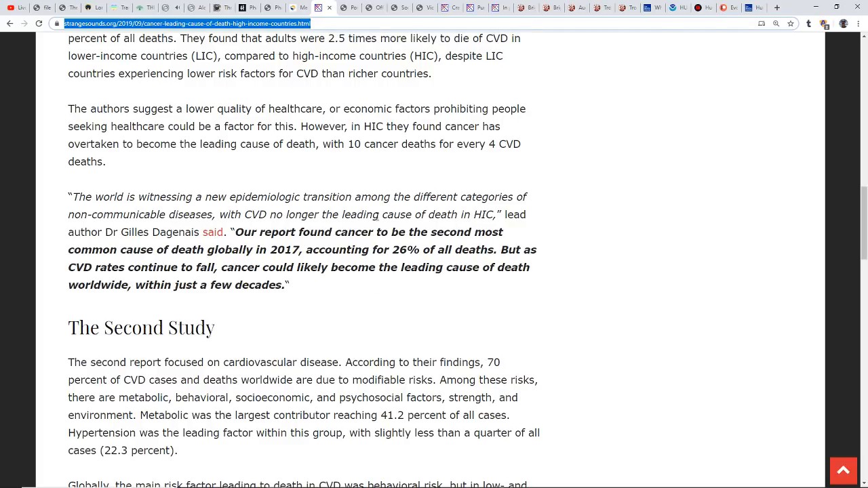
scroll(down, 3)
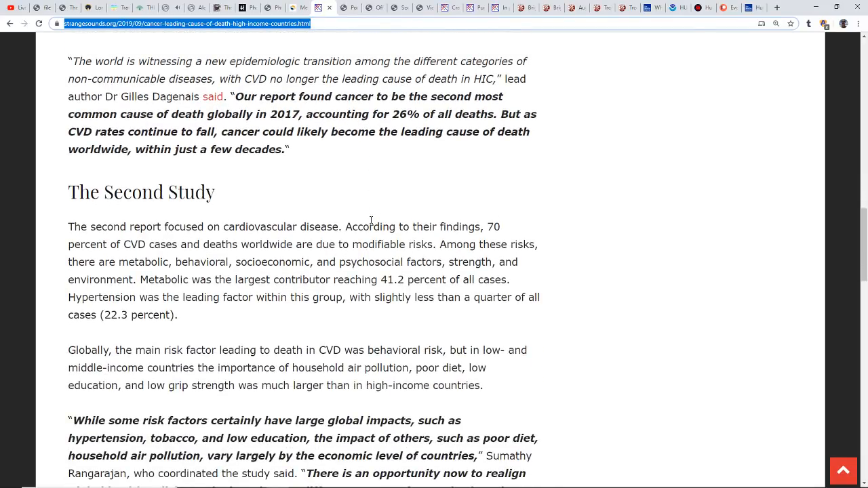
scroll(down, 3)
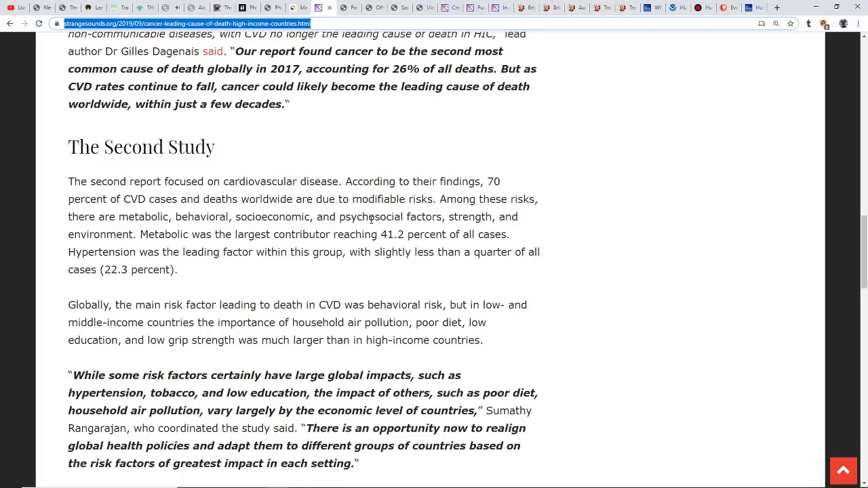
scroll(up, 3)
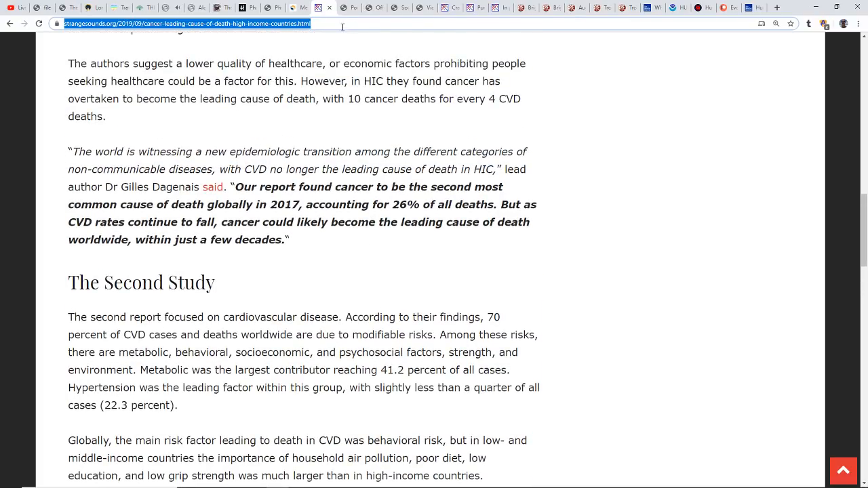
mouse_move(302, 7)
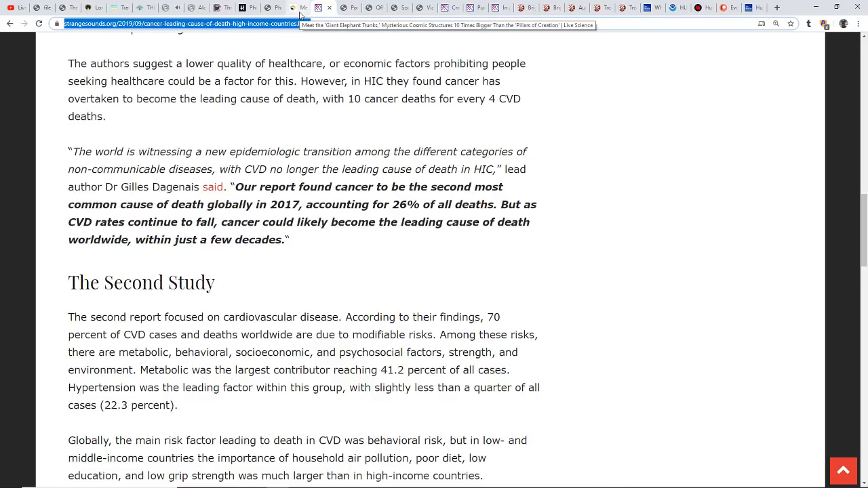
mouse_move(19, 15)
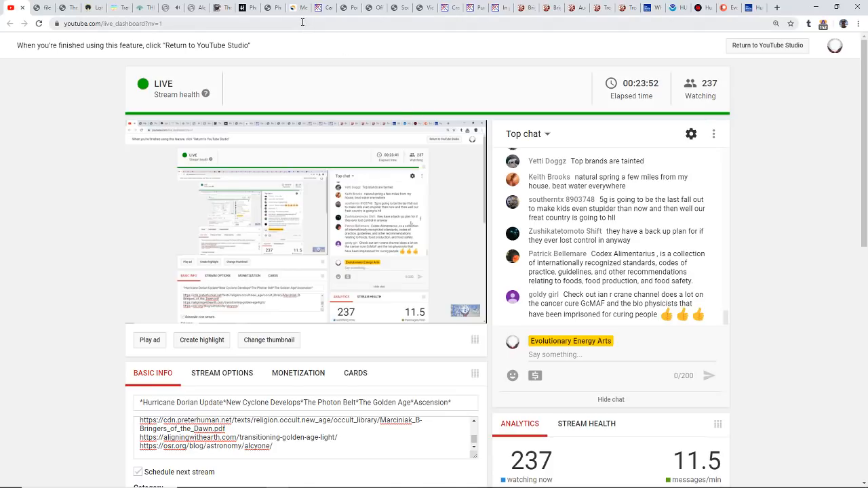
mouse_move(300, 7)
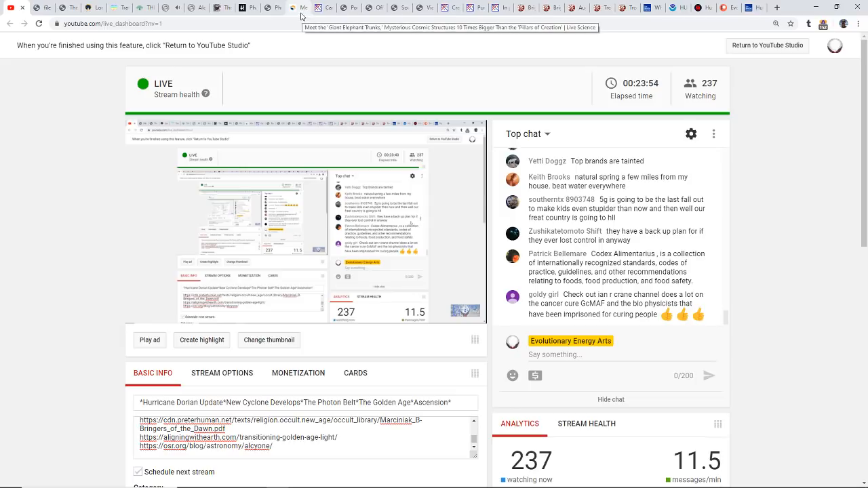
Read the Live Science elephant trunks article around the Pillars of Creation image and opening paragraphs.
click(293, 8)
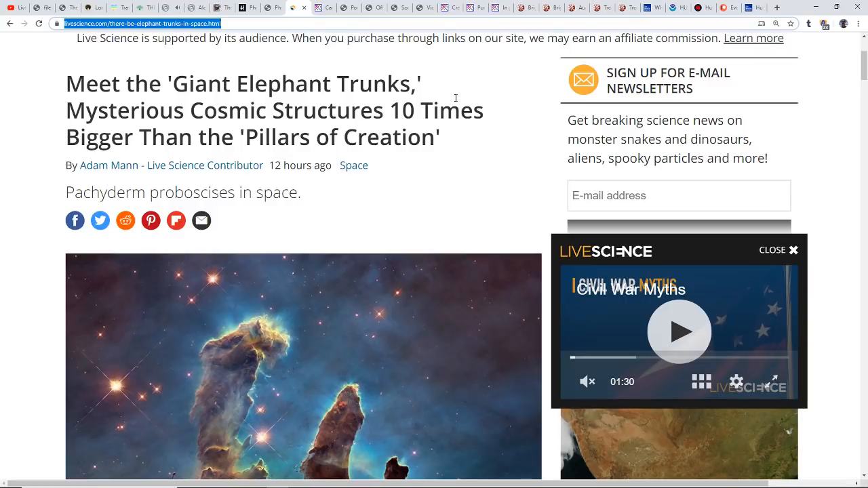
mouse_move(449, 108)
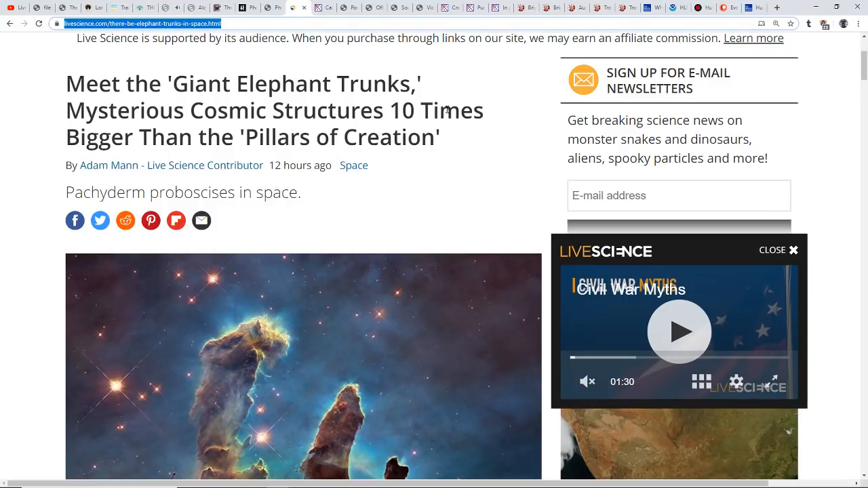
mouse_move(470, 173)
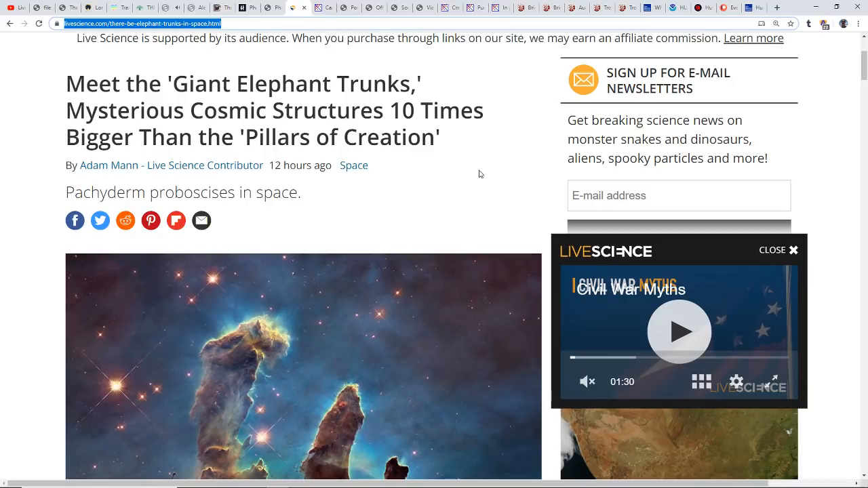
scroll(down, 3)
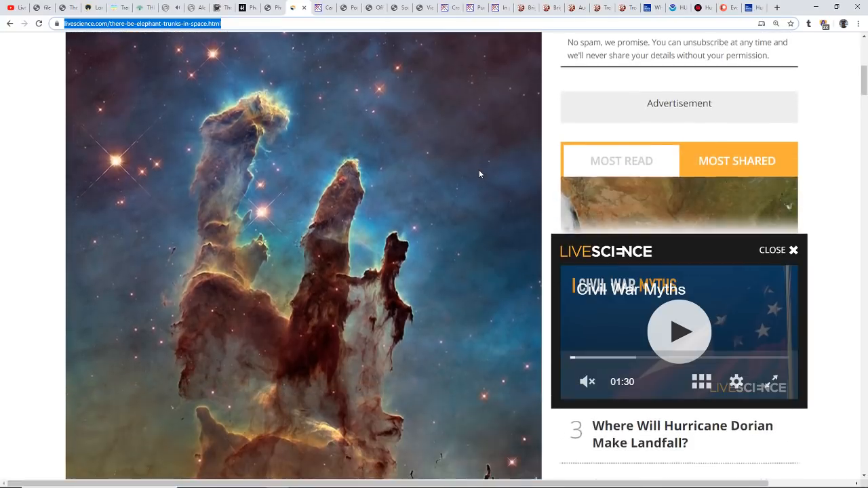
scroll(down, 3)
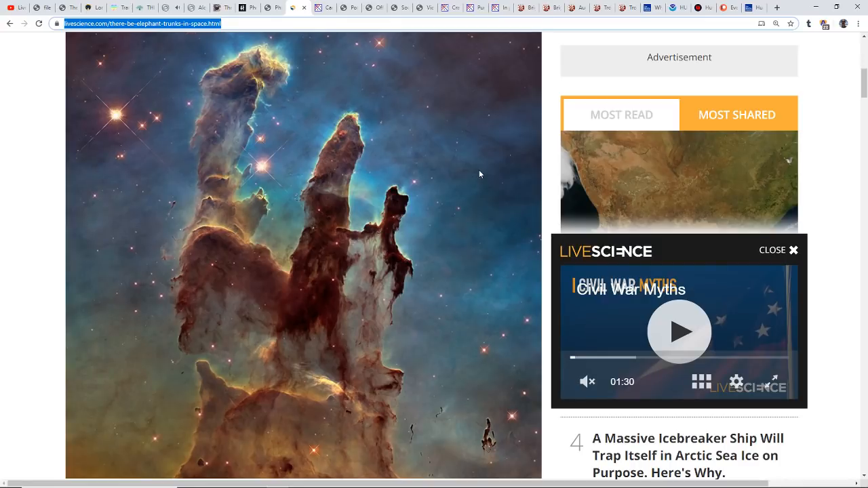
mouse_move(454, 179)
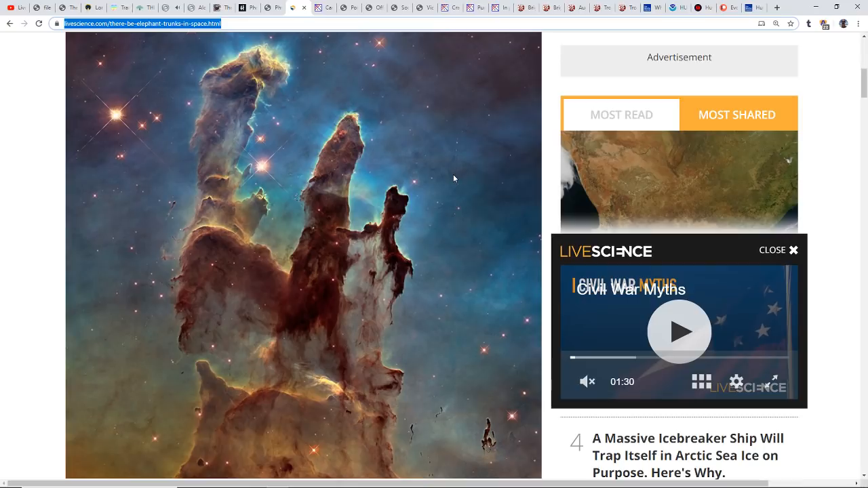
mouse_move(431, 194)
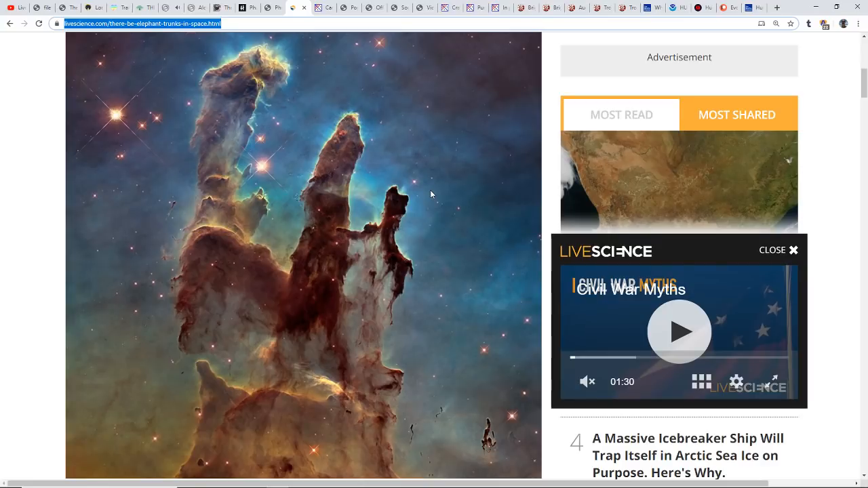
mouse_move(434, 175)
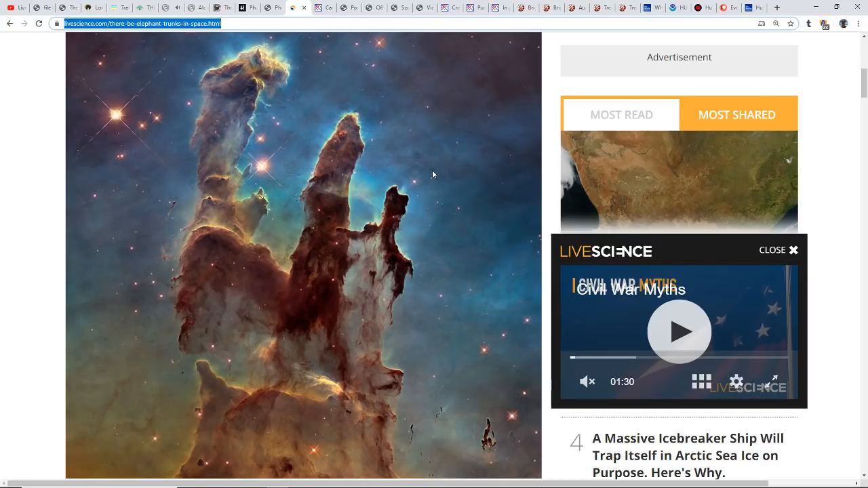
mouse_move(166, 143)
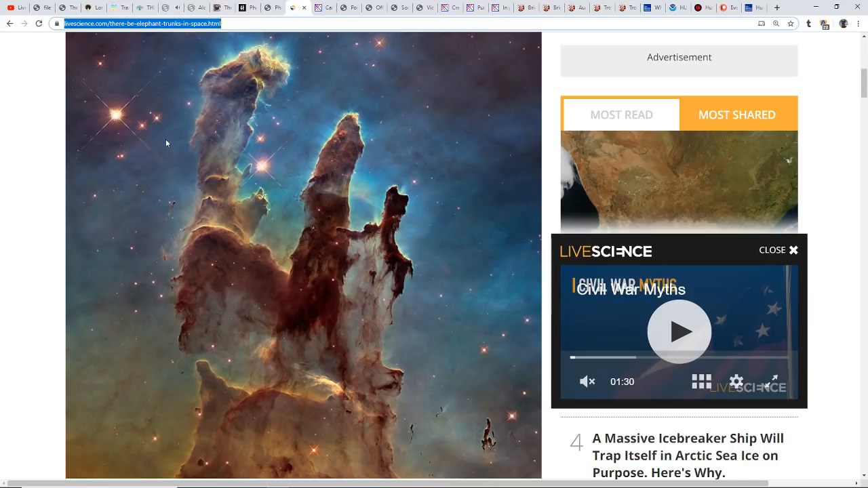
mouse_move(450, 255)
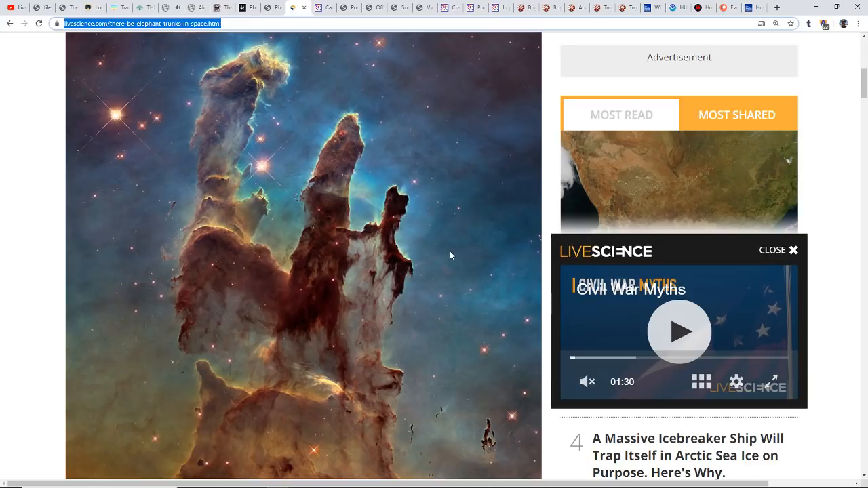
mouse_move(465, 256)
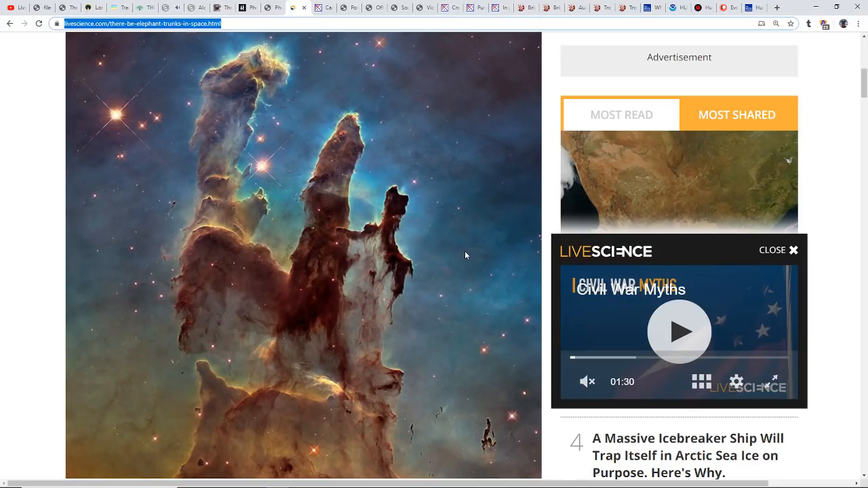
scroll(down, 3)
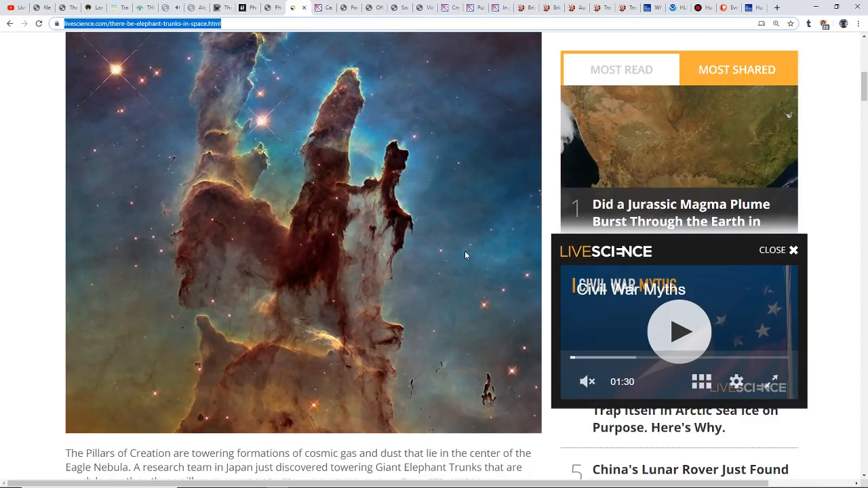
mouse_move(326, 285)
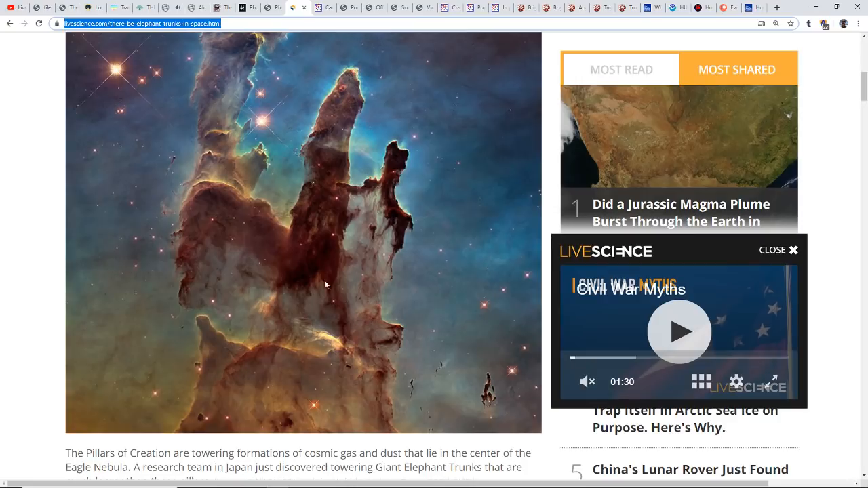
mouse_move(442, 229)
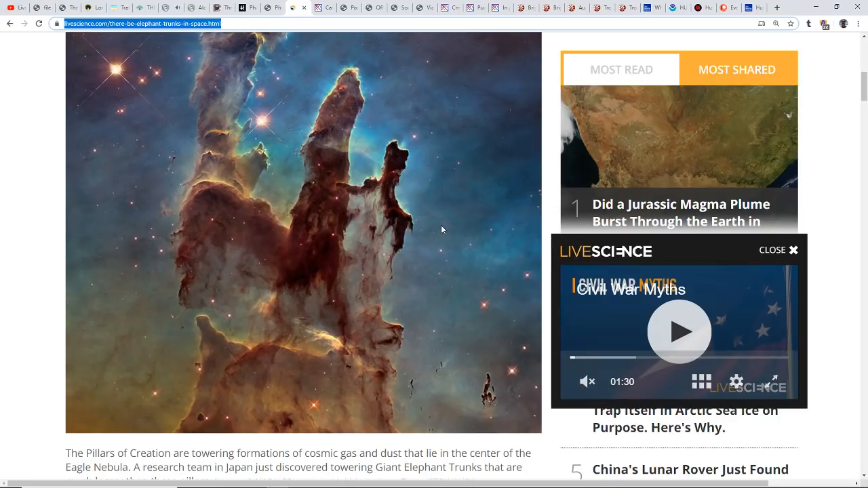
scroll(down, 3)
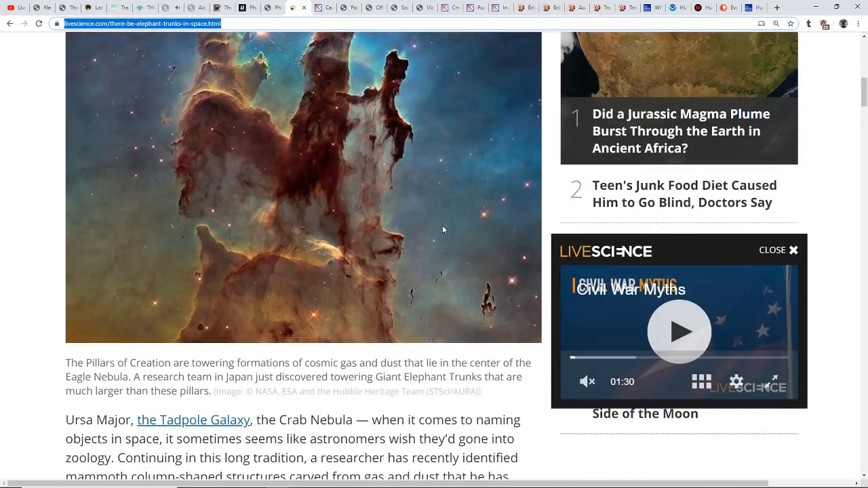
scroll(down, 3)
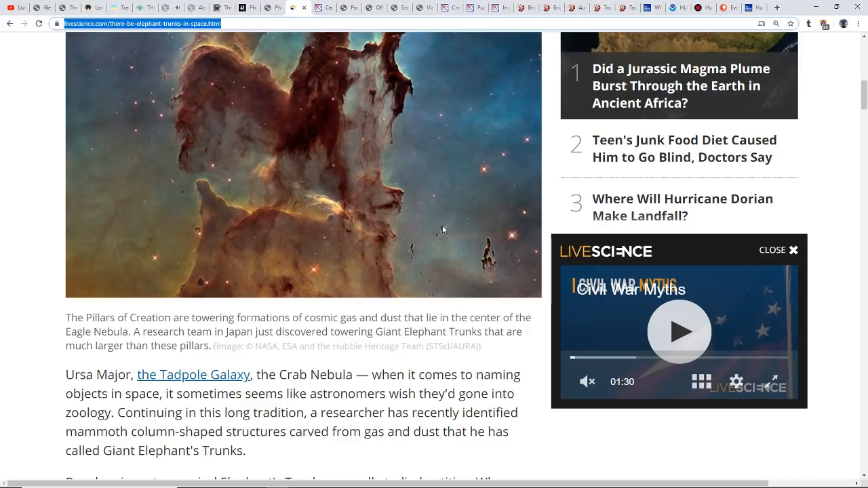
mouse_move(432, 230)
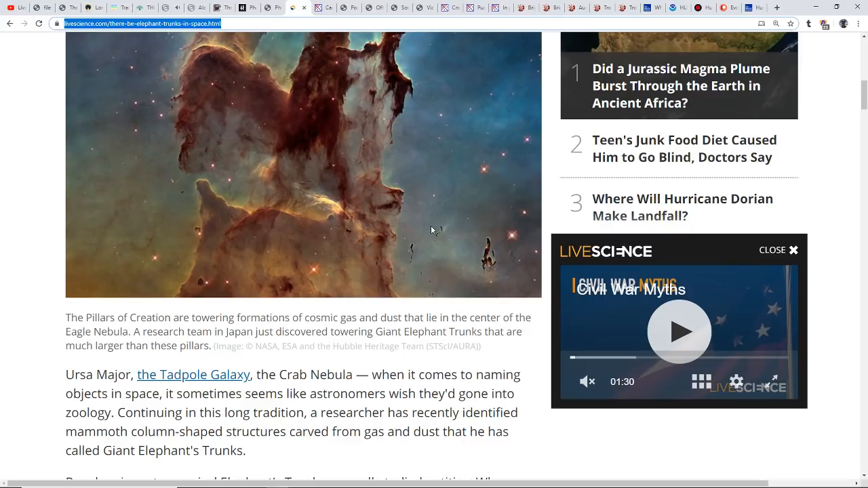
mouse_move(390, 230)
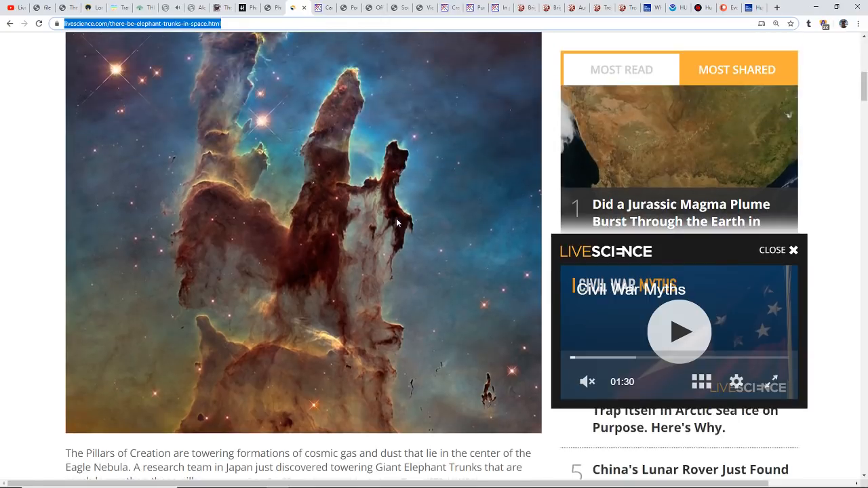
scroll(down, 3)
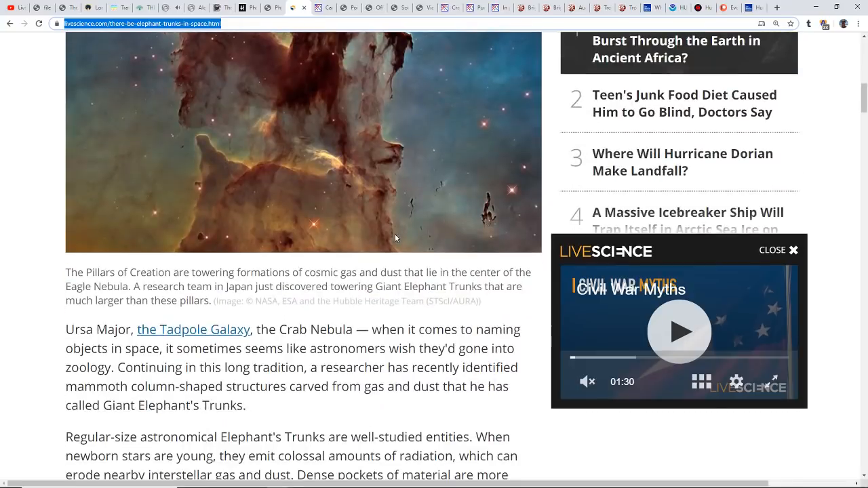
scroll(down, 3)
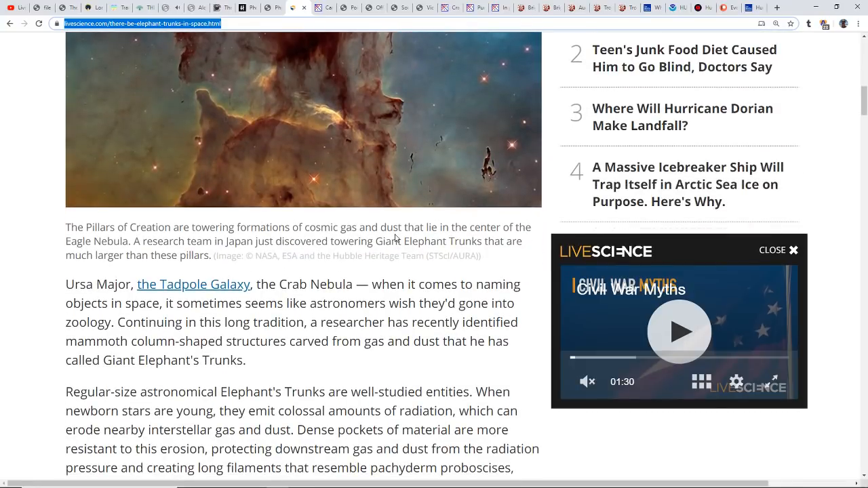
scroll(down, 3)
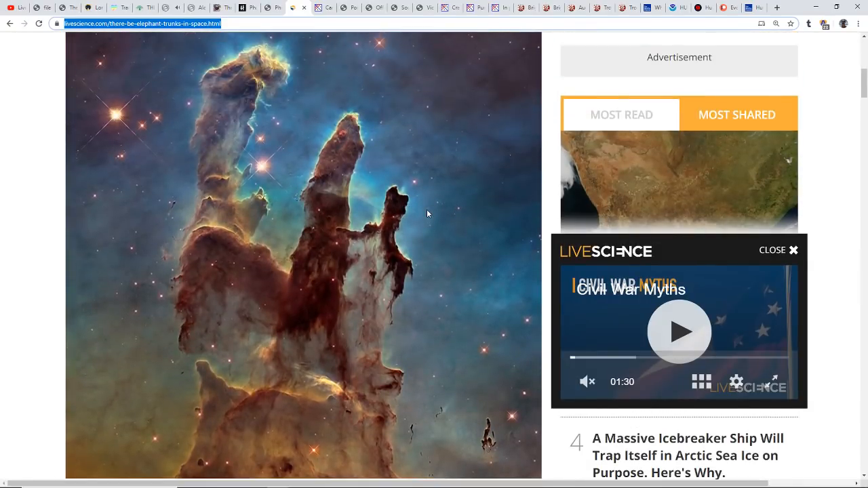
mouse_move(441, 172)
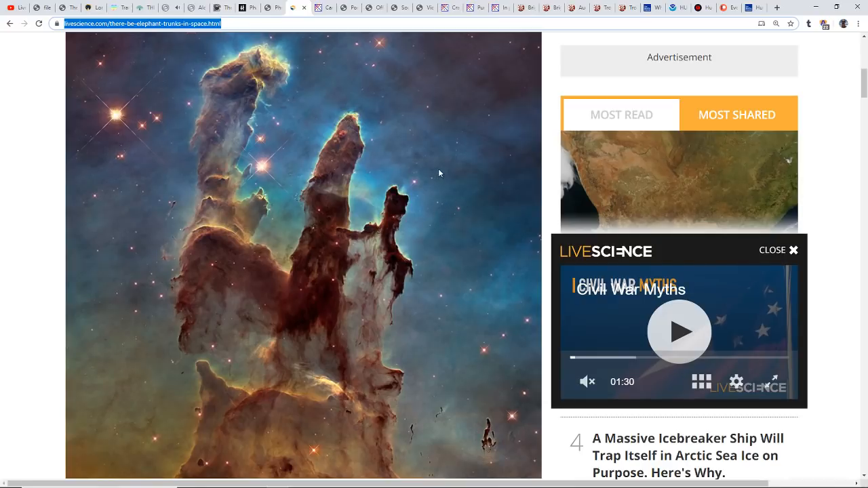
mouse_move(280, 15)
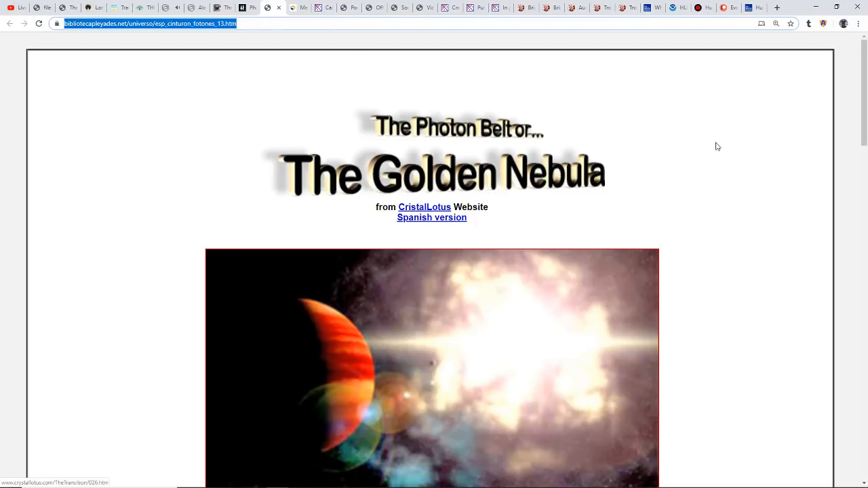
mouse_move(712, 194)
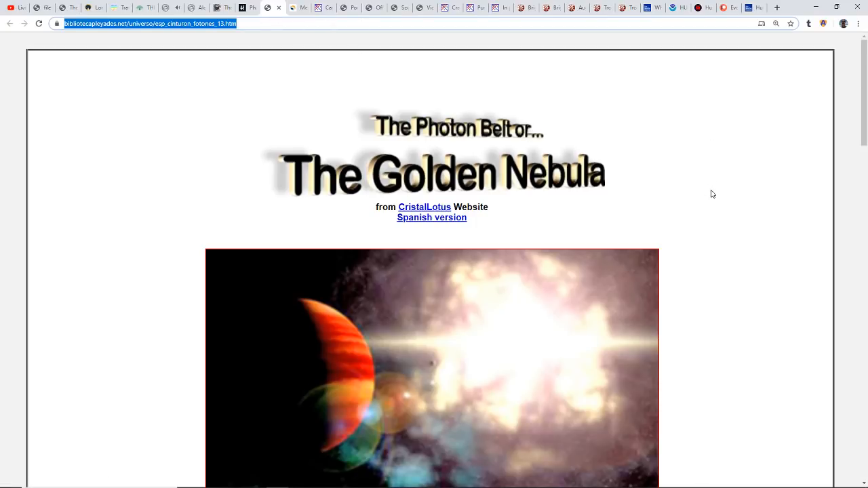
Skim the Golden Nebula page briefly, then scroll back up toward its title.
scroll(down, 3)
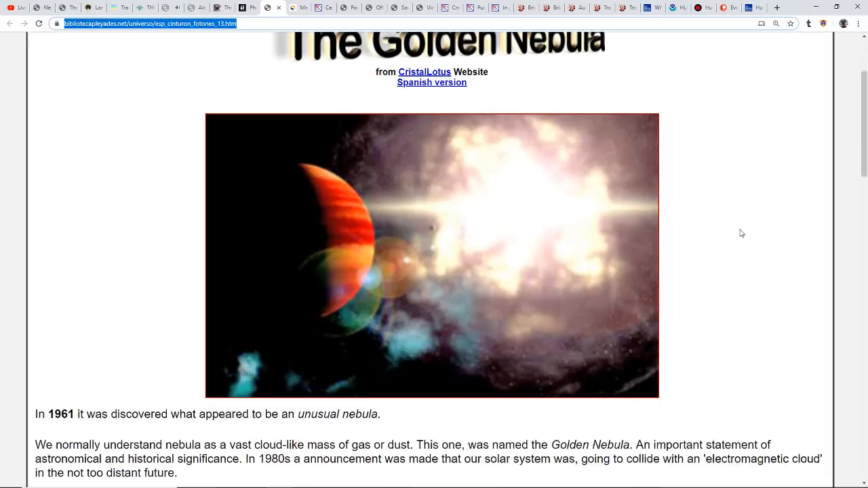
scroll(up, 3)
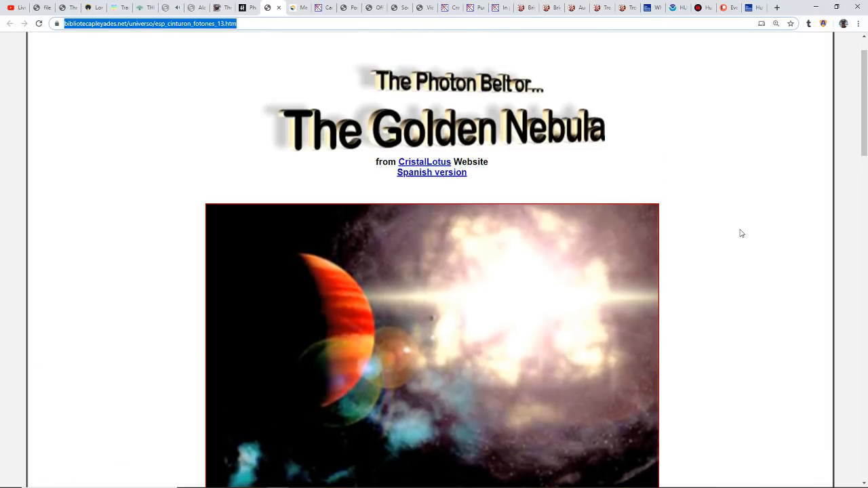
mouse_move(745, 229)
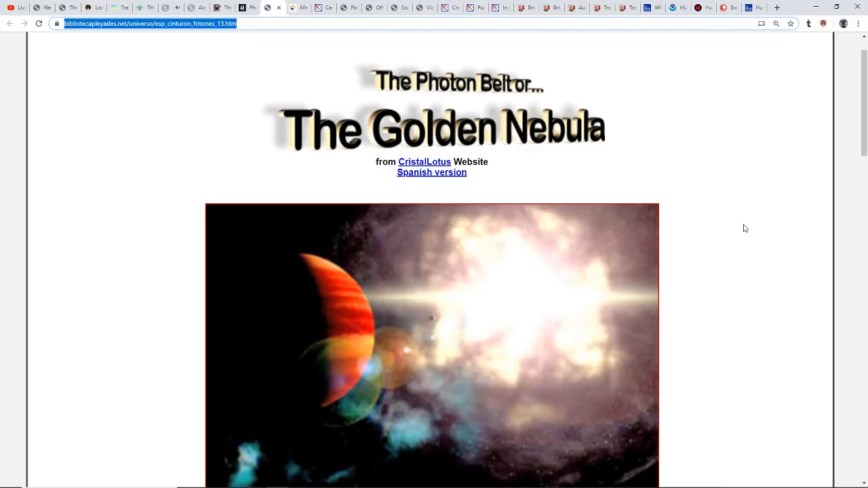
mouse_move(739, 216)
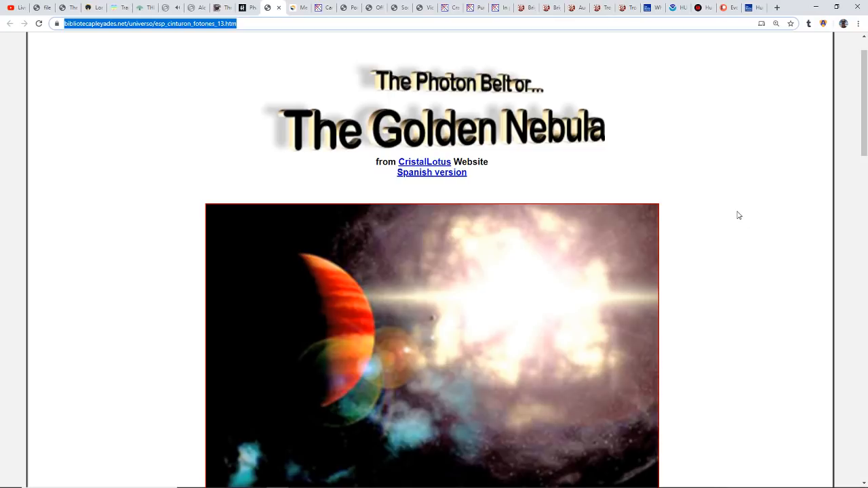
Read past the vortices paragraphs to the Pleiades and galactic photon-band passages.
scroll(down, 3)
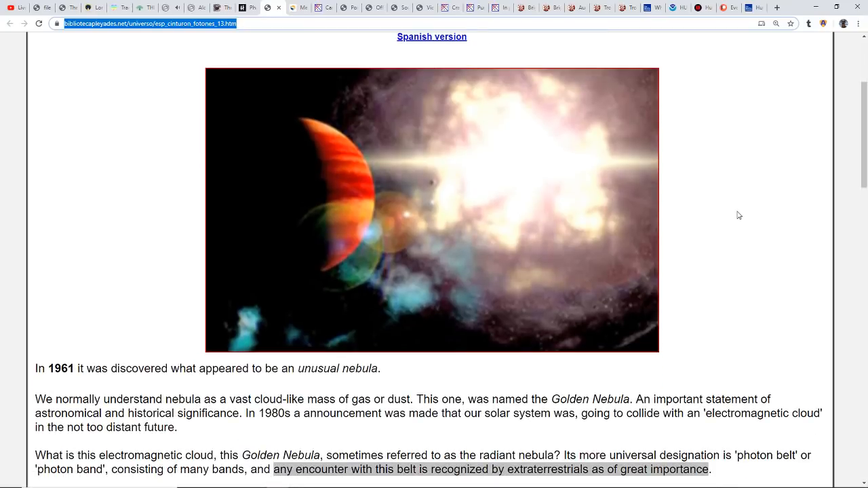
scroll(down, 3)
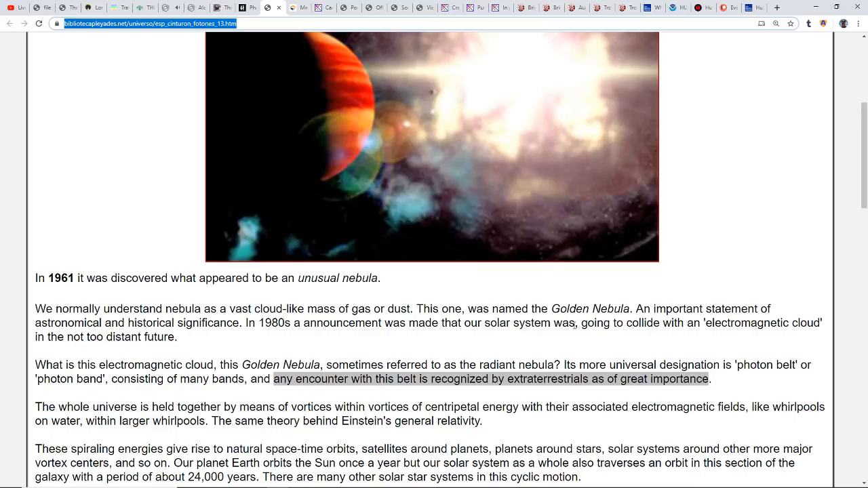
scroll(down, 3)
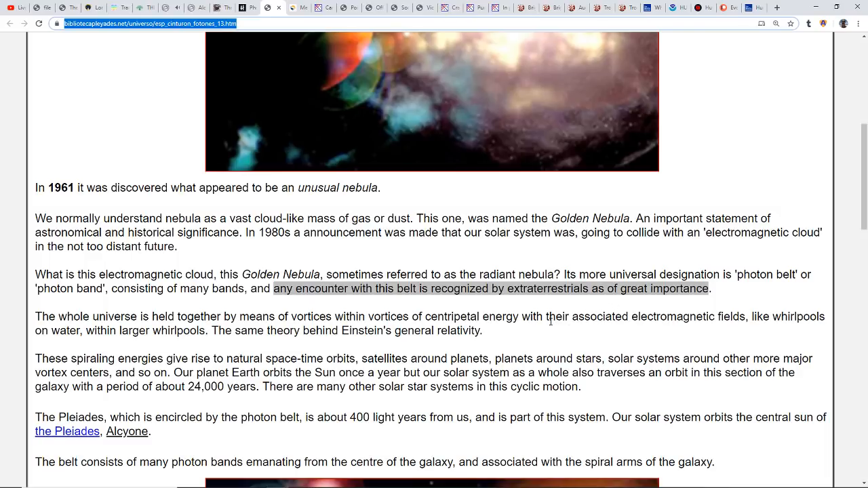
mouse_move(502, 331)
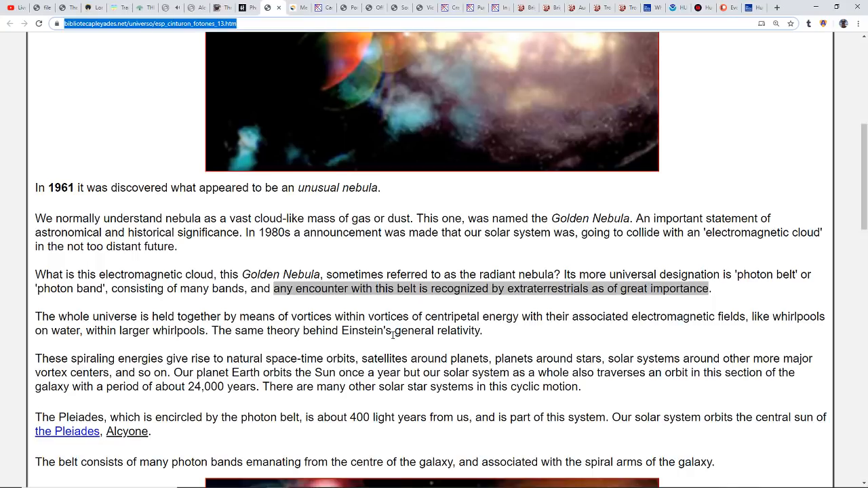
mouse_move(366, 343)
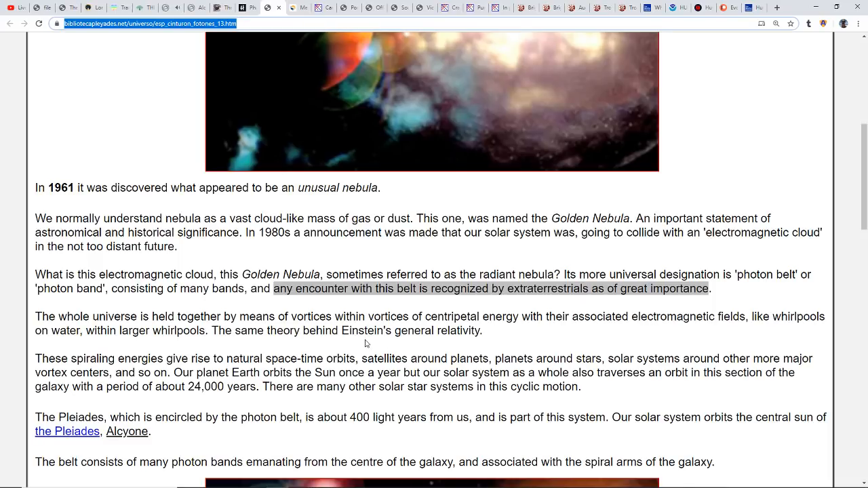
scroll(down, 3)
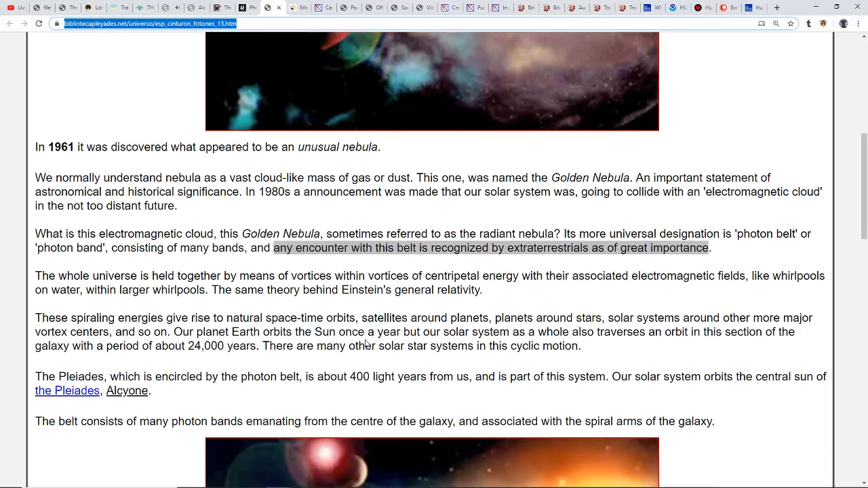
scroll(down, 3)
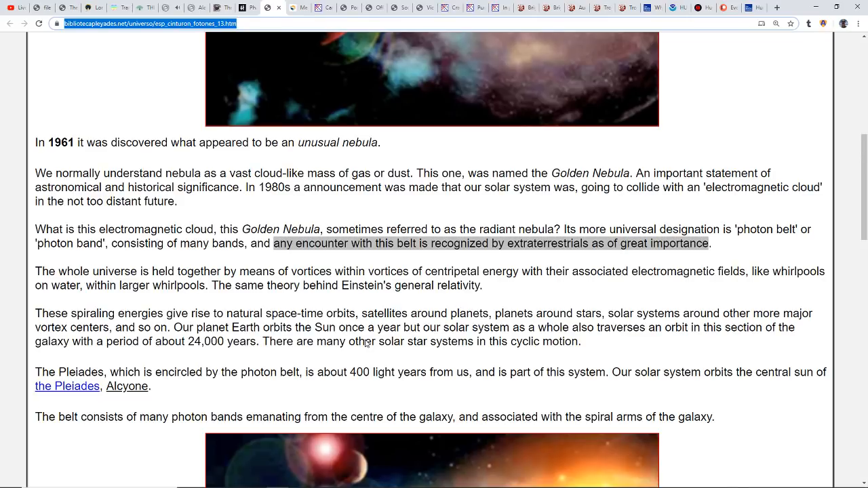
mouse_move(353, 362)
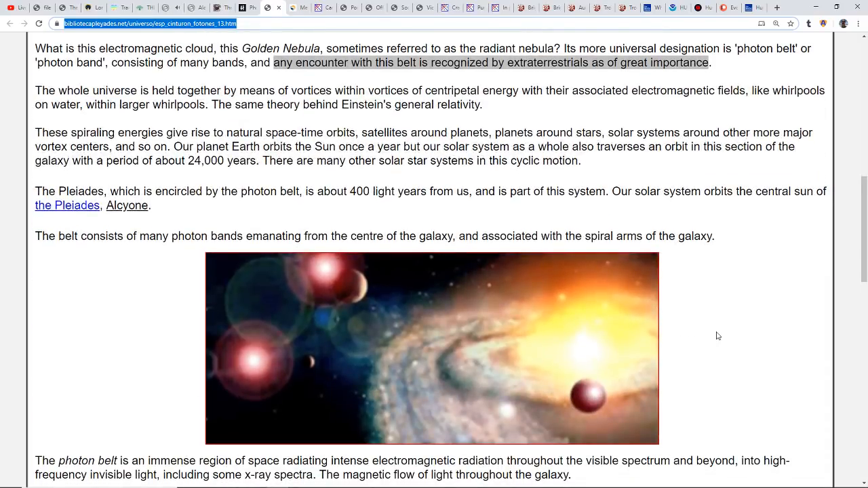
Continue past the galaxy image to the 24,000-year cycle and 1947 emergency call paragraphs.
scroll(down, 3)
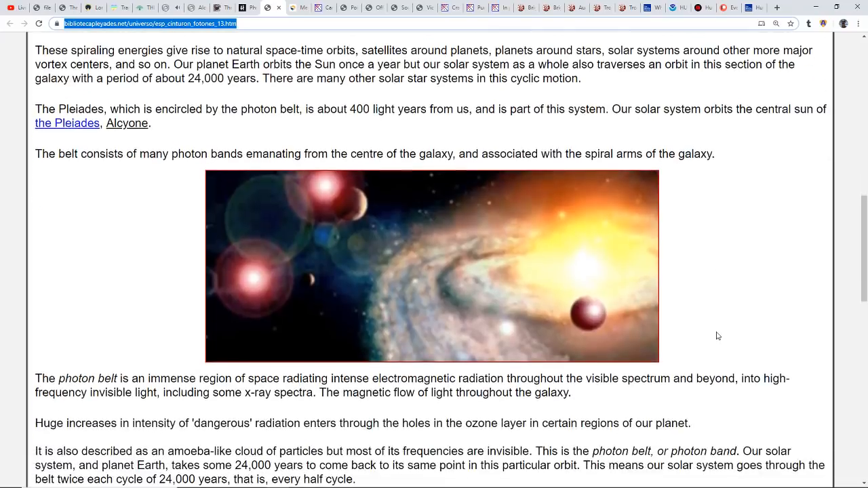
scroll(down, 3)
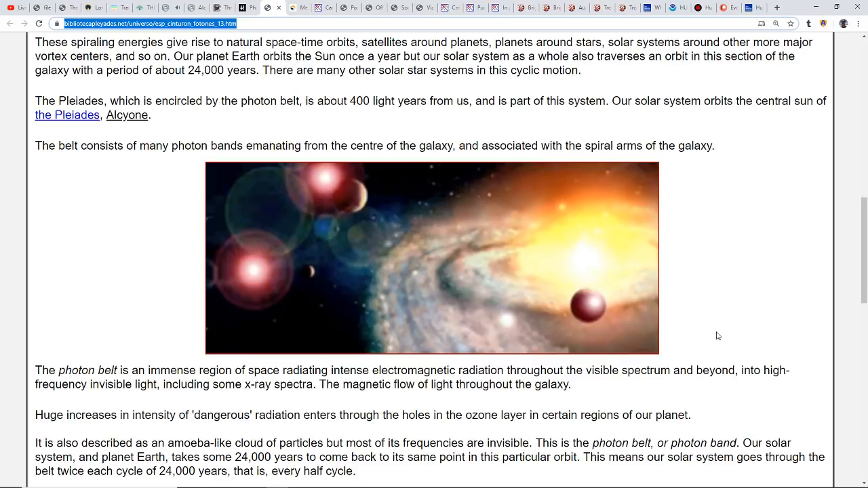
mouse_move(723, 331)
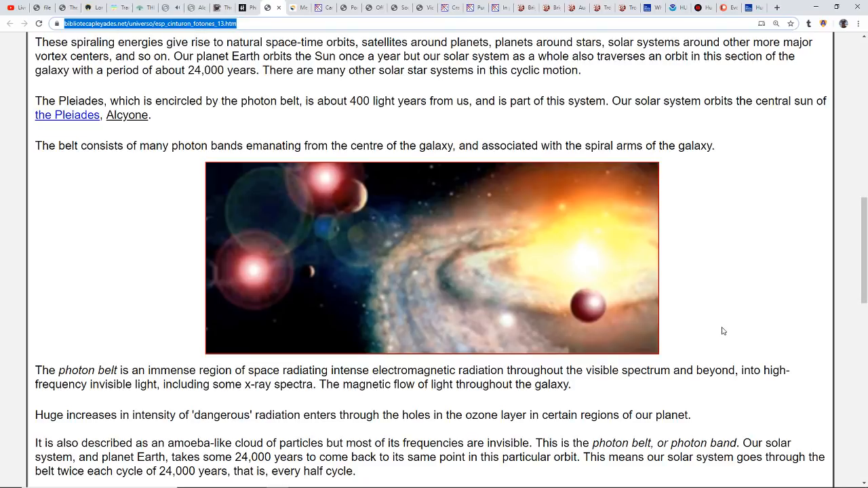
mouse_move(747, 340)
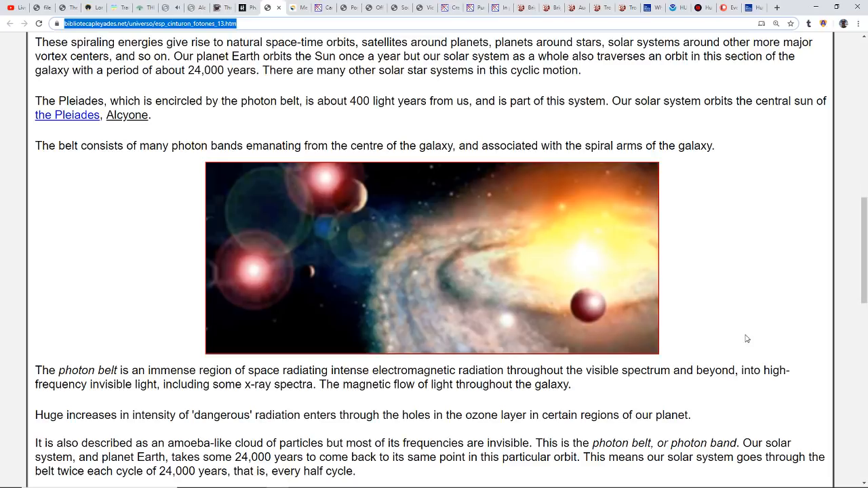
scroll(down, 3)
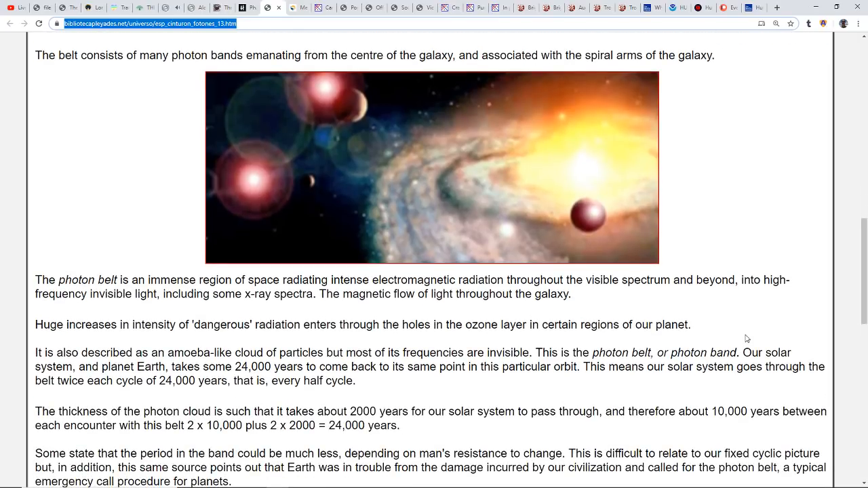
mouse_move(739, 342)
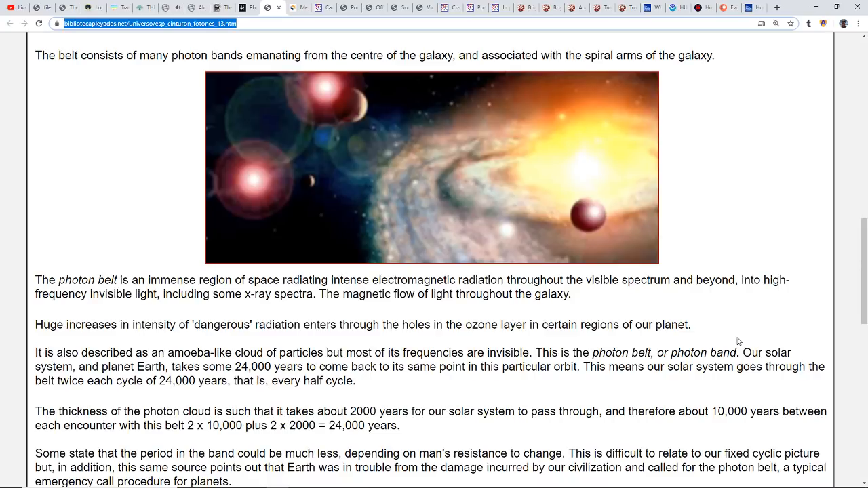
mouse_move(726, 359)
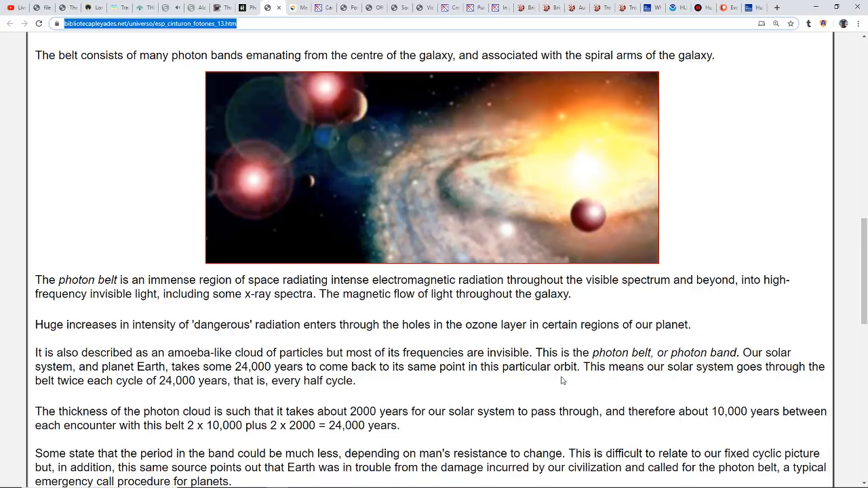
mouse_move(625, 383)
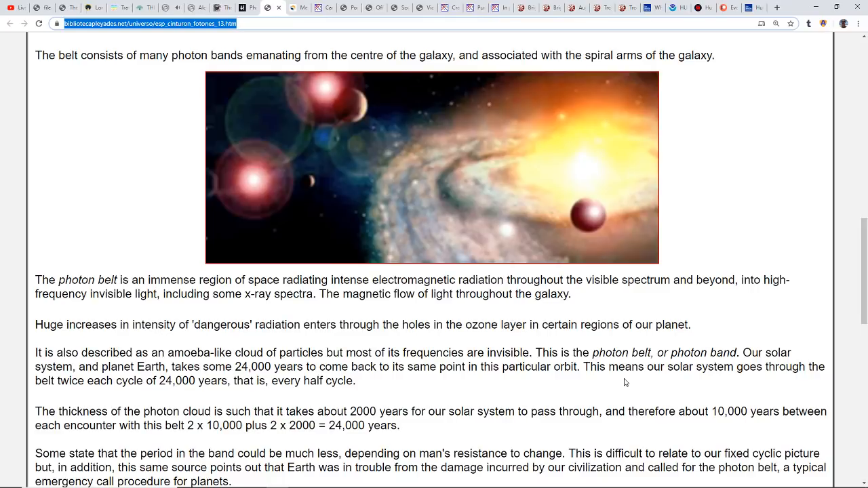
mouse_move(486, 383)
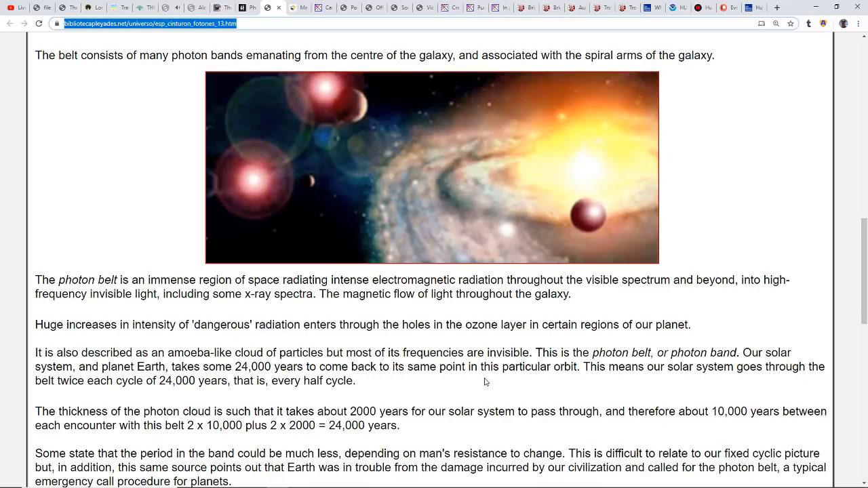
mouse_move(360, 386)
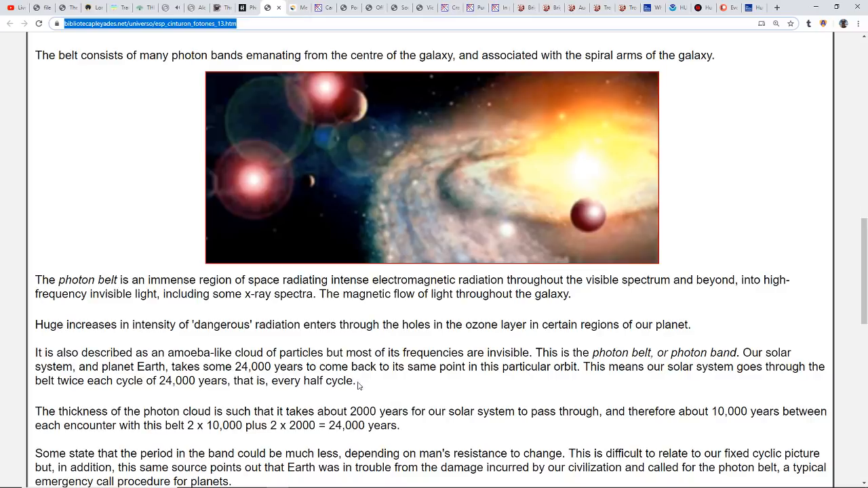
mouse_move(368, 386)
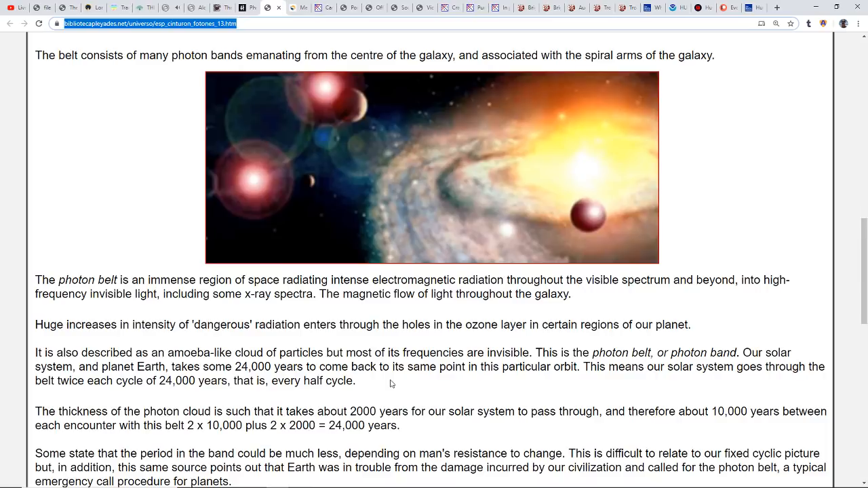
scroll(down, 3)
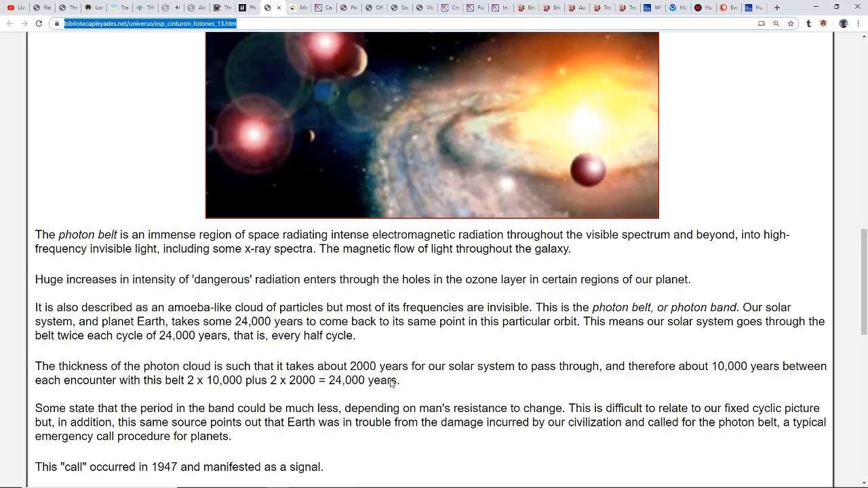
mouse_move(427, 381)
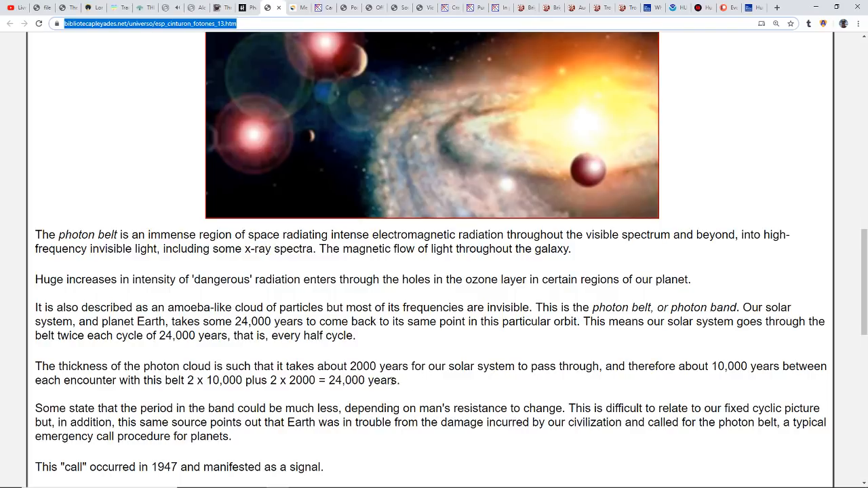
mouse_move(417, 386)
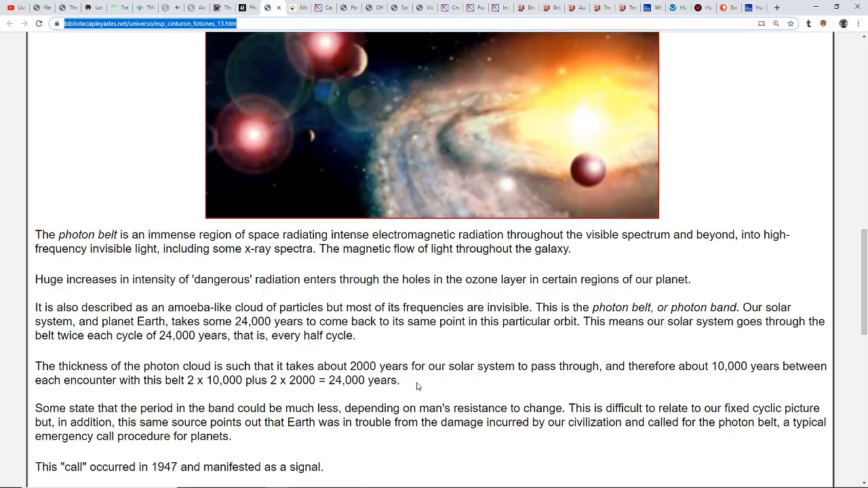
Scroll to the convergence bullets and the 26,556-year equinox precession cycle points.
scroll(down, 3)
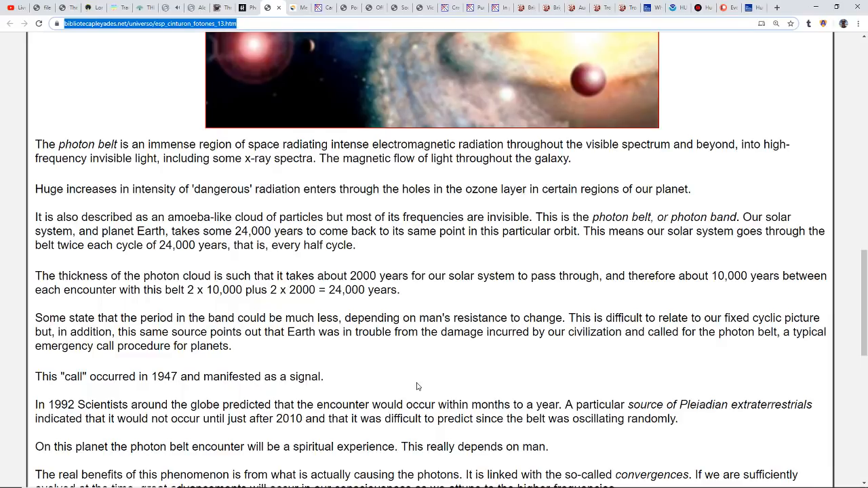
mouse_move(389, 379)
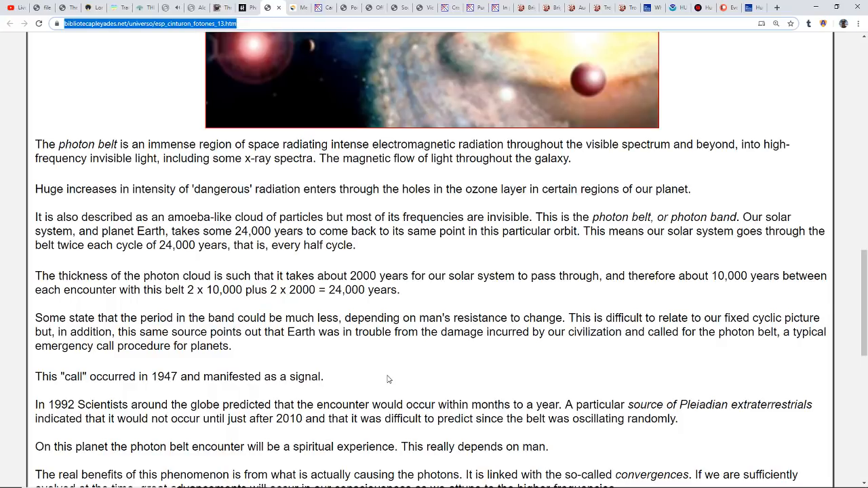
scroll(down, 3)
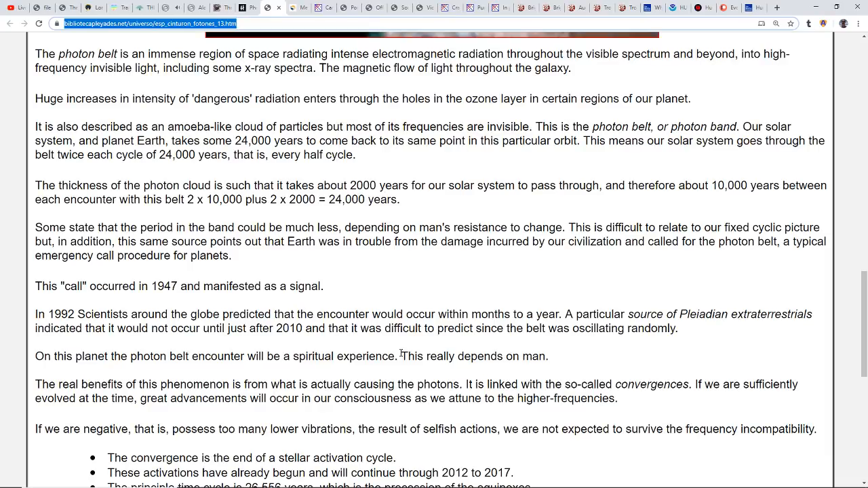
mouse_move(500, 346)
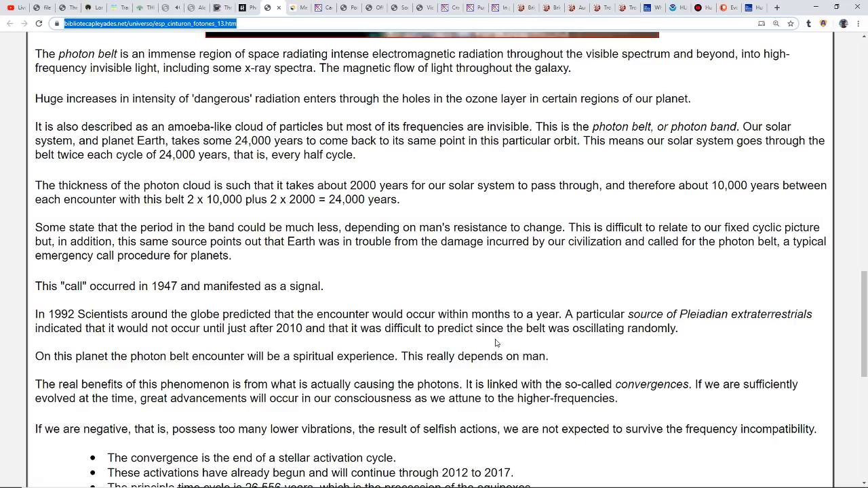
mouse_move(427, 342)
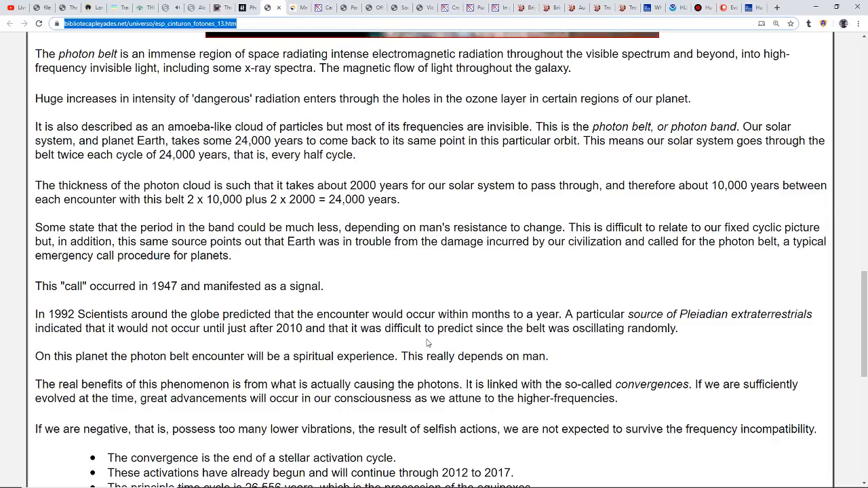
scroll(down, 3)
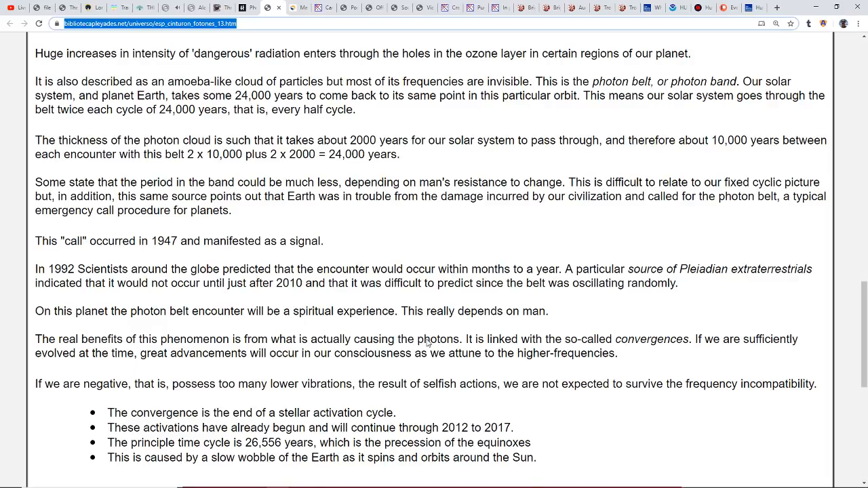
scroll(down, 3)
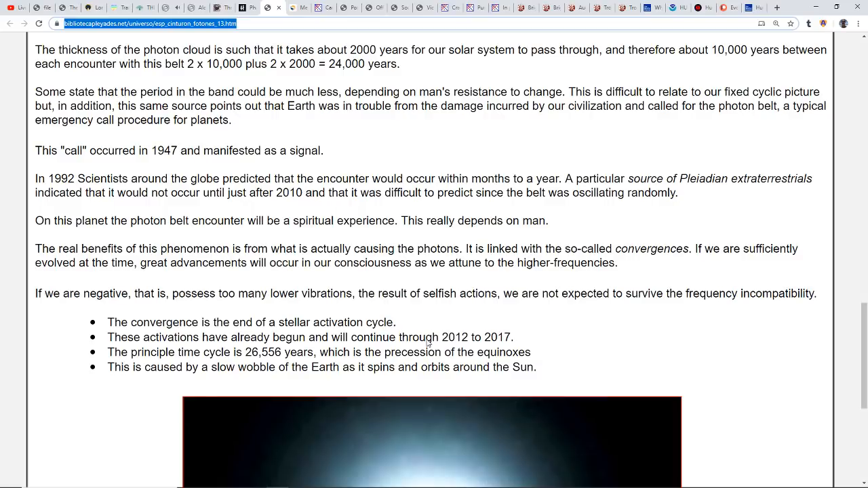
mouse_move(467, 340)
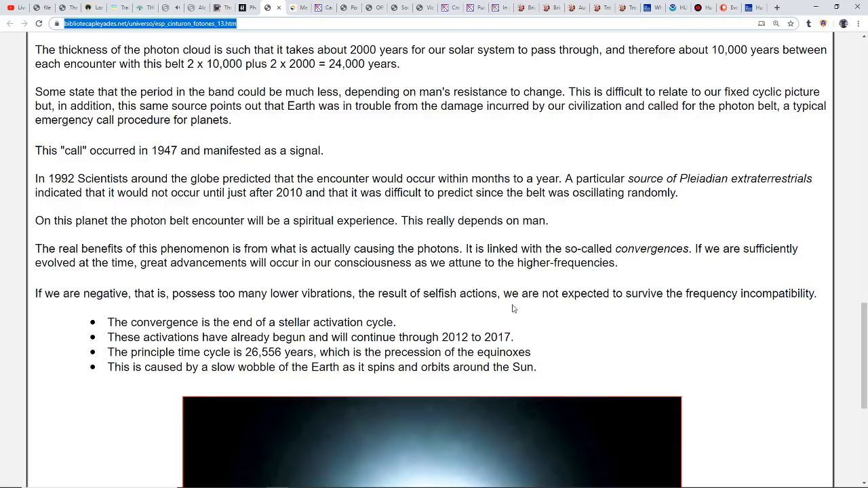
mouse_move(565, 297)
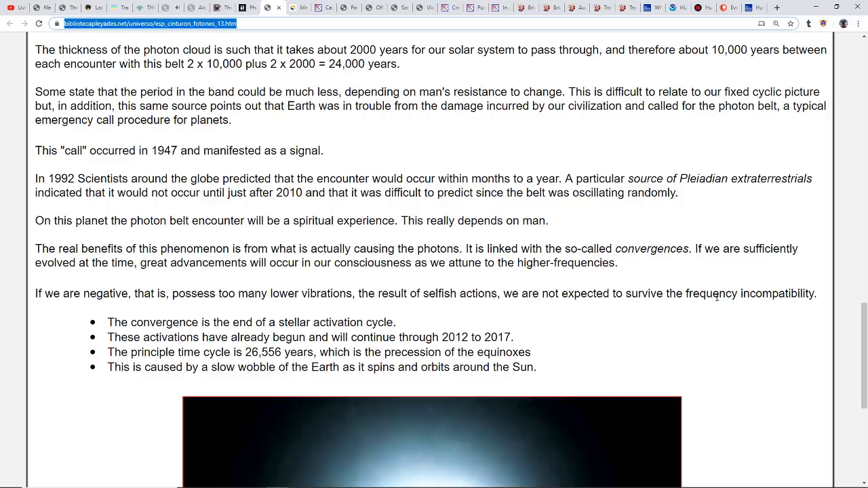
scroll(down, 3)
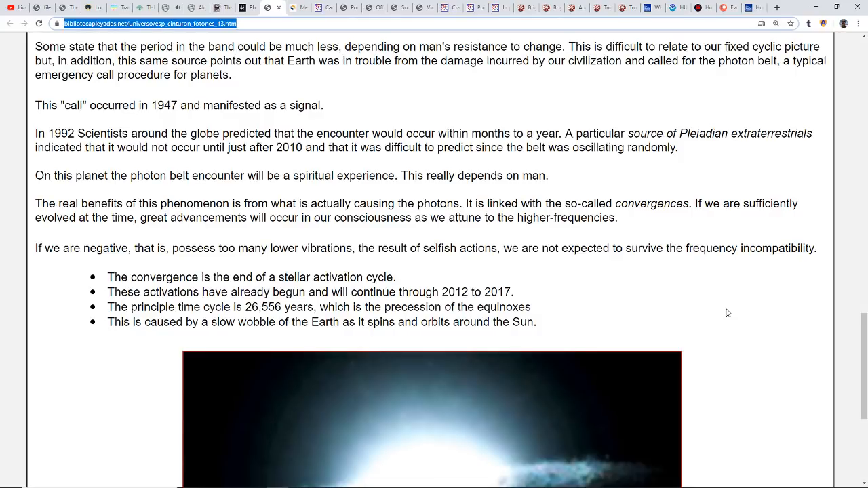
scroll(down, 3)
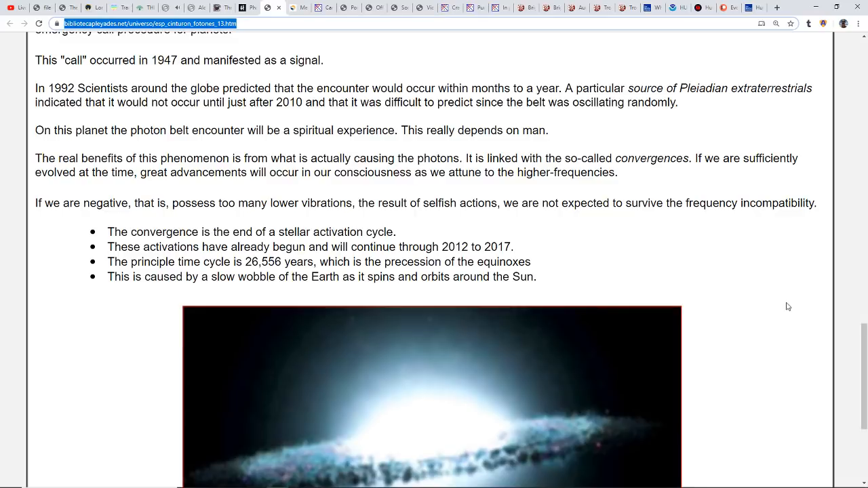
scroll(down, 3)
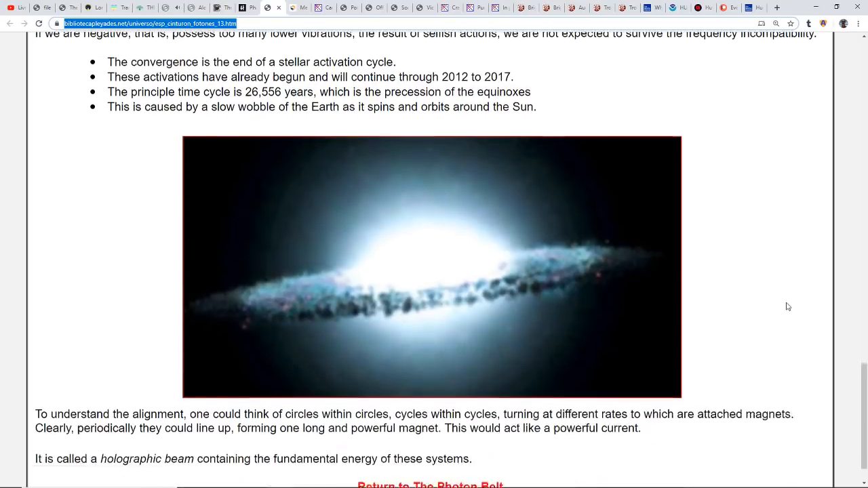
scroll(down, 3)
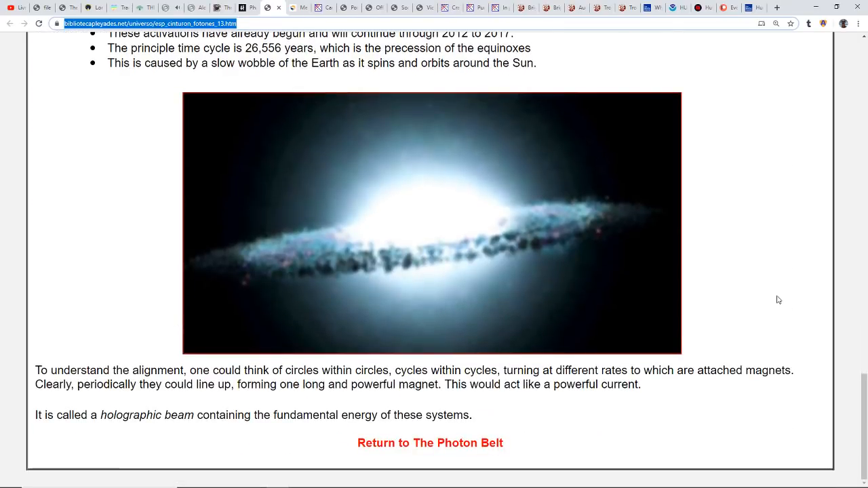
mouse_move(777, 297)
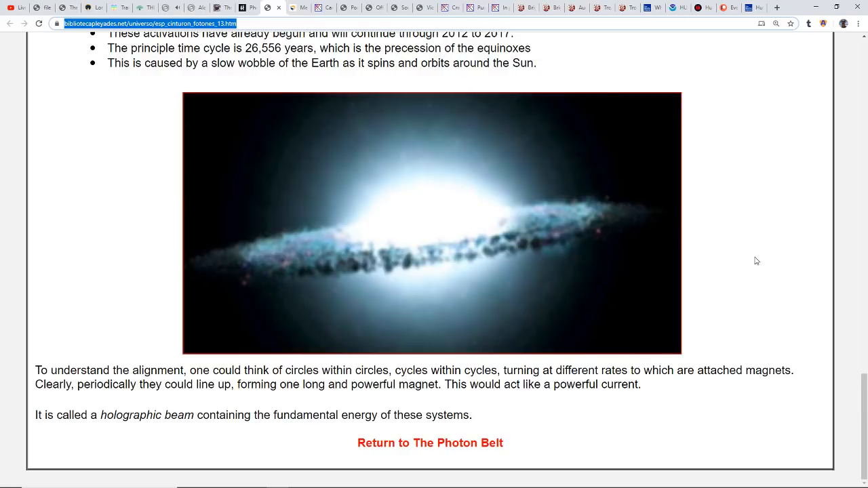
mouse_move(745, 263)
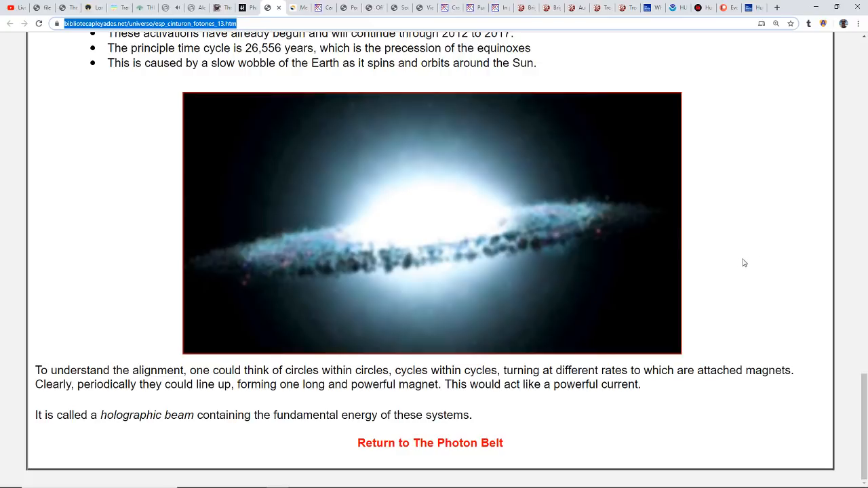
mouse_move(728, 268)
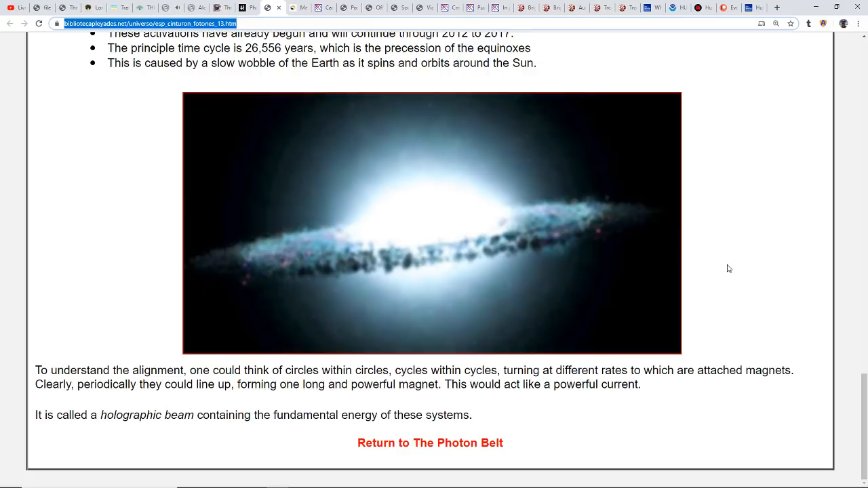
scroll(up, 3)
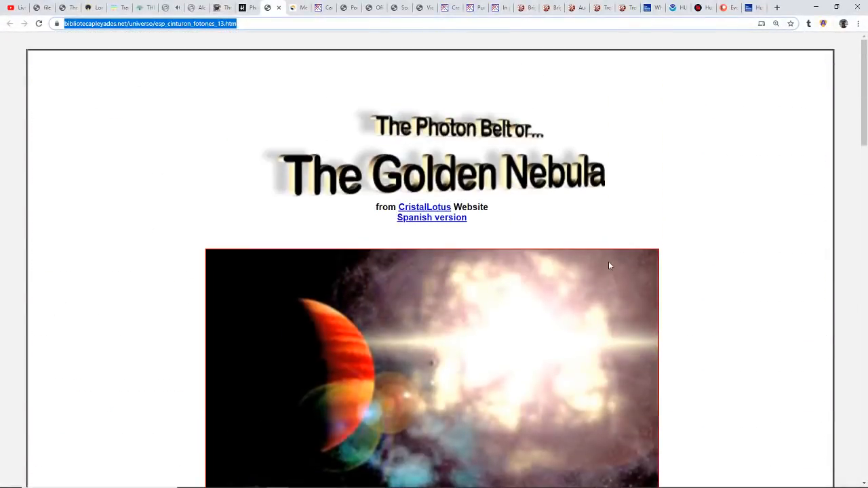
mouse_move(283, 51)
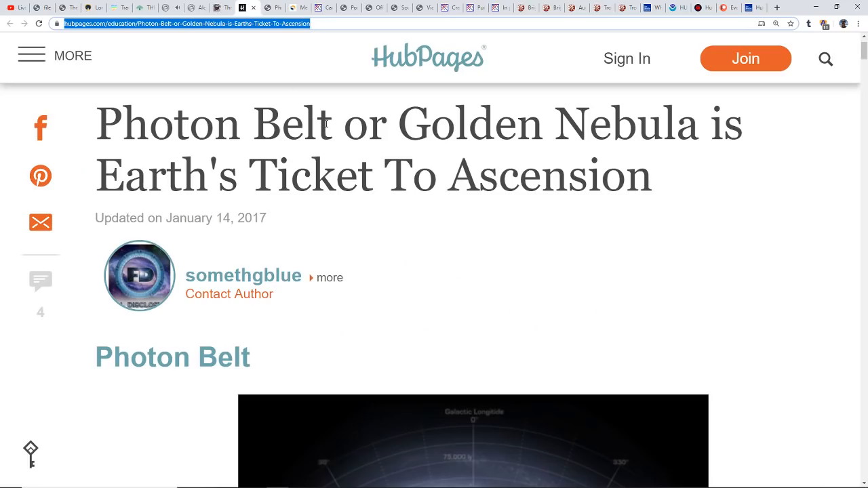
mouse_move(611, 170)
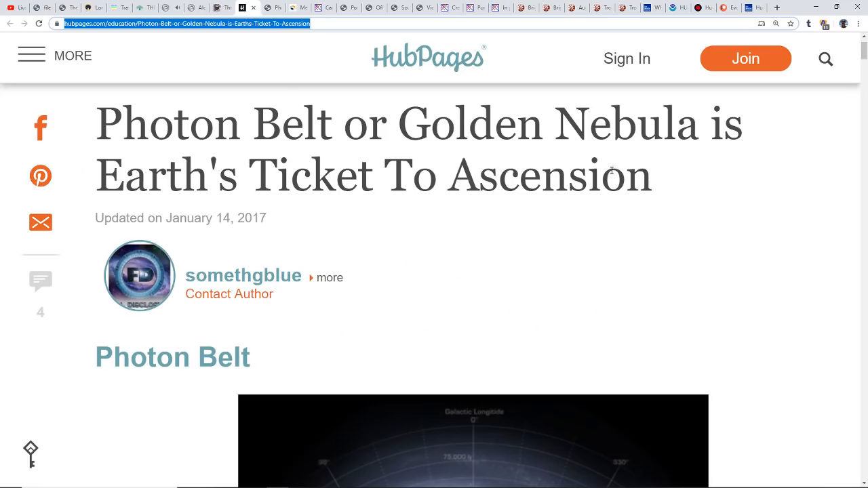
Read the HubPages article through Samael Aun Weor and polarity reversal to the Council of Worlds.
scroll(down, 3)
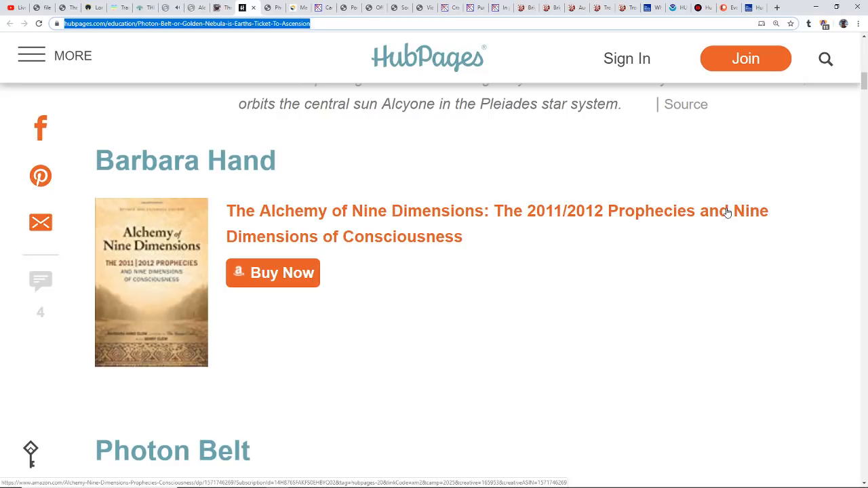
mouse_move(678, 224)
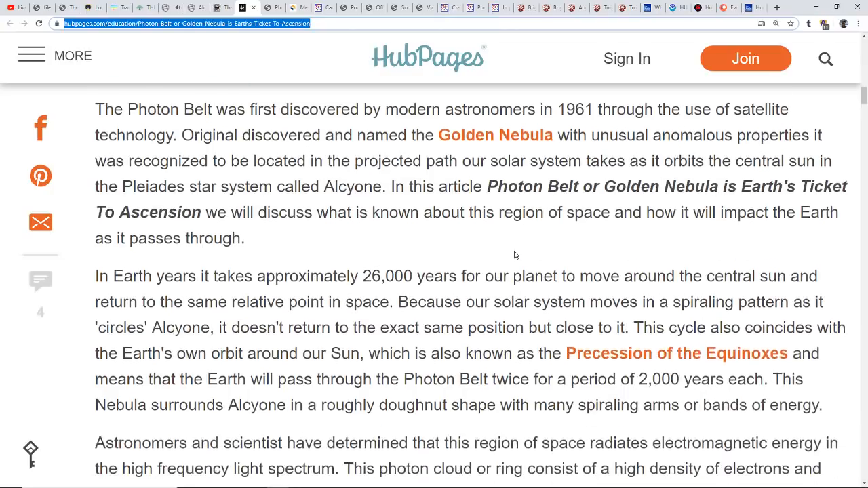
scroll(down, 3)
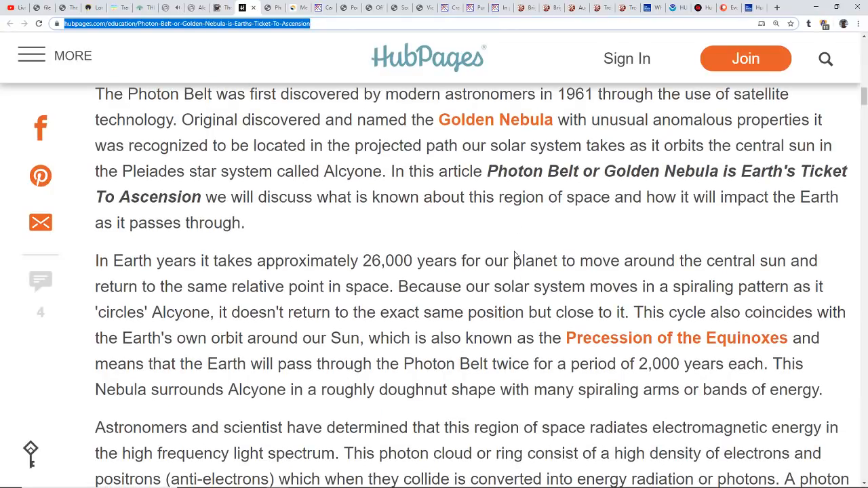
scroll(down, 3)
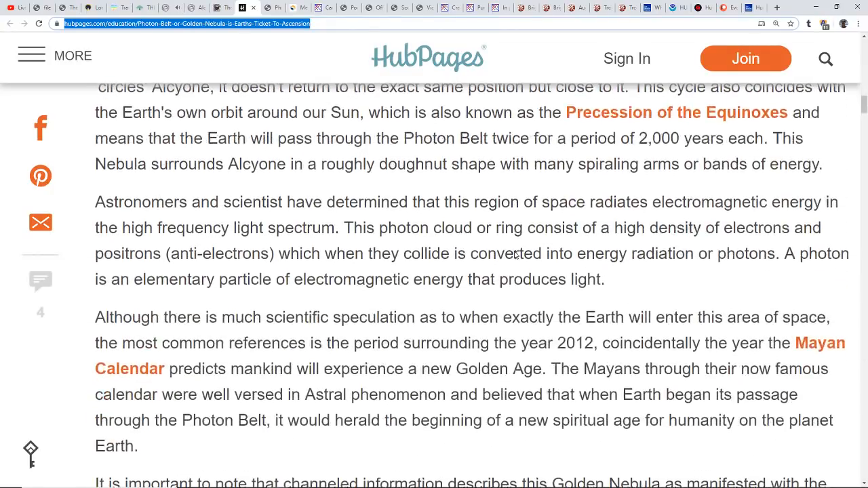
scroll(down, 3)
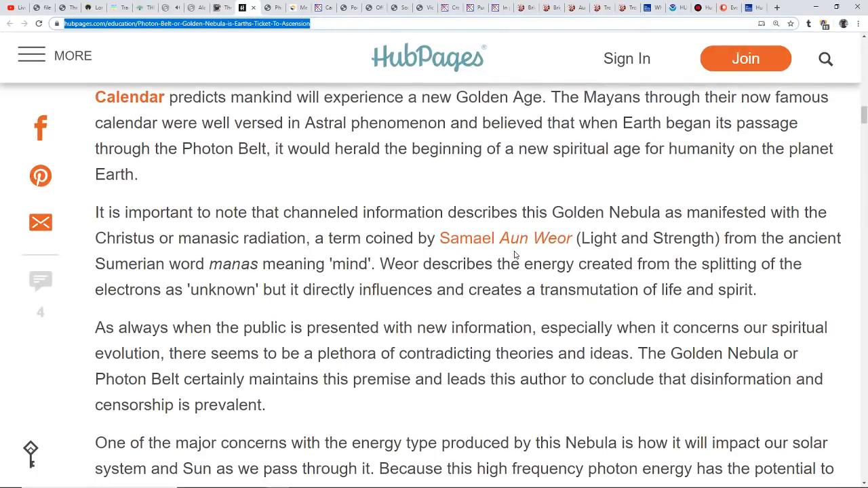
scroll(up, 3)
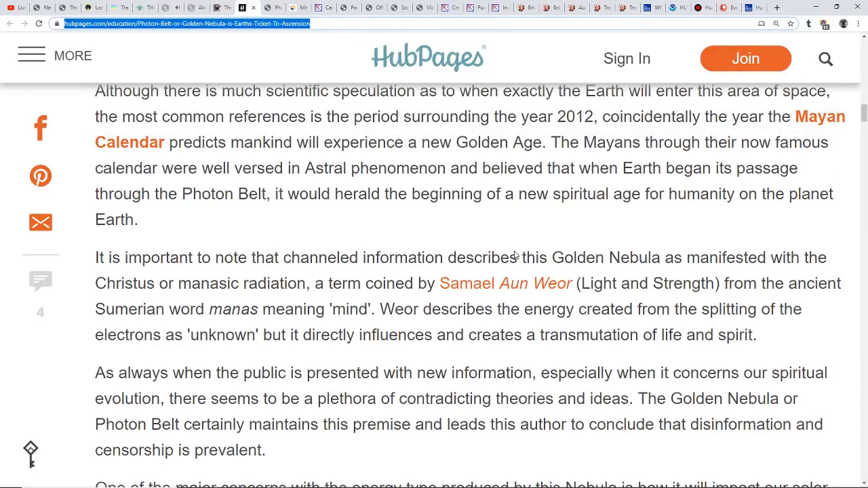
scroll(down, 3)
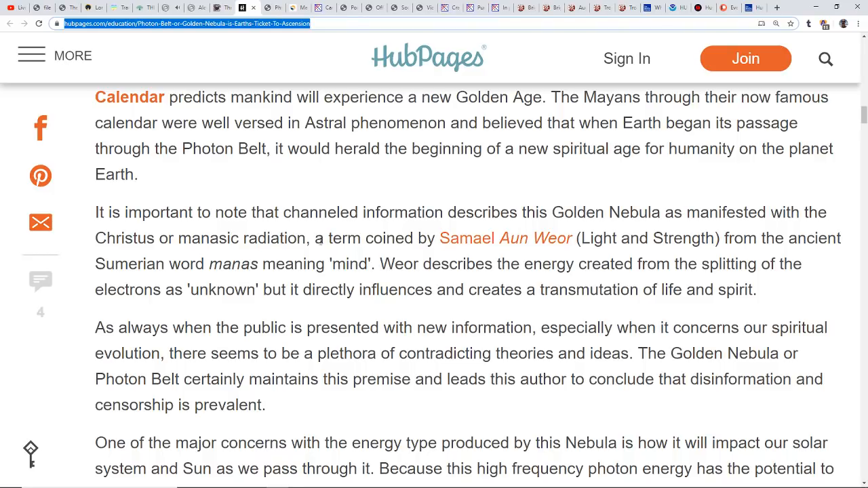
mouse_move(451, 246)
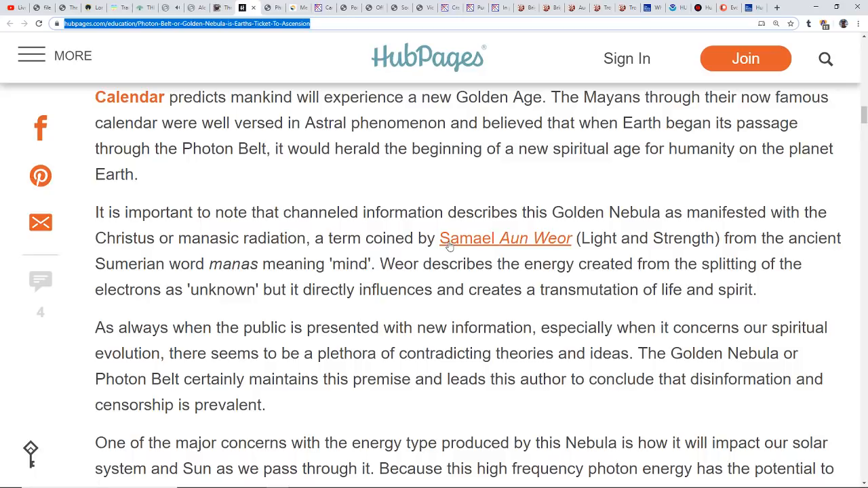
mouse_move(562, 244)
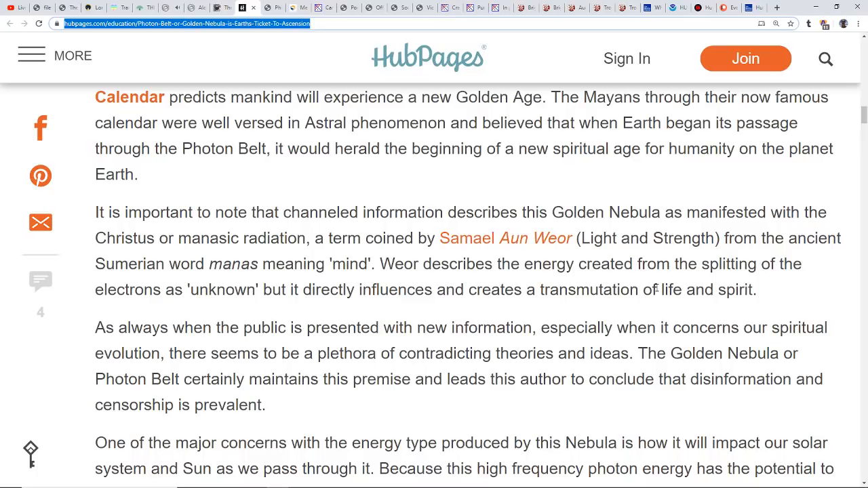
scroll(down, 3)
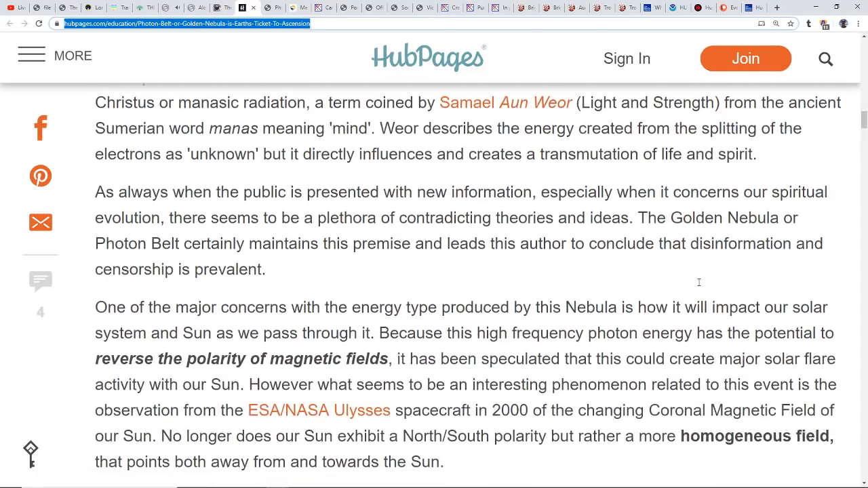
scroll(down, 3)
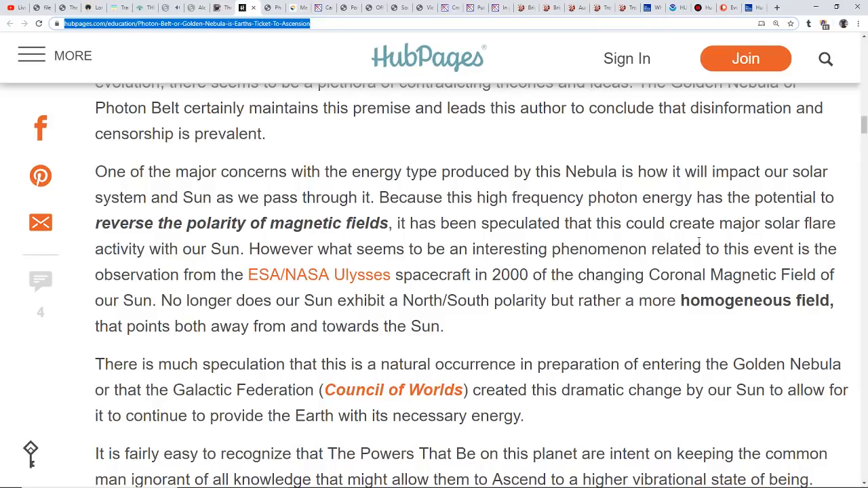
mouse_move(675, 250)
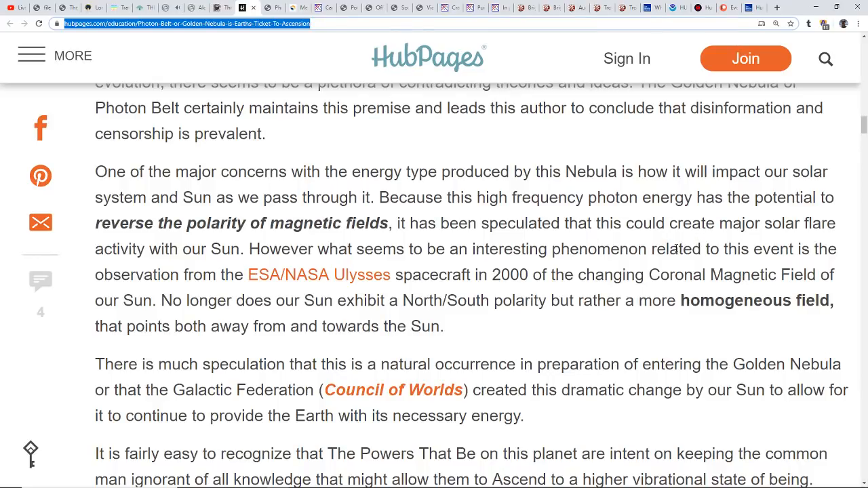
scroll(down, 3)
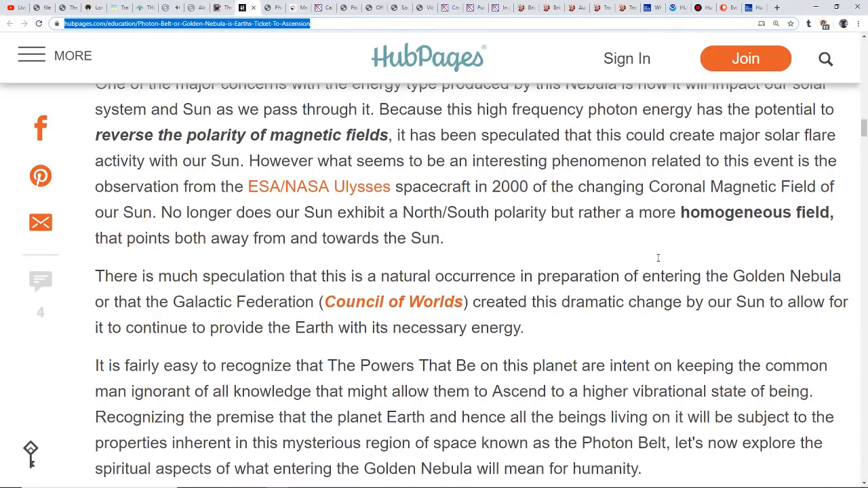
scroll(down, 3)
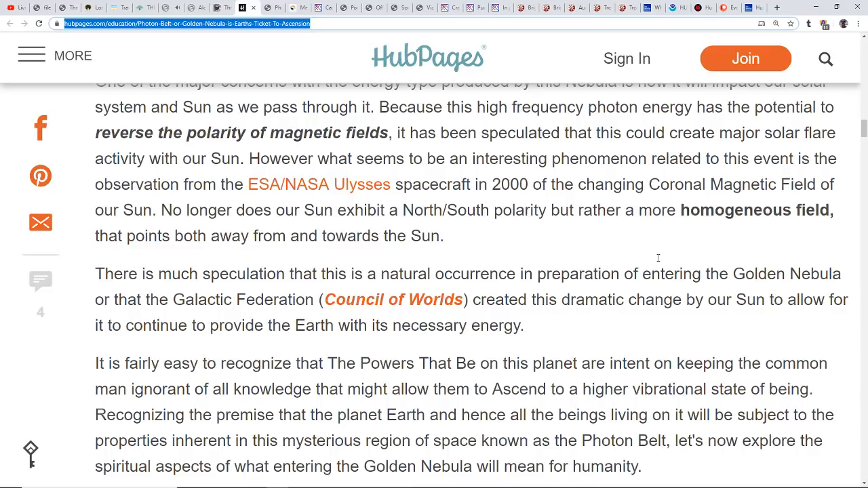
mouse_move(293, 68)
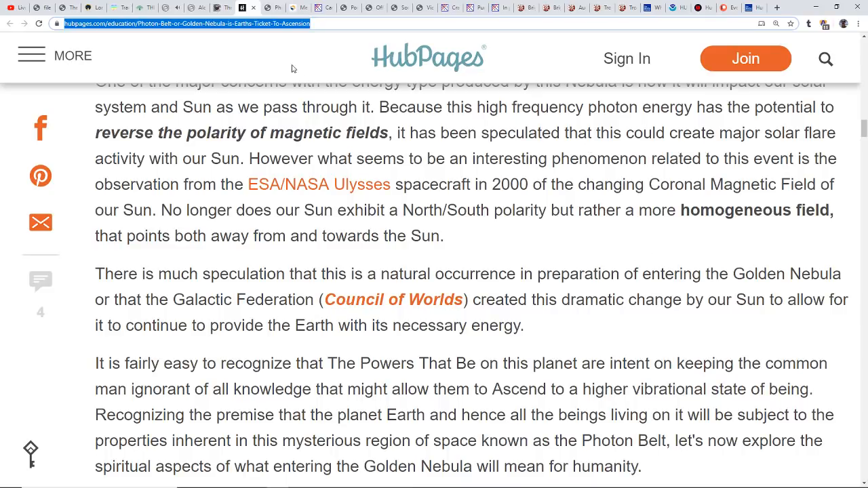
mouse_move(19, 7)
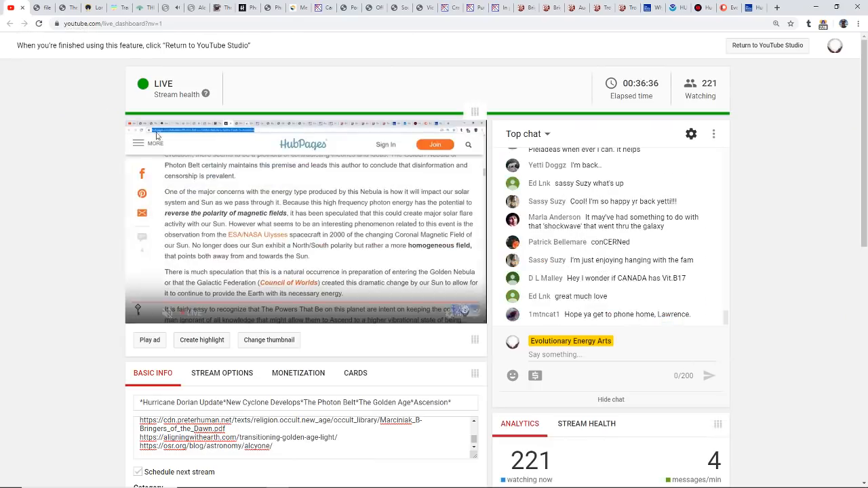
mouse_move(837, 211)
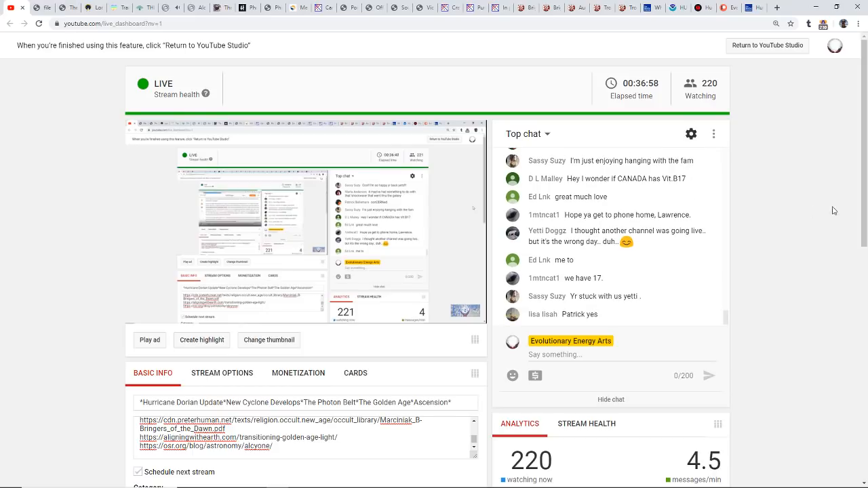
mouse_move(757, 148)
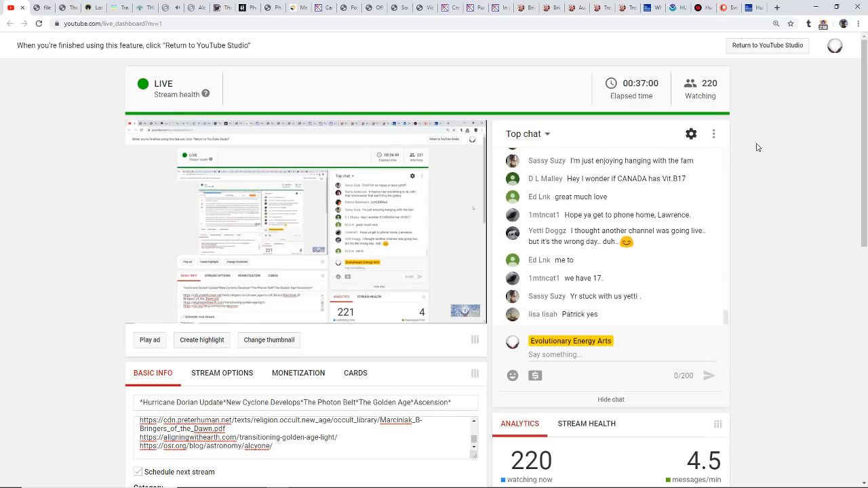
mouse_move(744, 142)
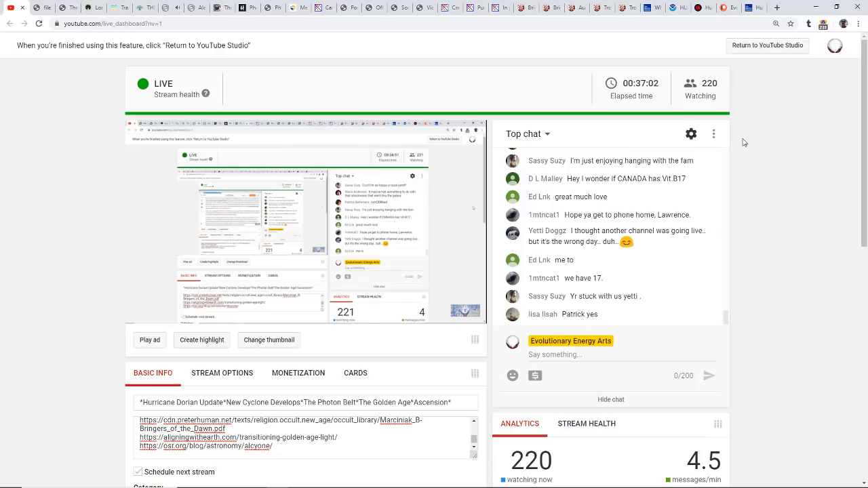
mouse_move(808, 157)
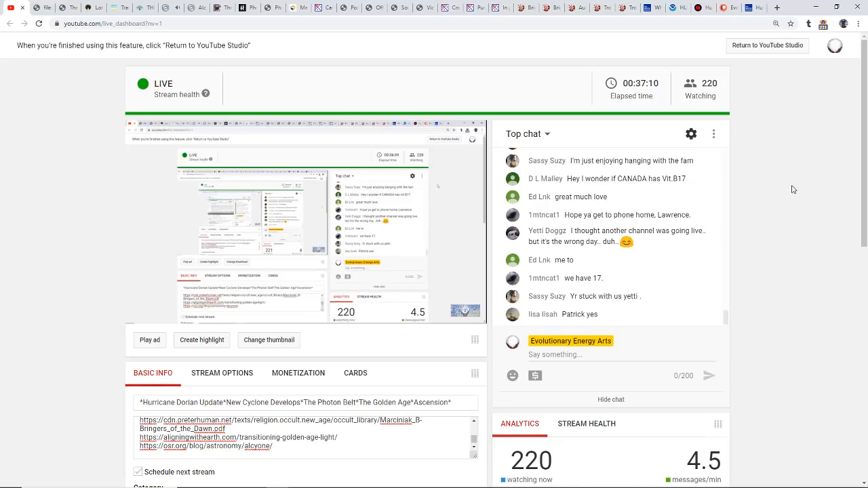
After checking the dashboard at 220 viewers, scroll the Time for Truth Golden Nebula article.
scroll(down, 3)
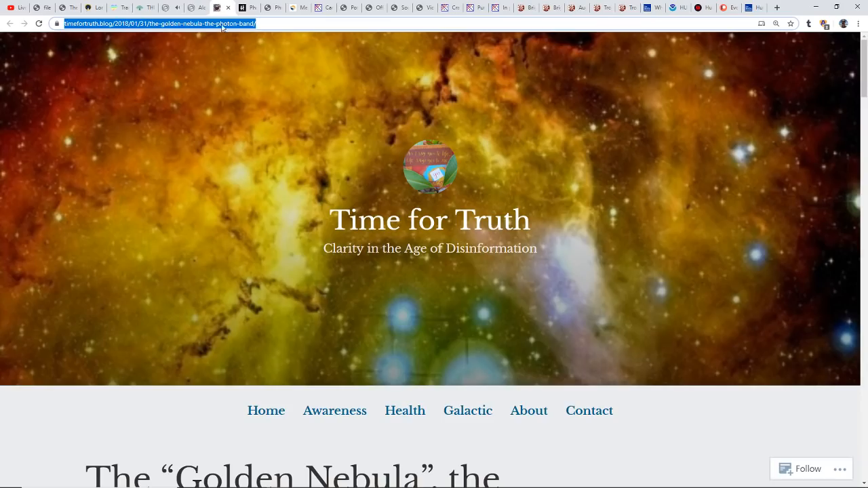
Scroll the Time for Truth Golden Nebula article to its Photon Band opening paragraph.
scroll(down, 3)
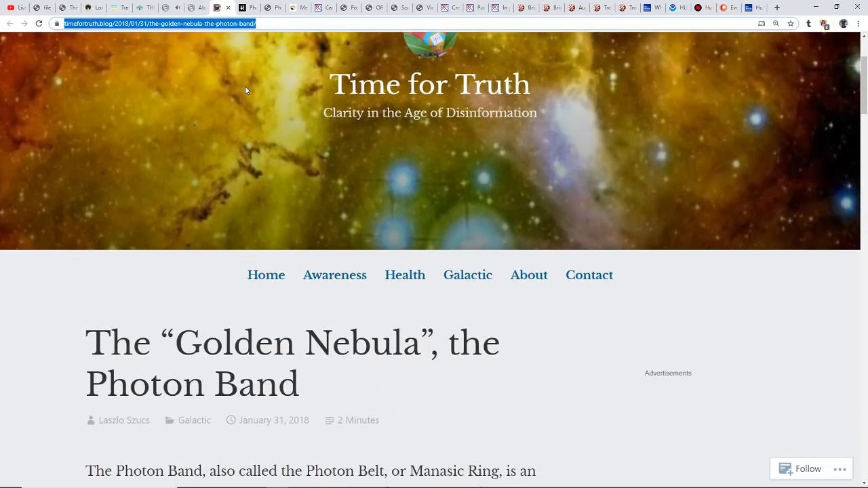
scroll(down, 3)
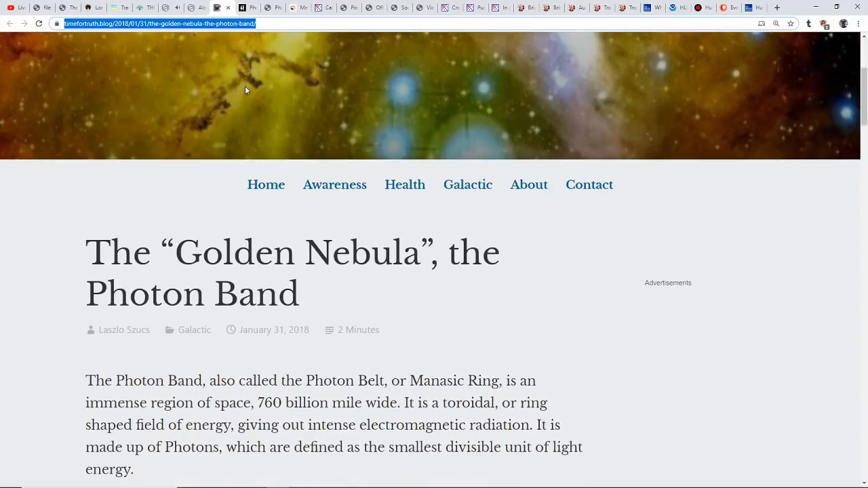
mouse_move(225, 139)
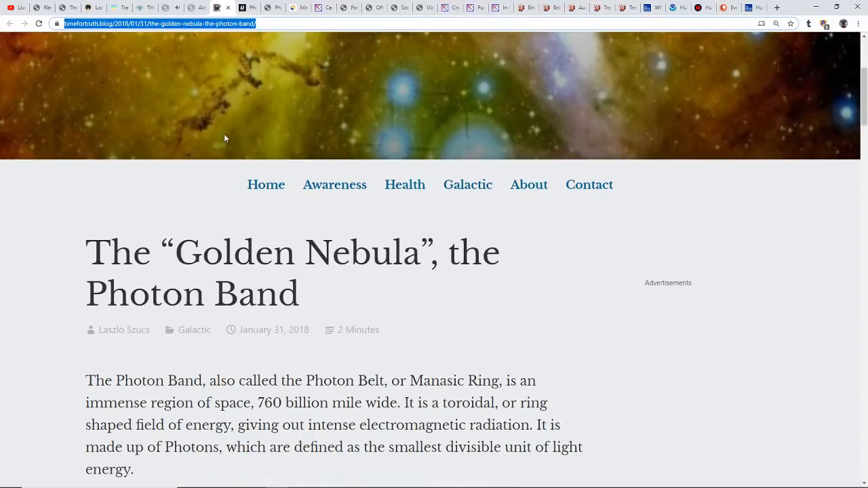
scroll(up, 3)
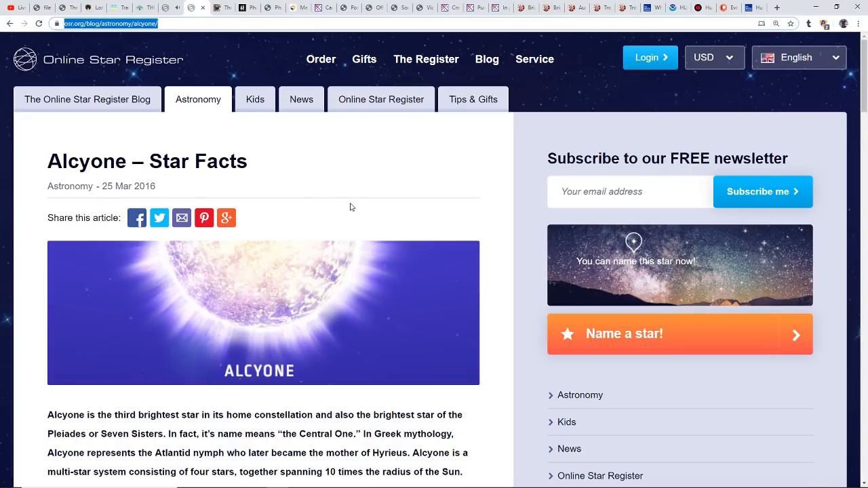
Scroll through the Online Star Register's Alcyone star facts page.
scroll(down, 3)
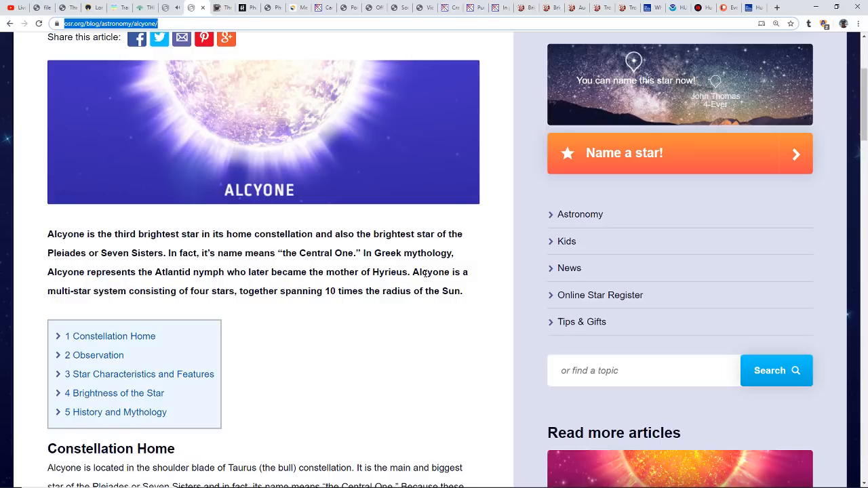
mouse_move(386, 318)
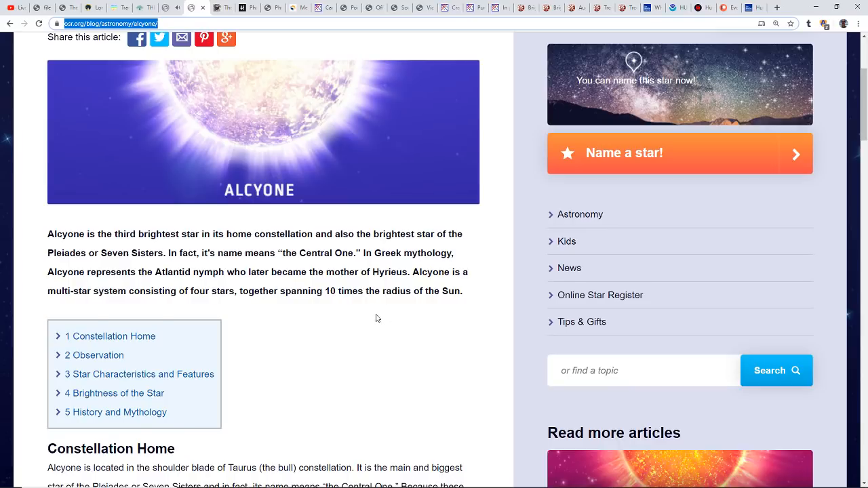
scroll(up, 3)
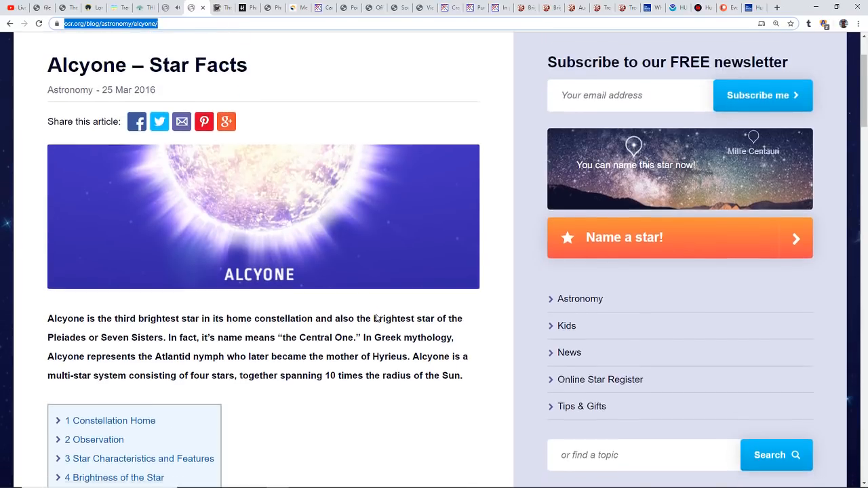
scroll(down, 3)
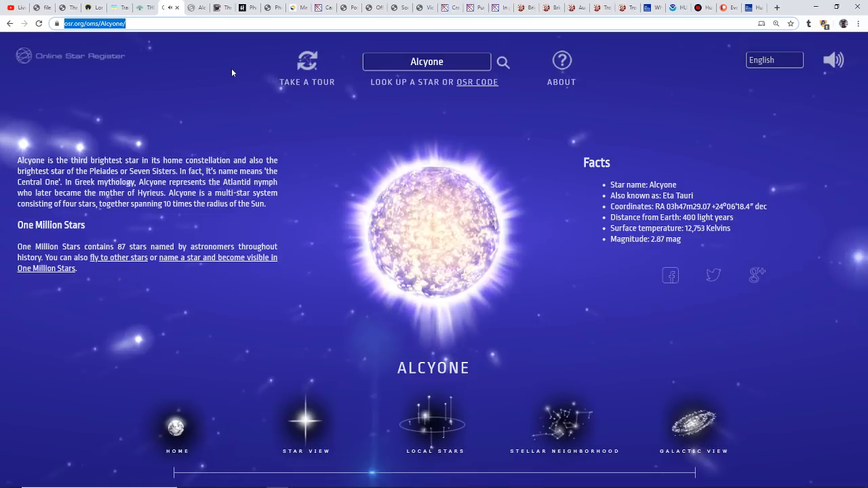
mouse_move(305, 275)
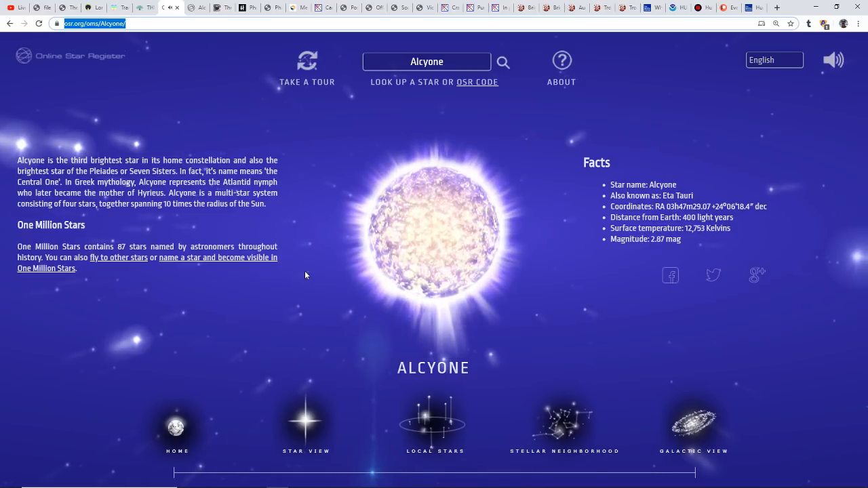
mouse_move(308, 248)
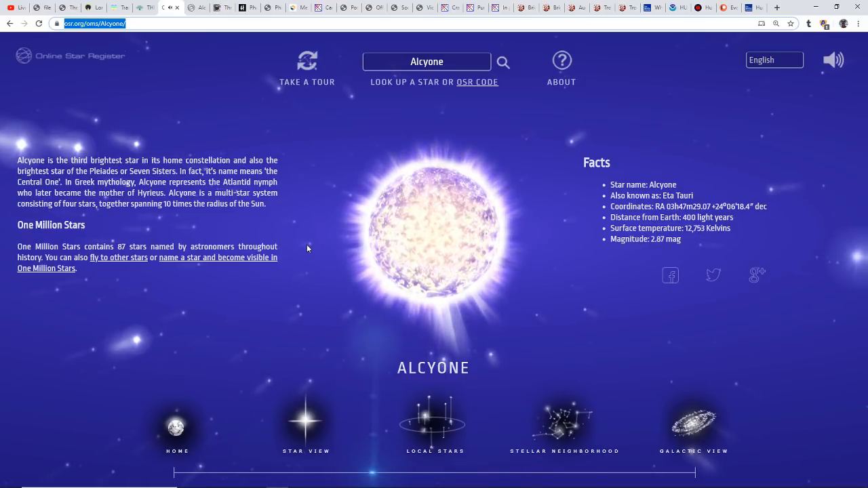
mouse_move(169, 44)
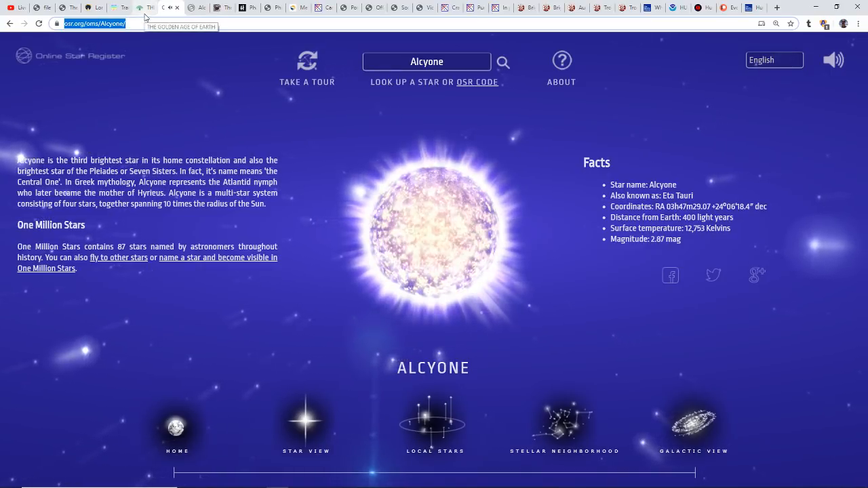
Switch to the Speaking Tree 'The Golden Age of Earth' tab and scroll to its opening on Yugas.
click(149, 8)
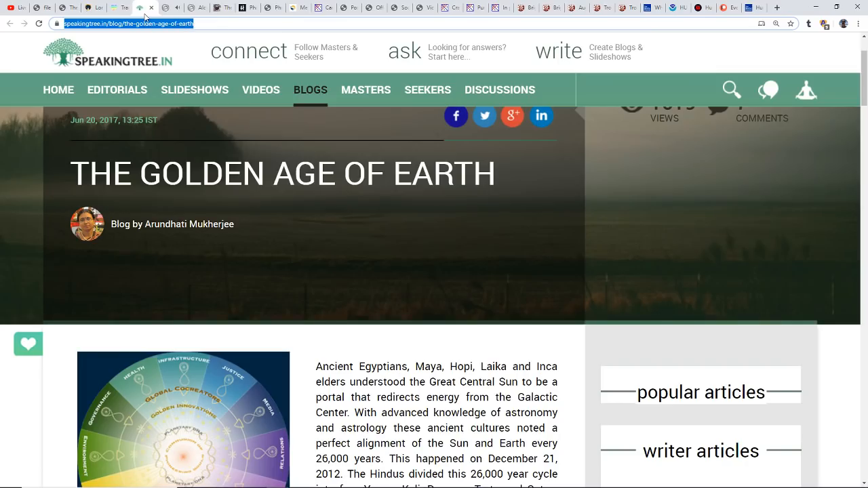
mouse_move(546, 233)
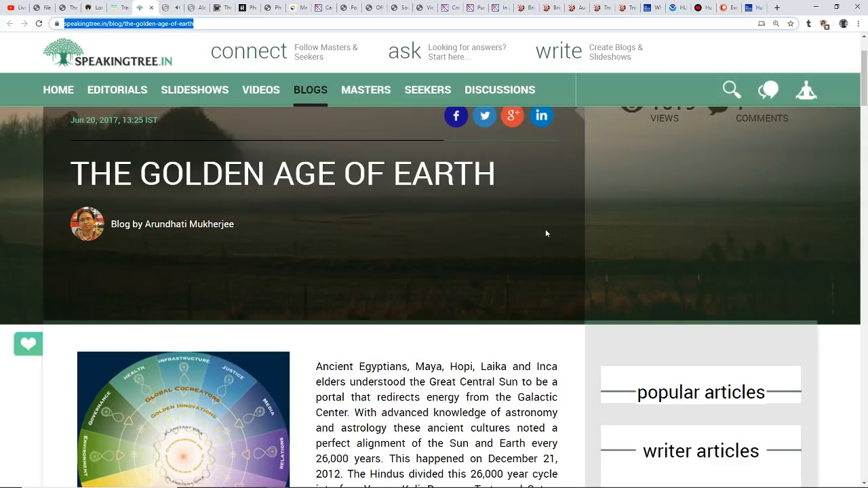
mouse_move(528, 267)
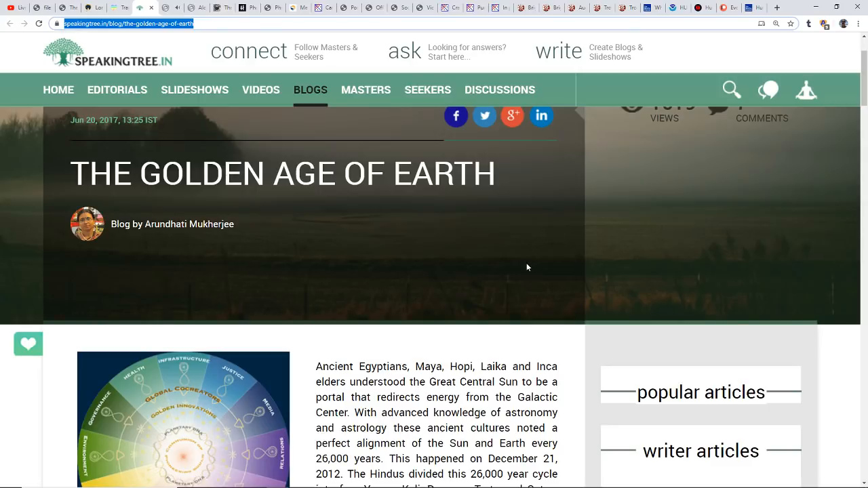
scroll(down, 3)
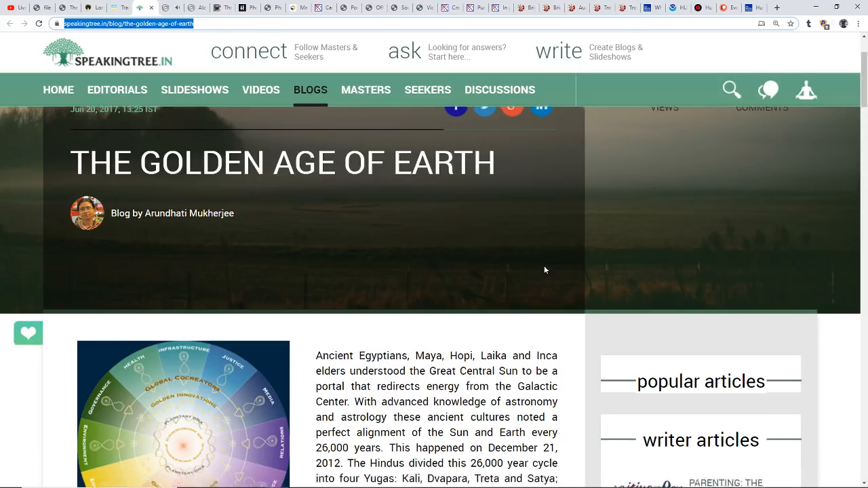
scroll(down, 3)
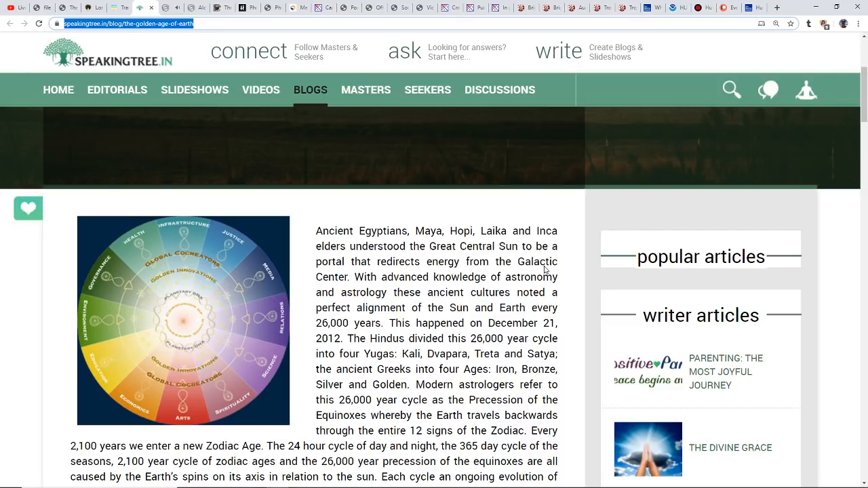
mouse_move(459, 320)
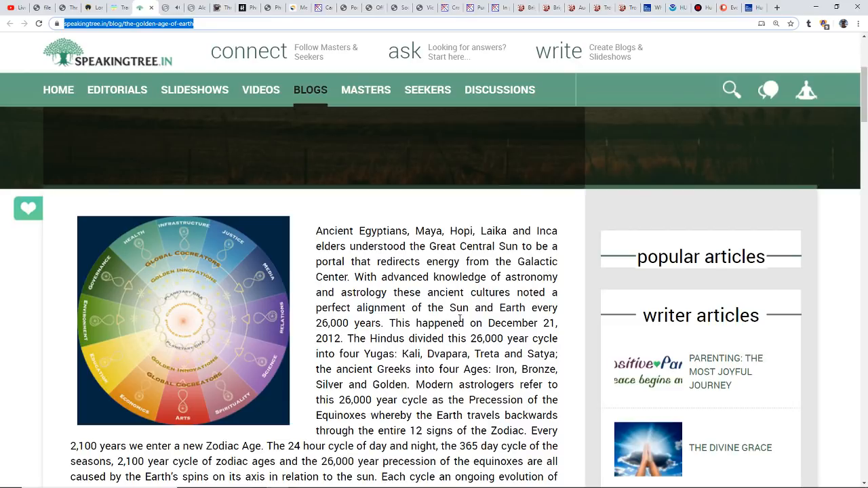
scroll(down, 3)
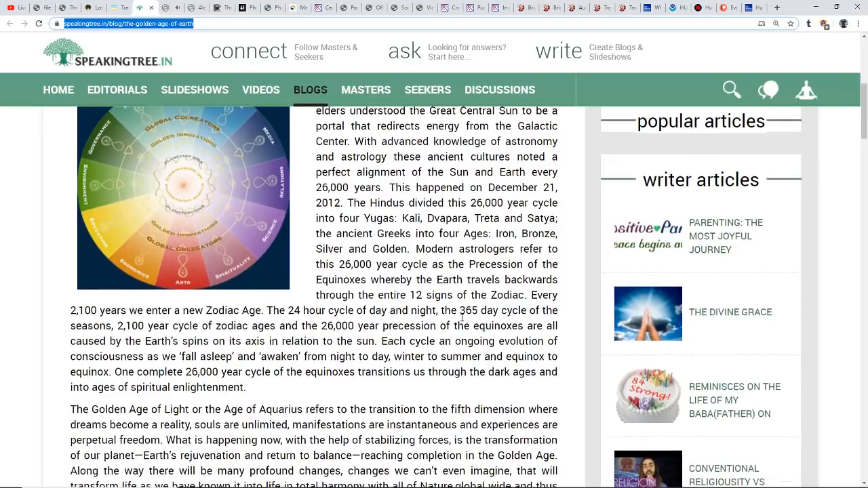
scroll(down, 3)
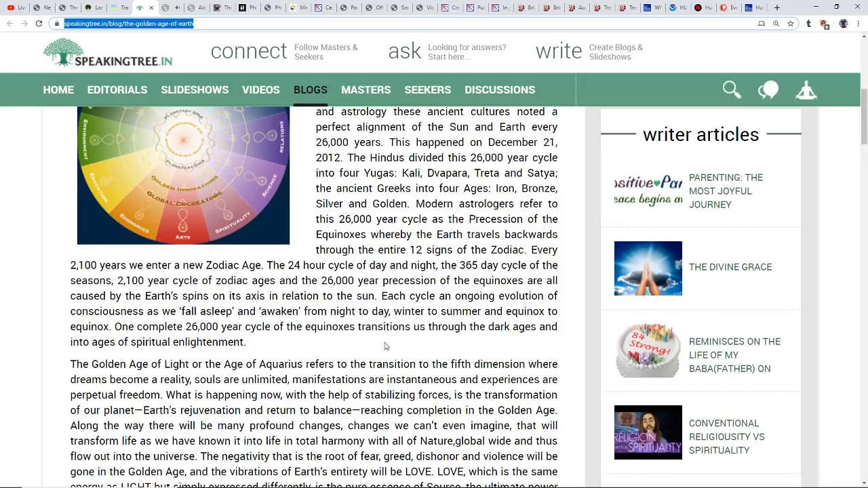
scroll(down, 3)
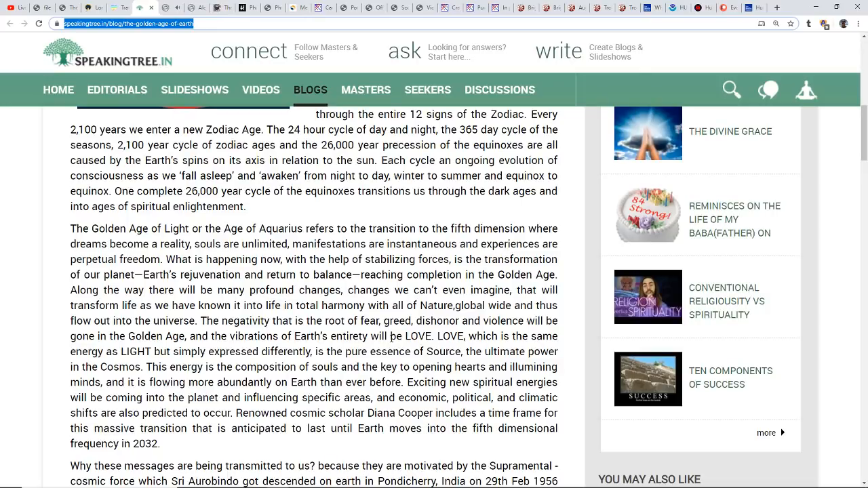
scroll(down, 3)
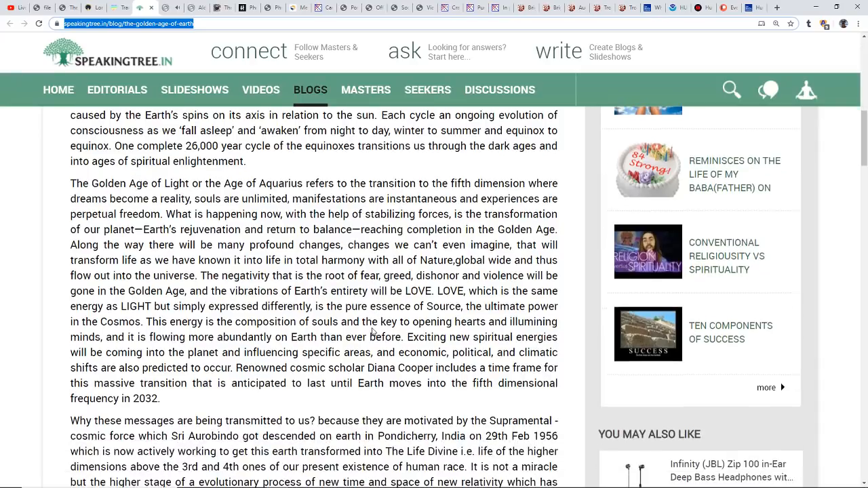
scroll(down, 3)
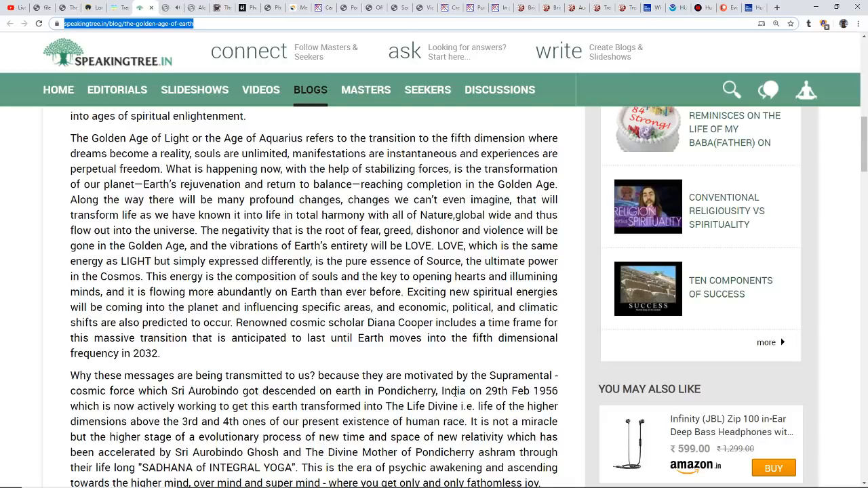
mouse_move(379, 415)
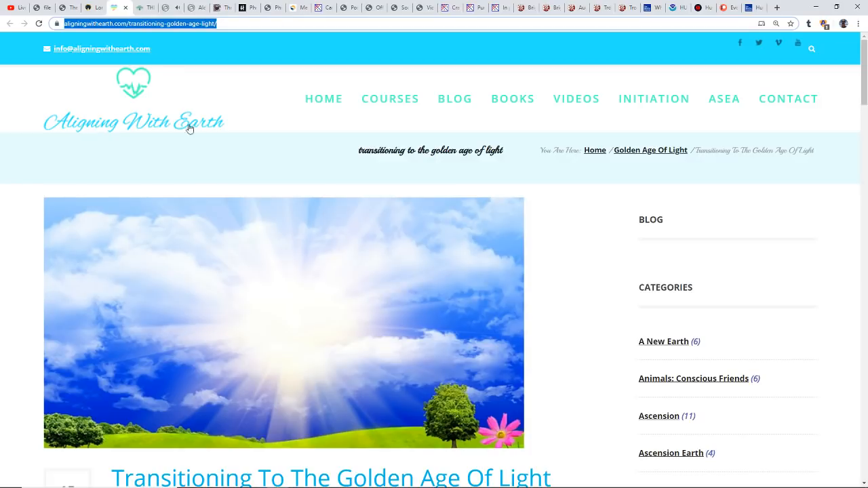
Scroll the Aligning With Earth post down to its 'What is the Golden Age' section.
scroll(down, 3)
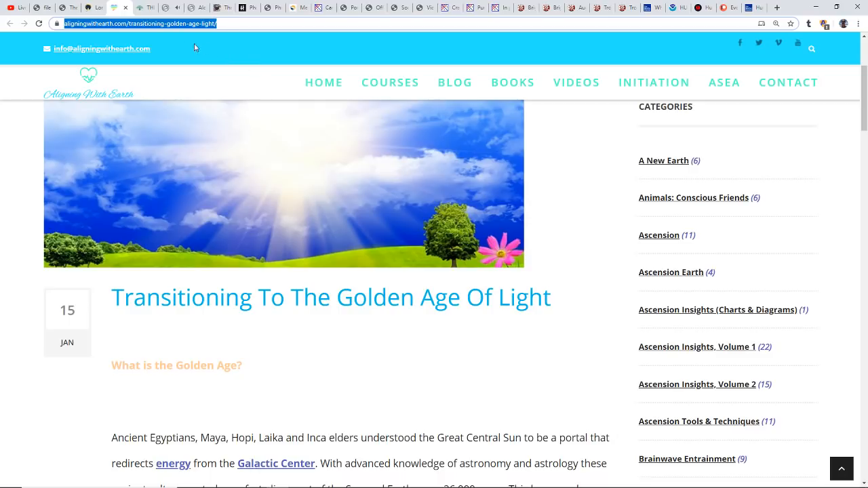
mouse_move(179, 46)
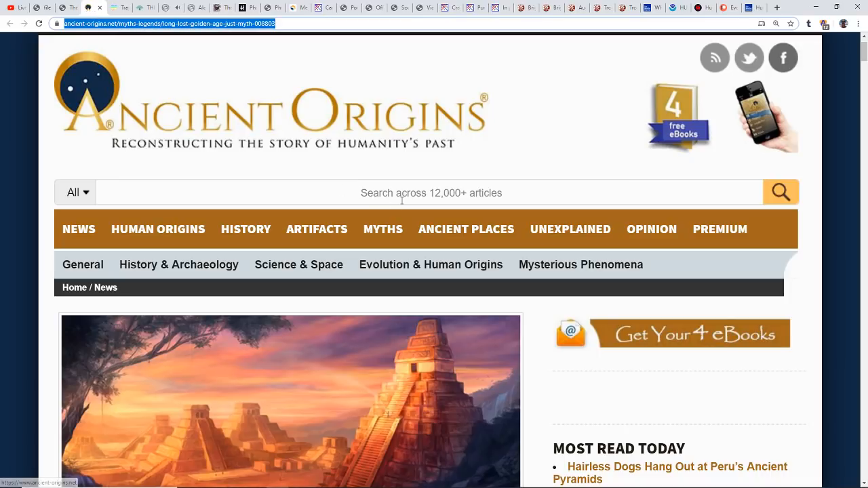
Scroll past the header image to the article's opening Great Year paragraphs.
scroll(down, 3)
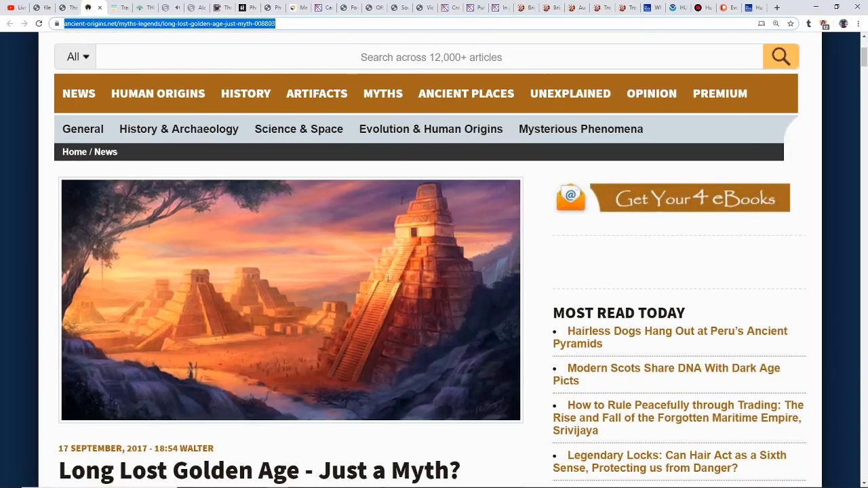
scroll(down, 3)
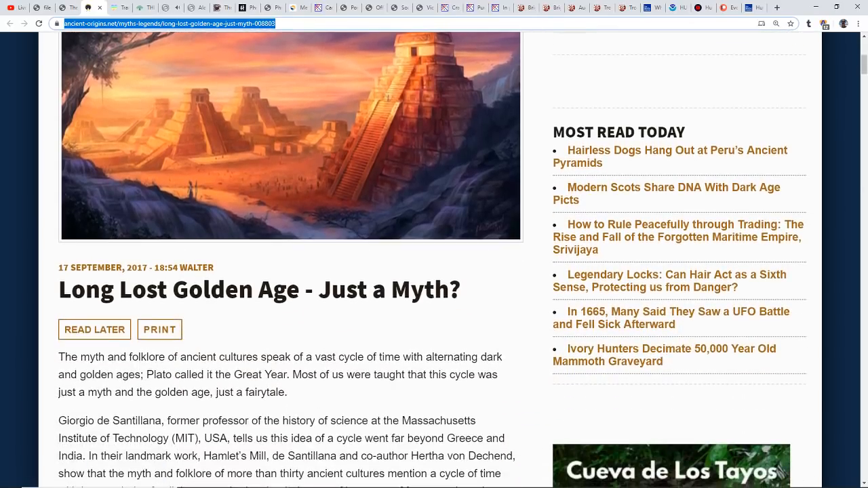
scroll(up, 3)
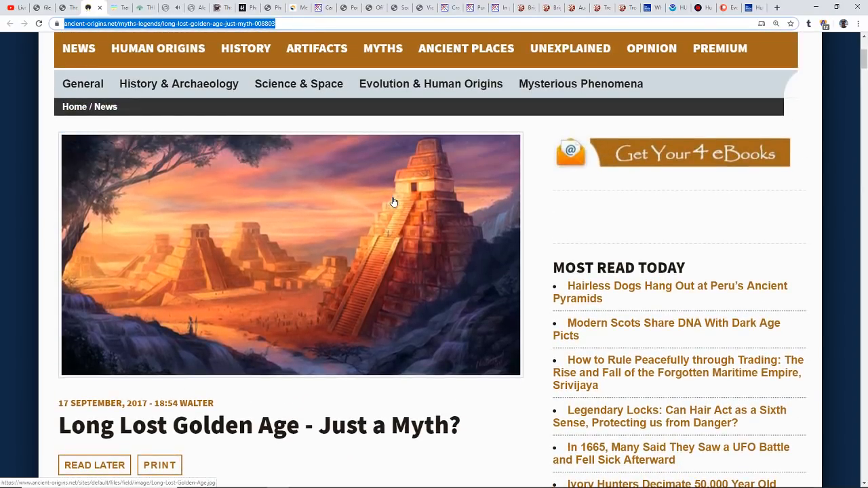
scroll(down, 3)
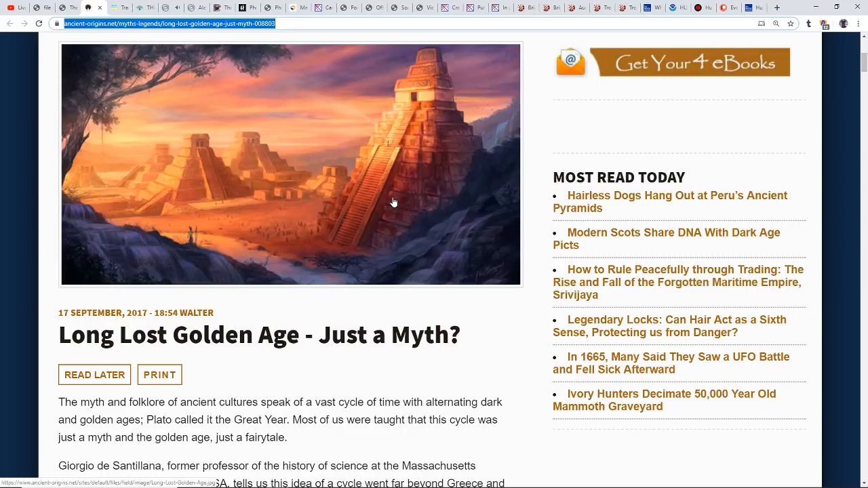
mouse_move(273, 127)
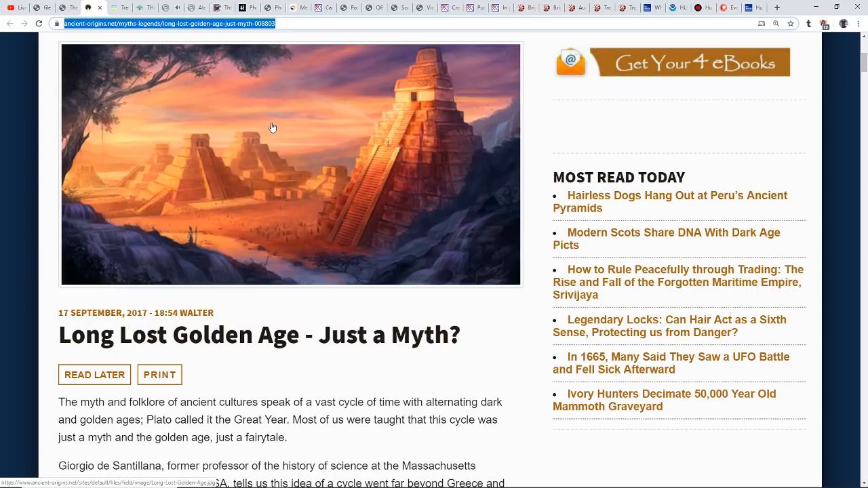
mouse_move(90, 33)
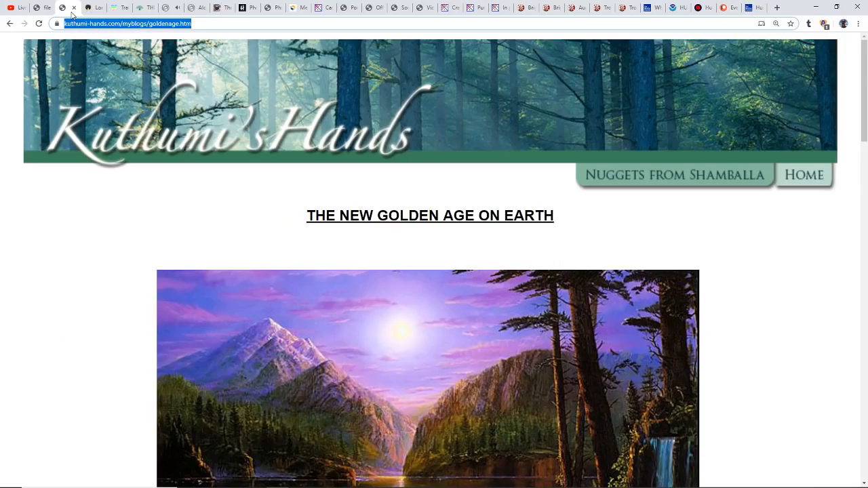
Scroll down the Kuthumi's Hands 'The New Golden Age On Earth' page.
scroll(down, 3)
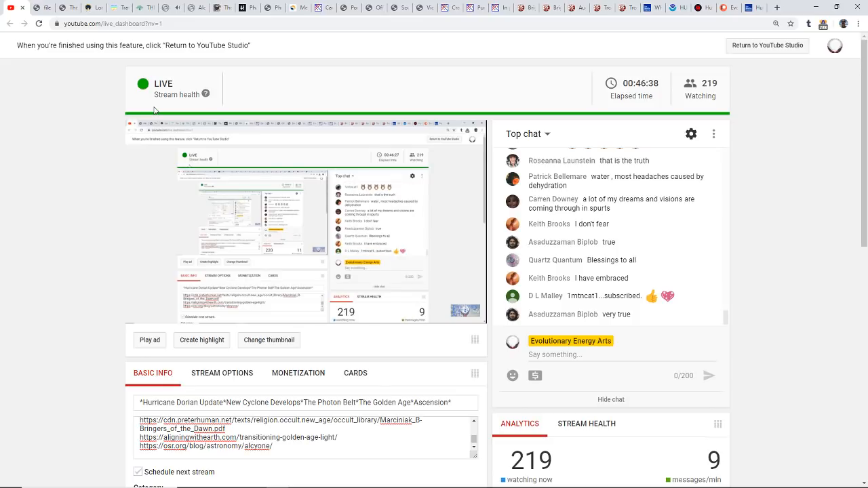
scroll(down, 3)
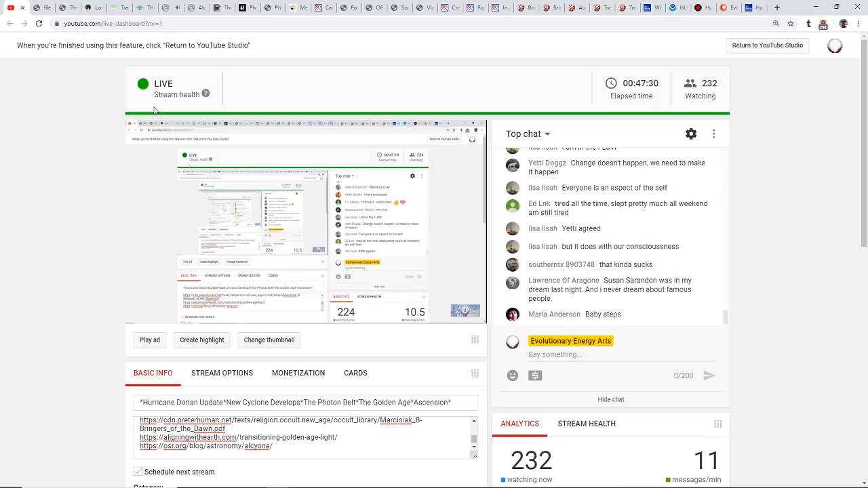
scroll(down, 3)
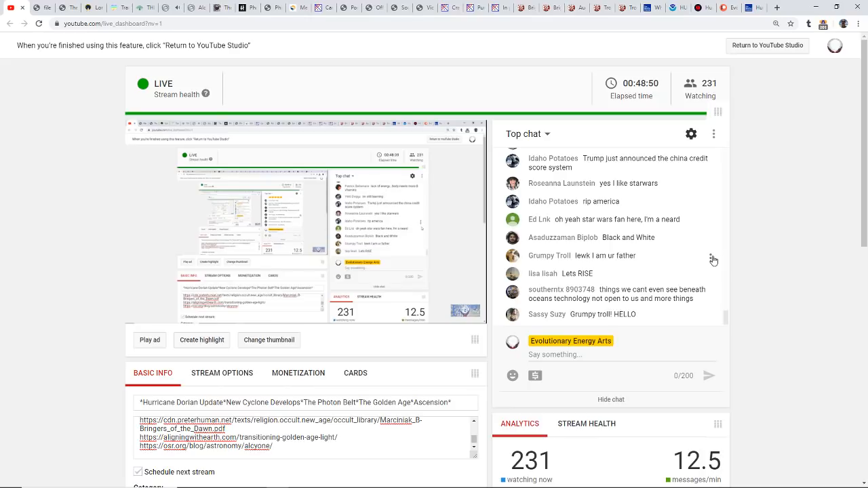
scroll(down, 3)
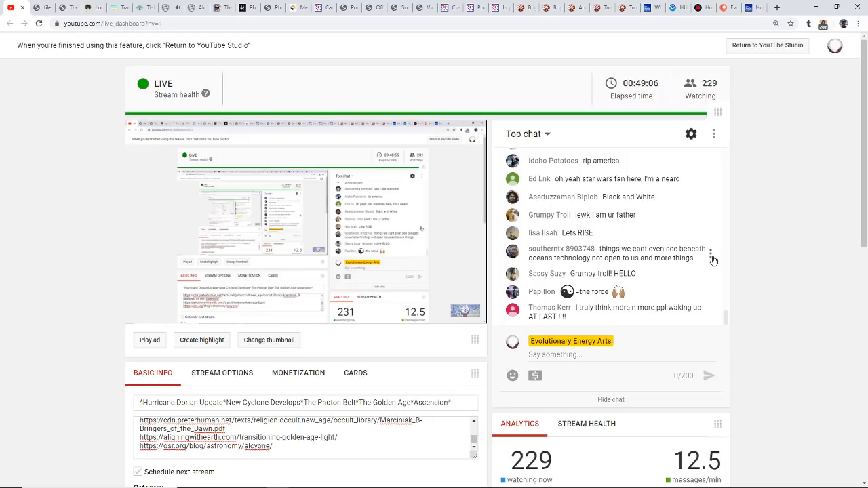
scroll(down, 3)
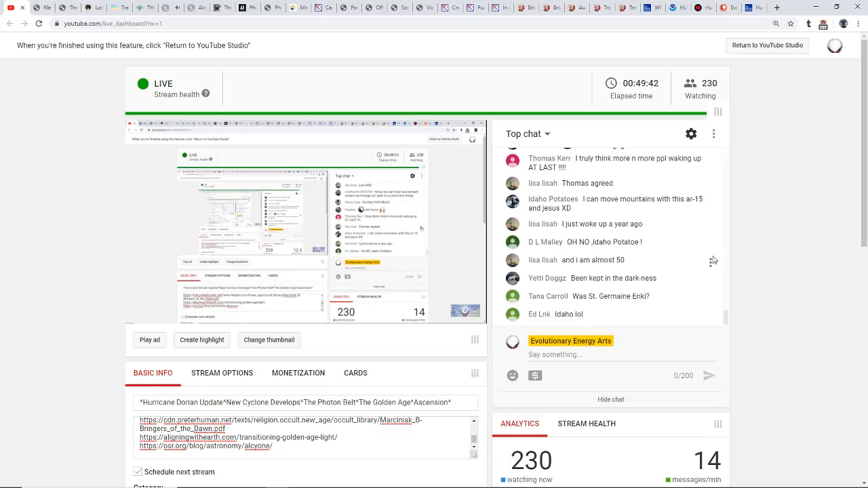
scroll(down, 3)
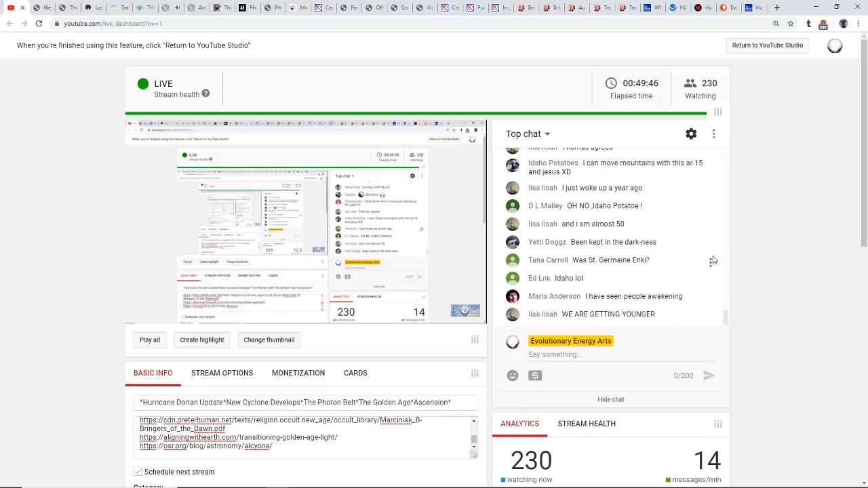
scroll(down, 3)
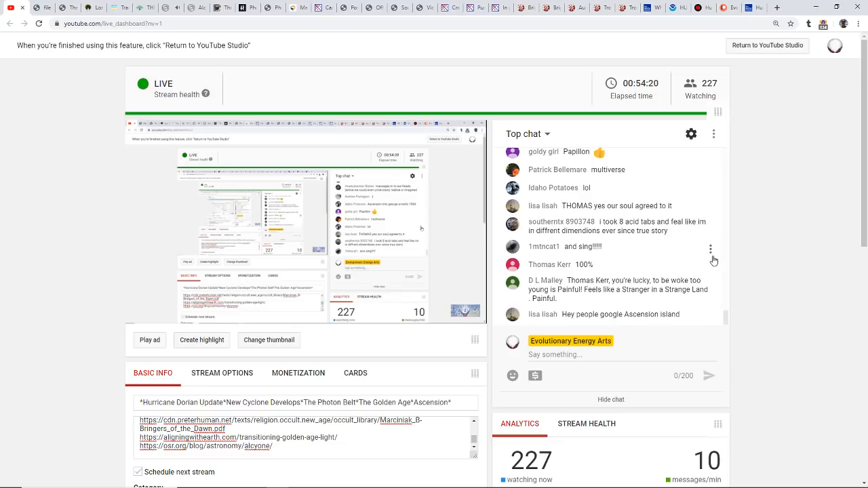
scroll(down, 3)
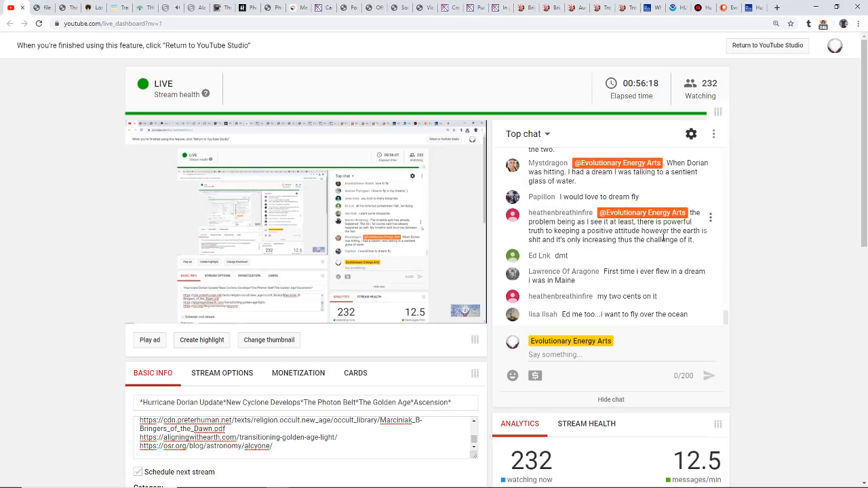
mouse_move(705, 244)
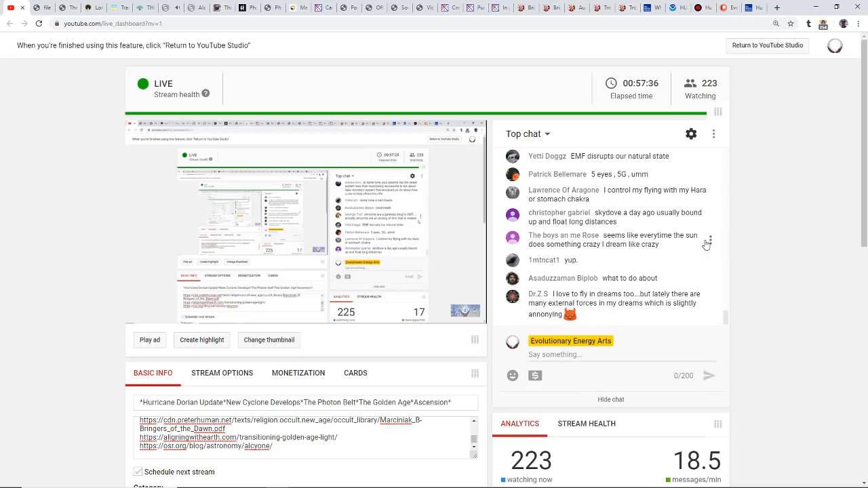
scroll(down, 3)
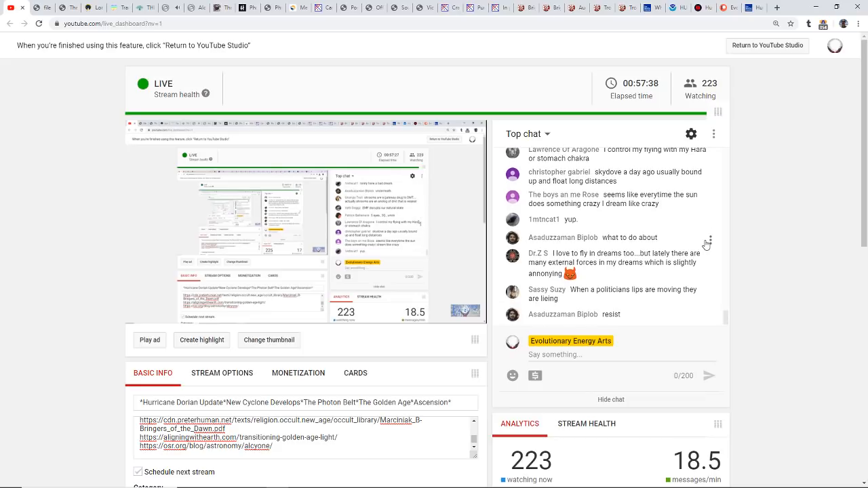